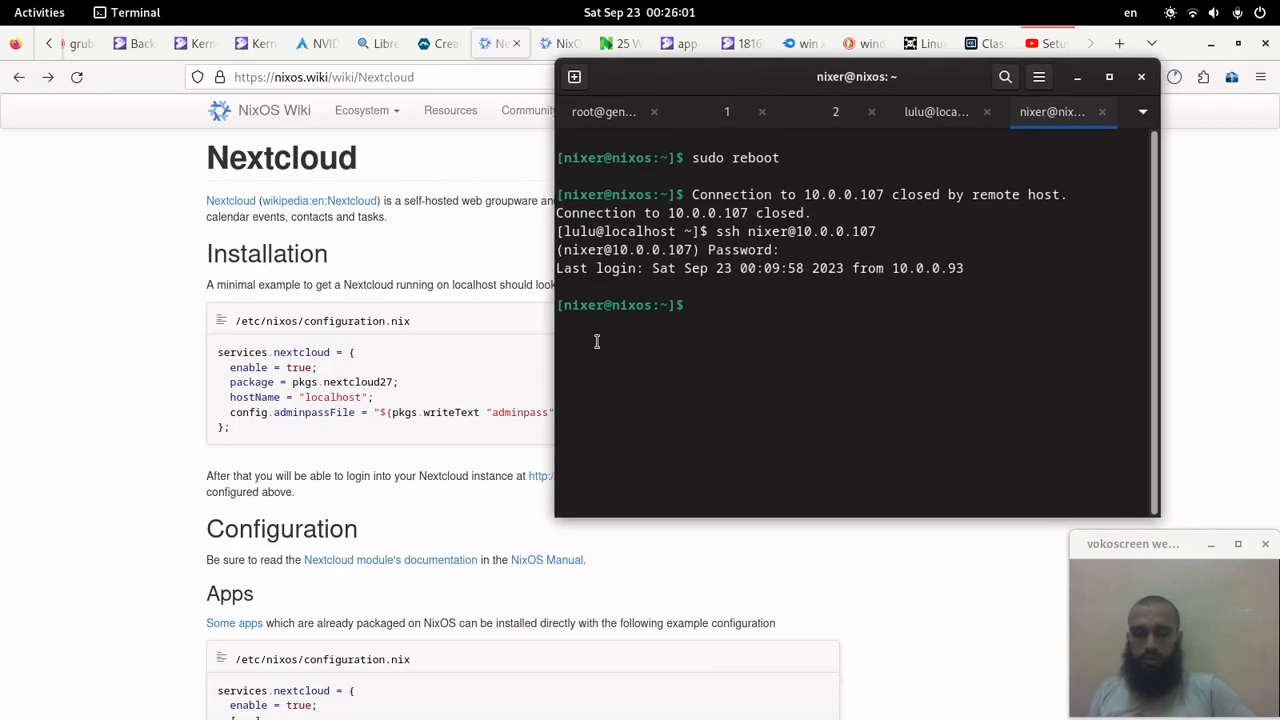
Step: Start 'sudo nano /etc/nixos/configuration.nix' and reach the sudo password prompt
{"action": "type", "text": "sudo nano"}
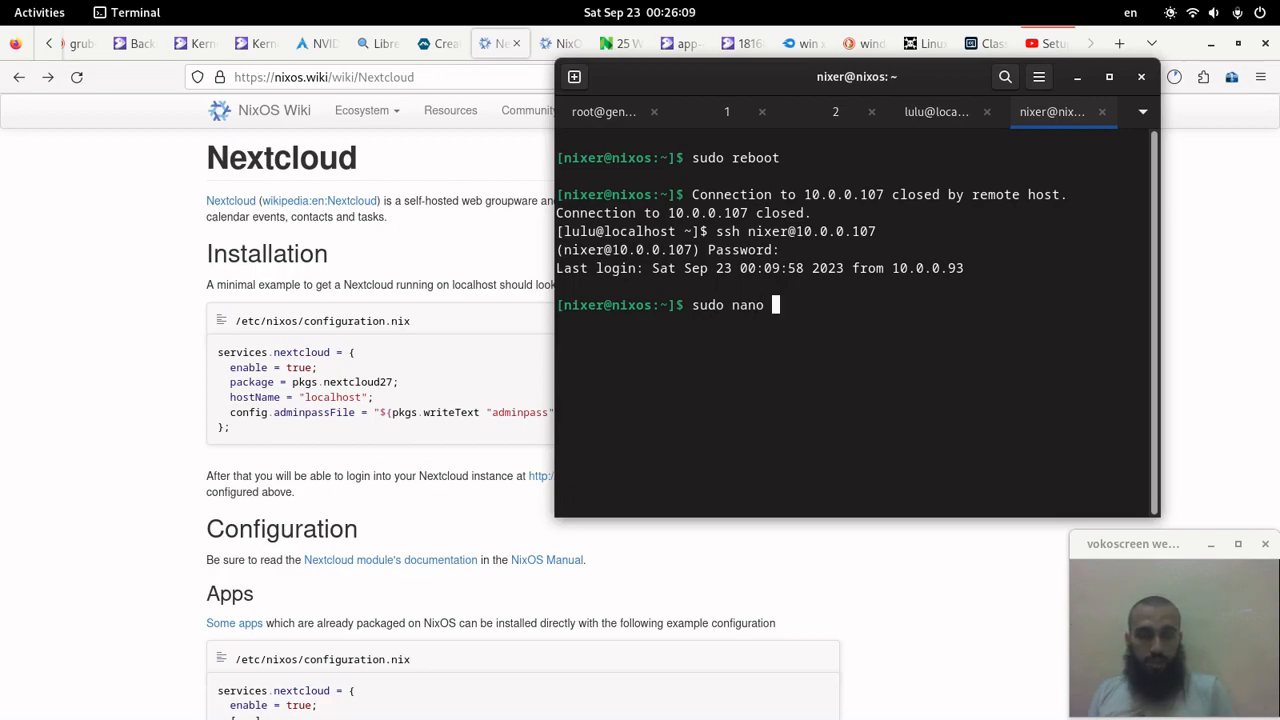
{"action": "type", "text": "/etc/"}
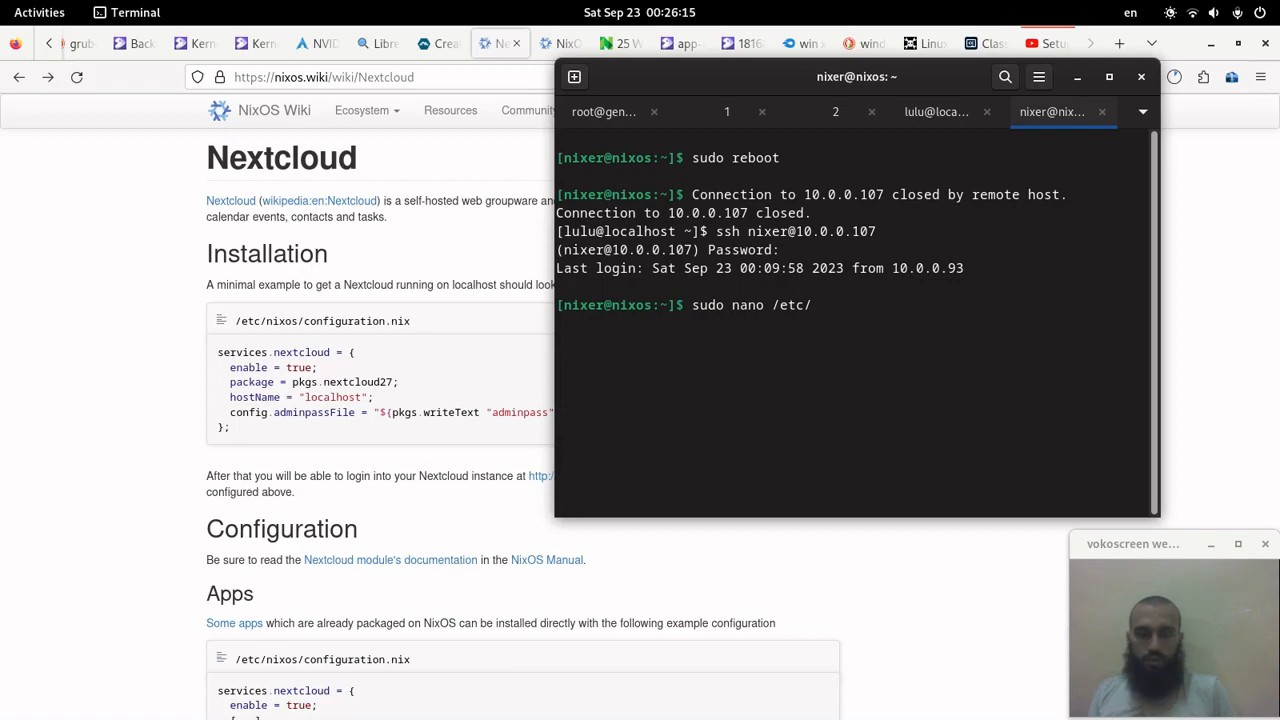
{"action": "type", "text": "nixos/configuration.nix"}
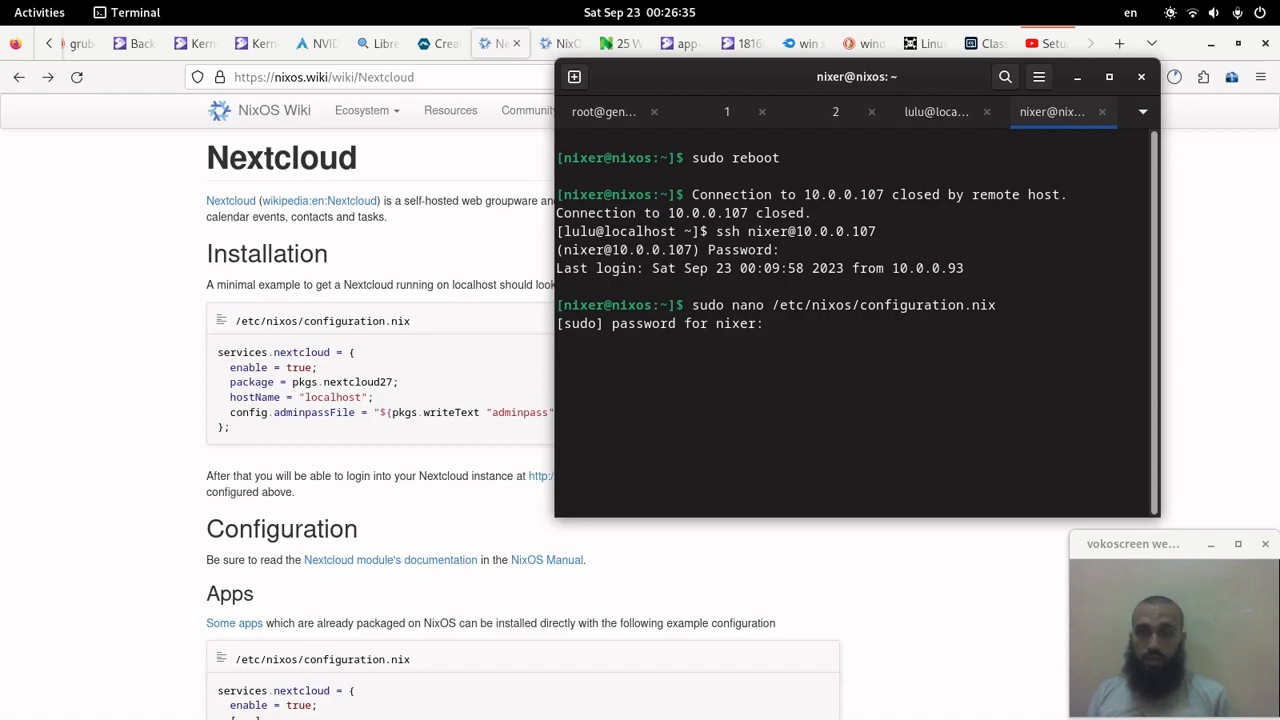
Step: Delete the extraApps and extraAppsEnable lines from services.nextcloud, fix indentation, save and exit nano
{"action": "key", "text": "Return"}
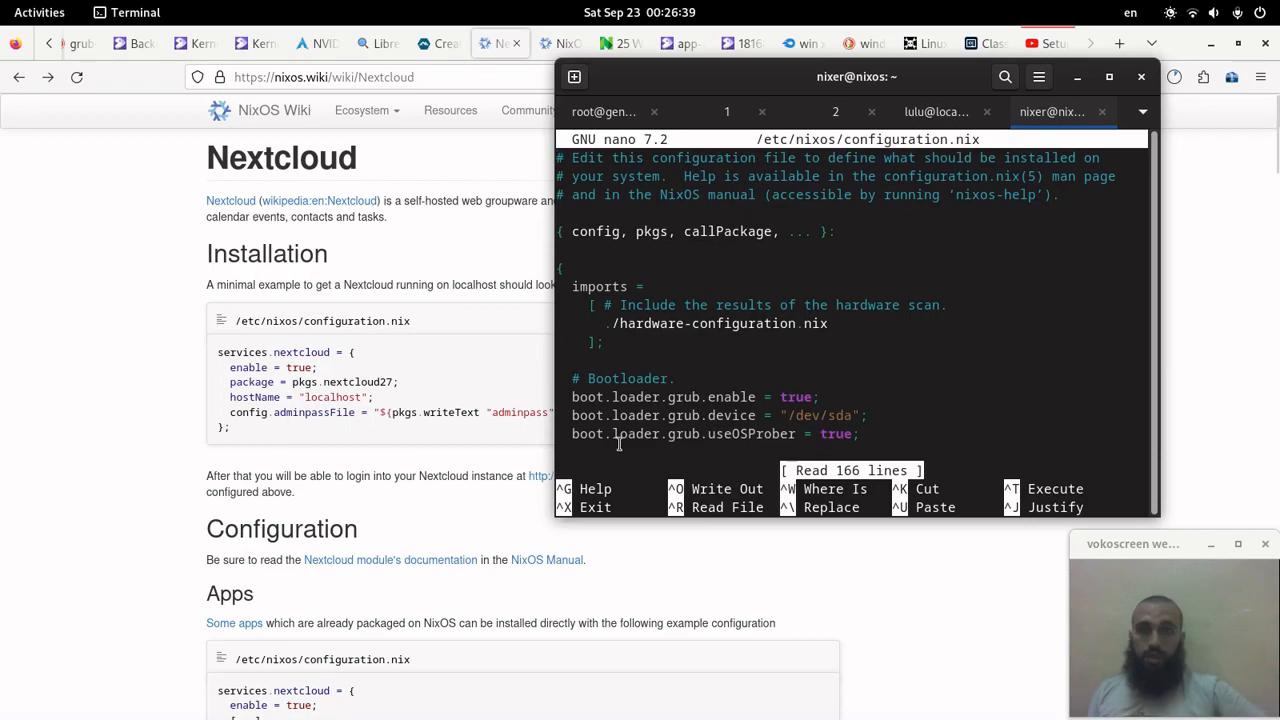
{"action": "scroll", "scroll_direction": "down", "scroll_amount": 3}
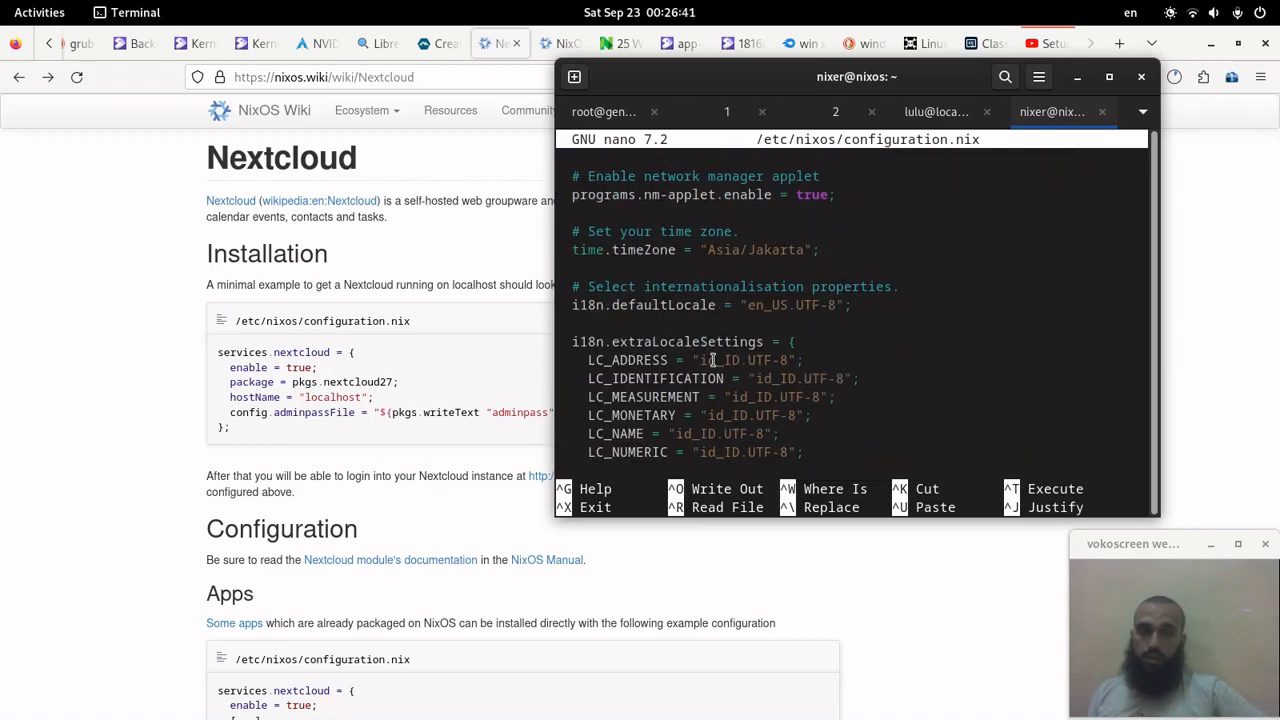
{"action": "scroll", "scroll_direction": "down", "scroll_amount": 3}
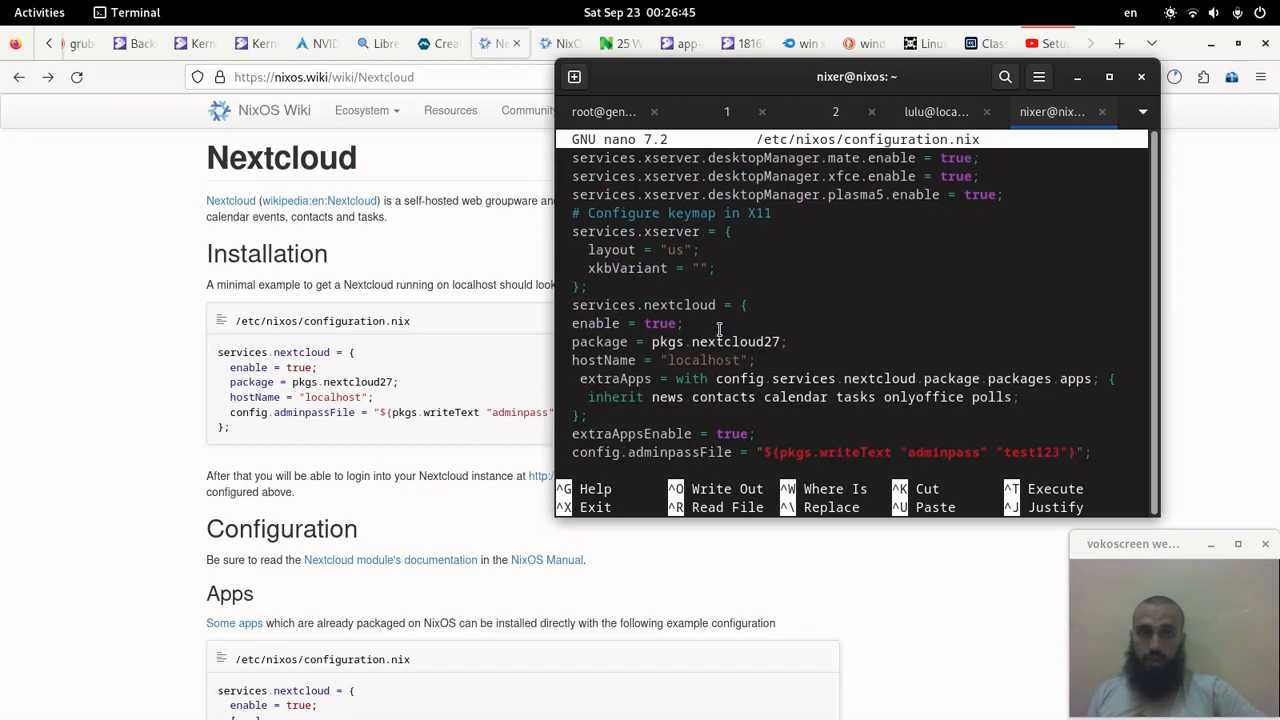
{"action": "scroll", "scroll_direction": "down", "scroll_amount": 3}
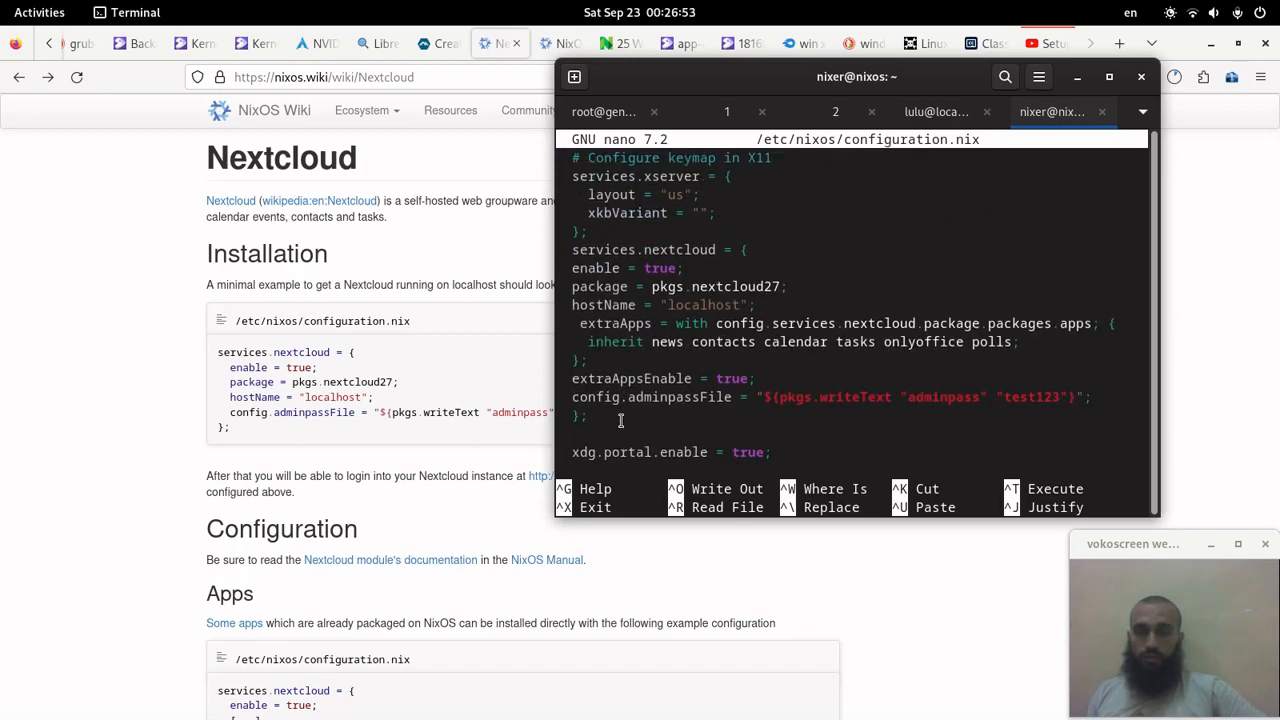
{"action": "left_click", "coordinate": [620, 432]}
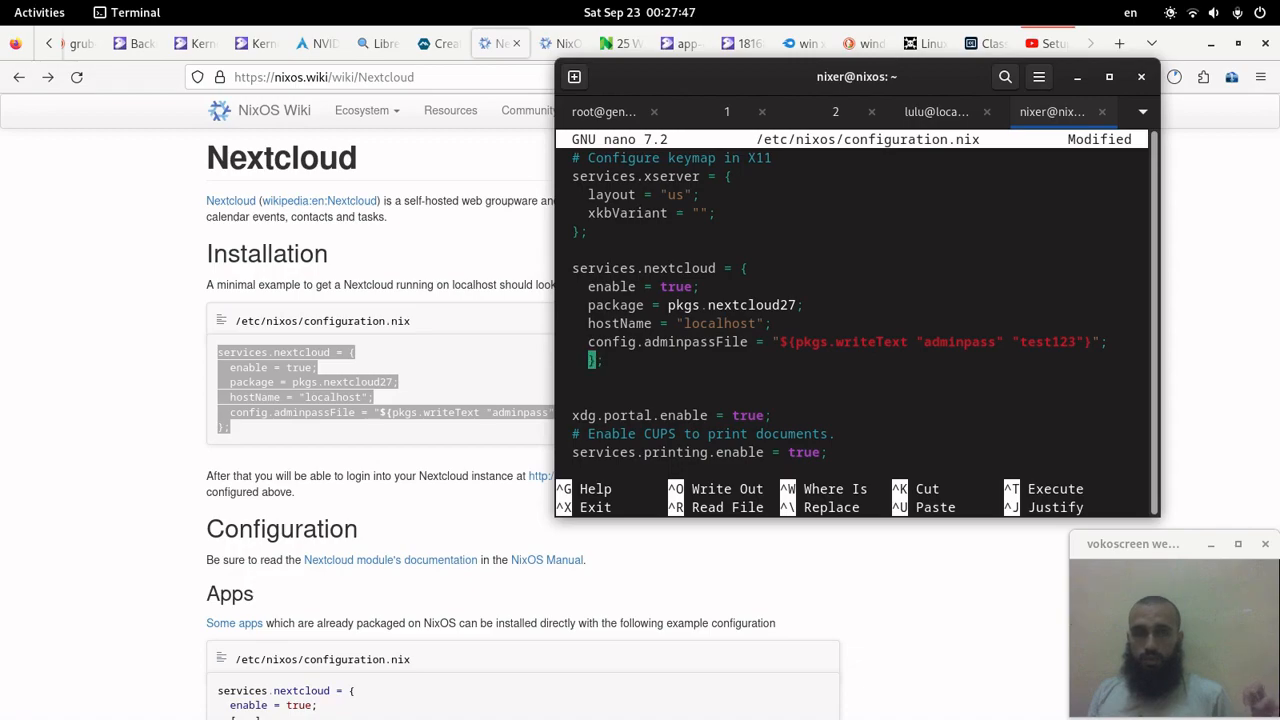
{"action": "key", "text": "ctrl+x"}
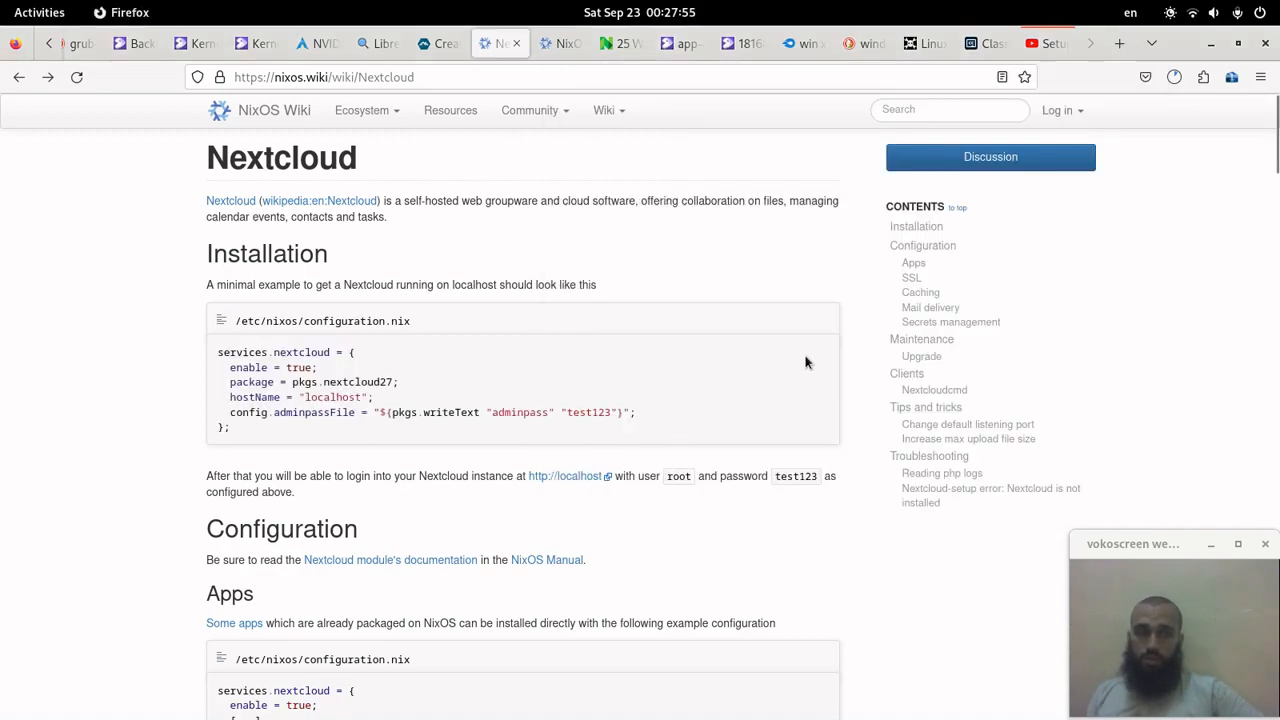
{"action": "mouse_move", "coordinate": [472, 476]}
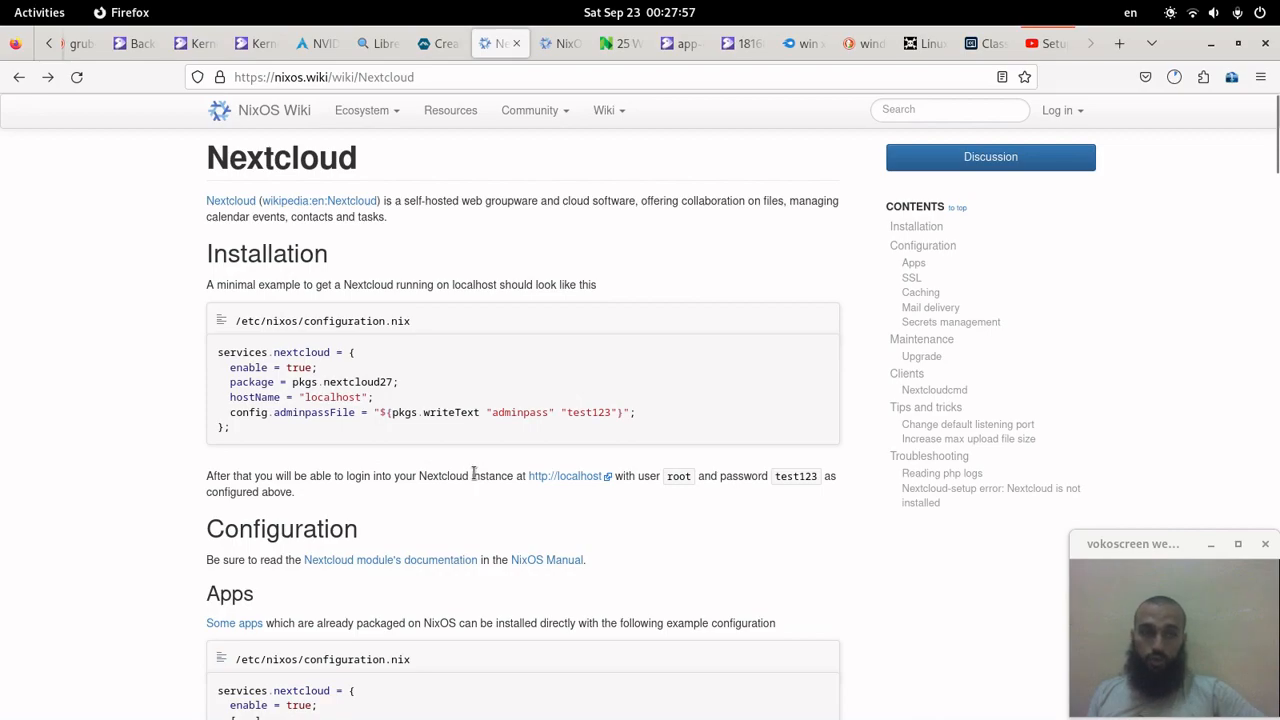
{"action": "mouse_move", "coordinate": [460, 316]}
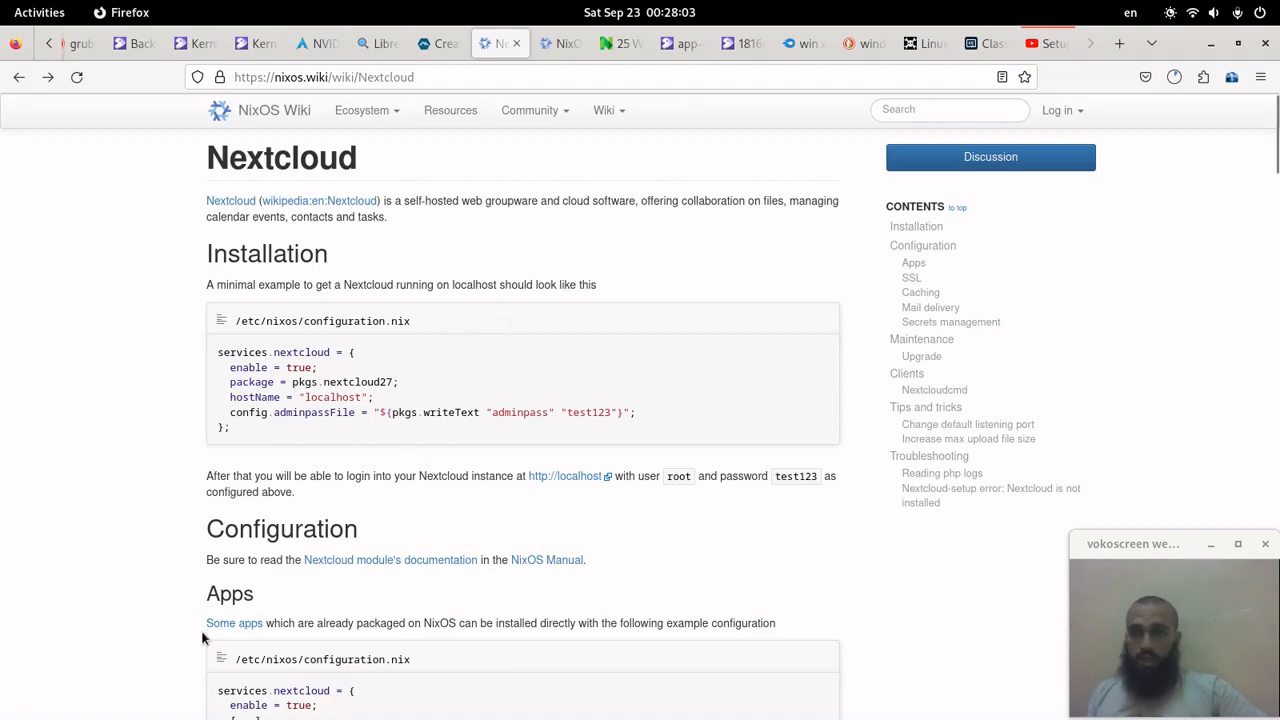
{"action": "mouse_move", "coordinate": [548, 560]}
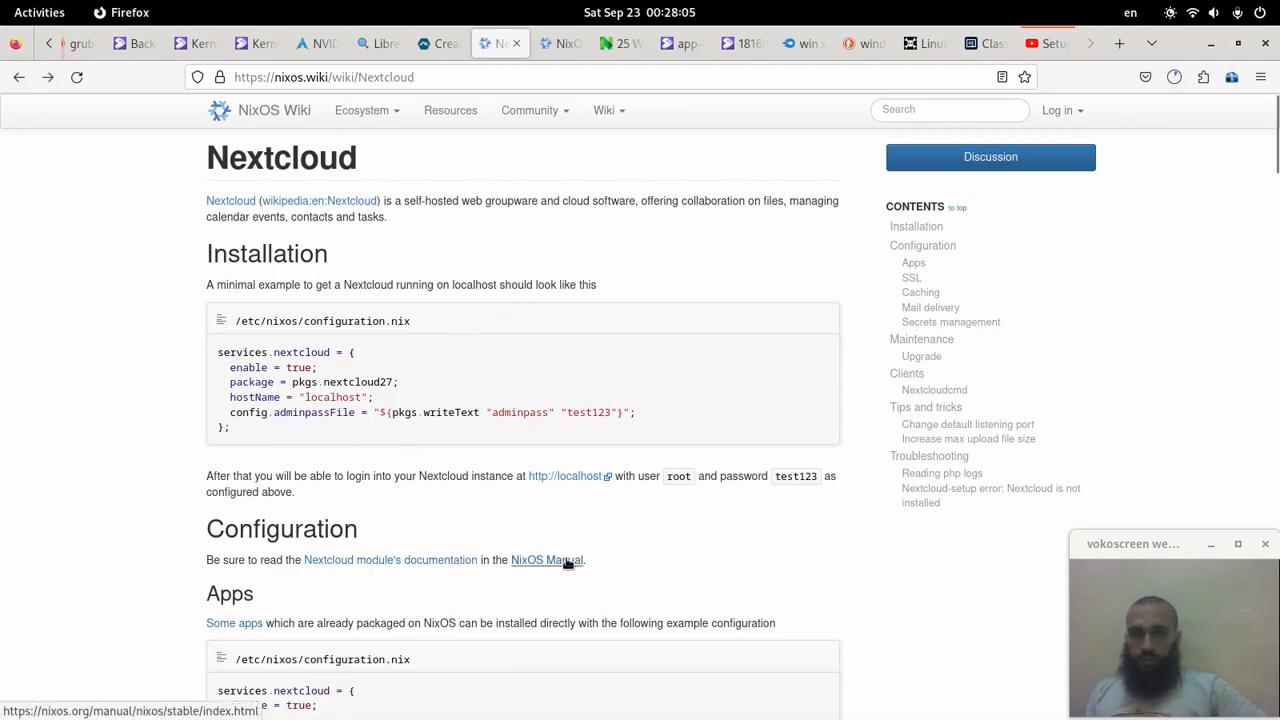
{"action": "left_click", "coordinate": [546, 560]}
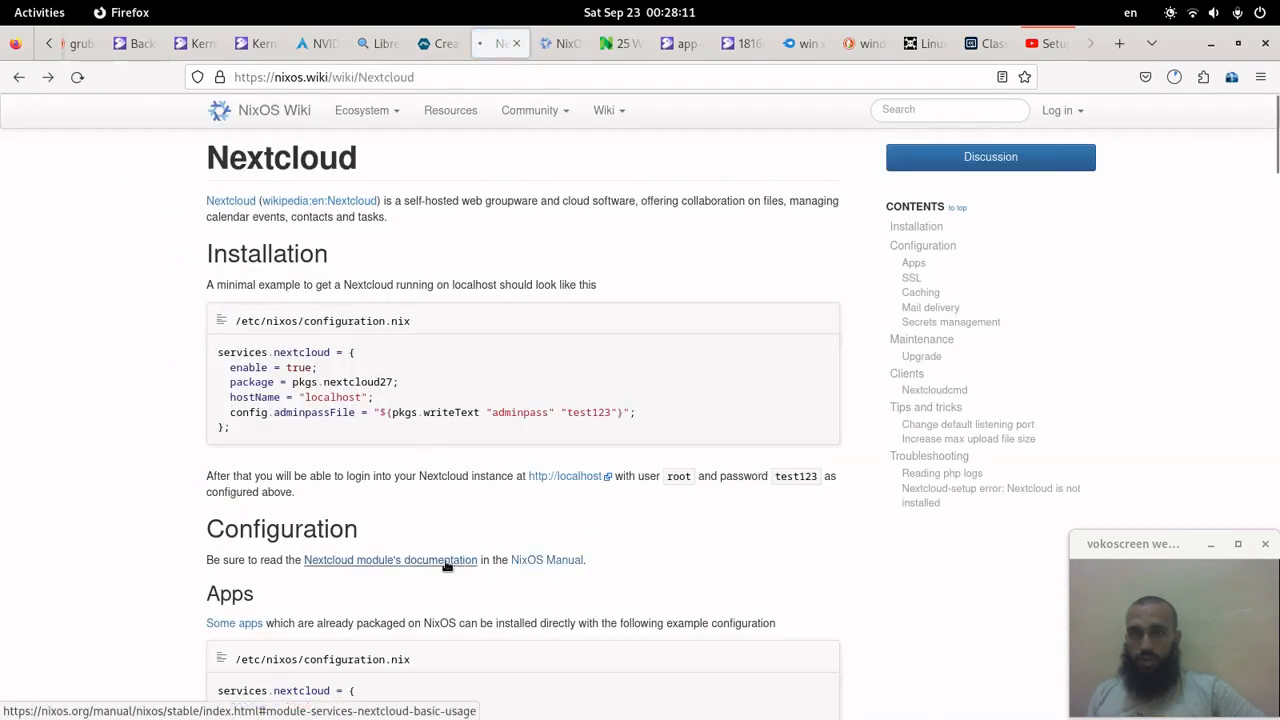
{"action": "left_click", "coordinate": [390, 560]}
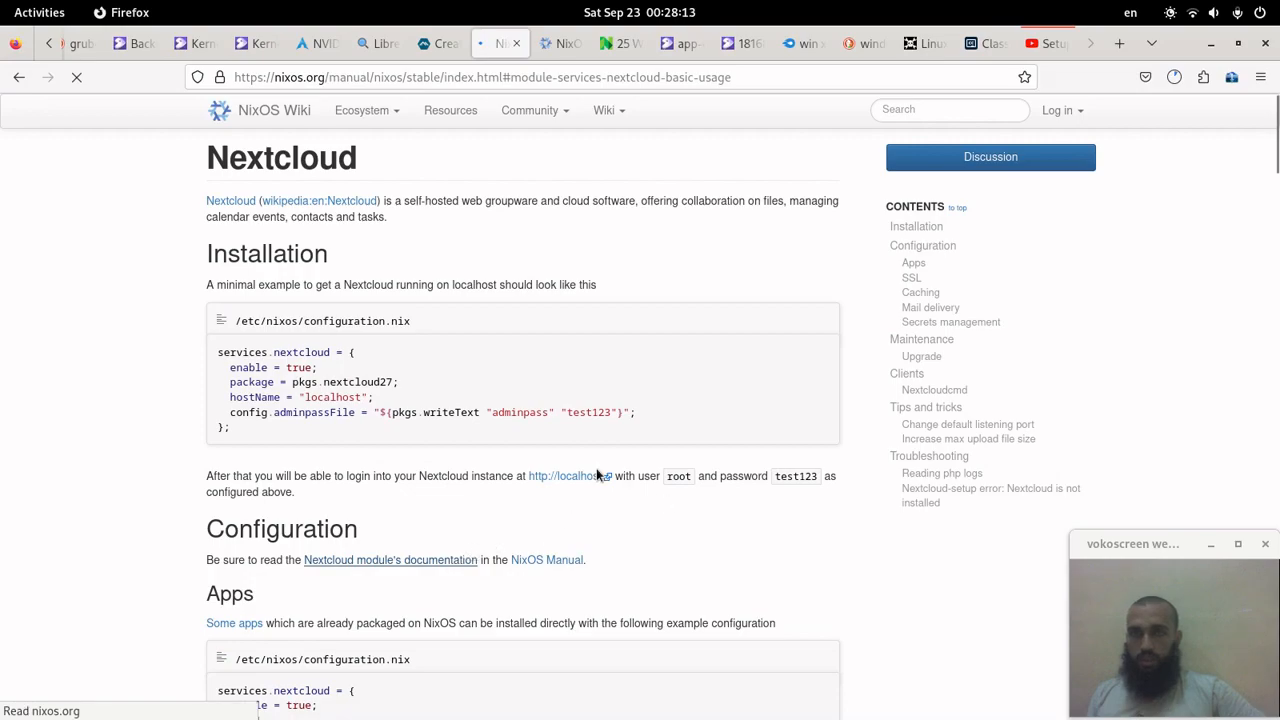
{"action": "scroll", "scroll_direction": "down", "scroll_amount": 3}
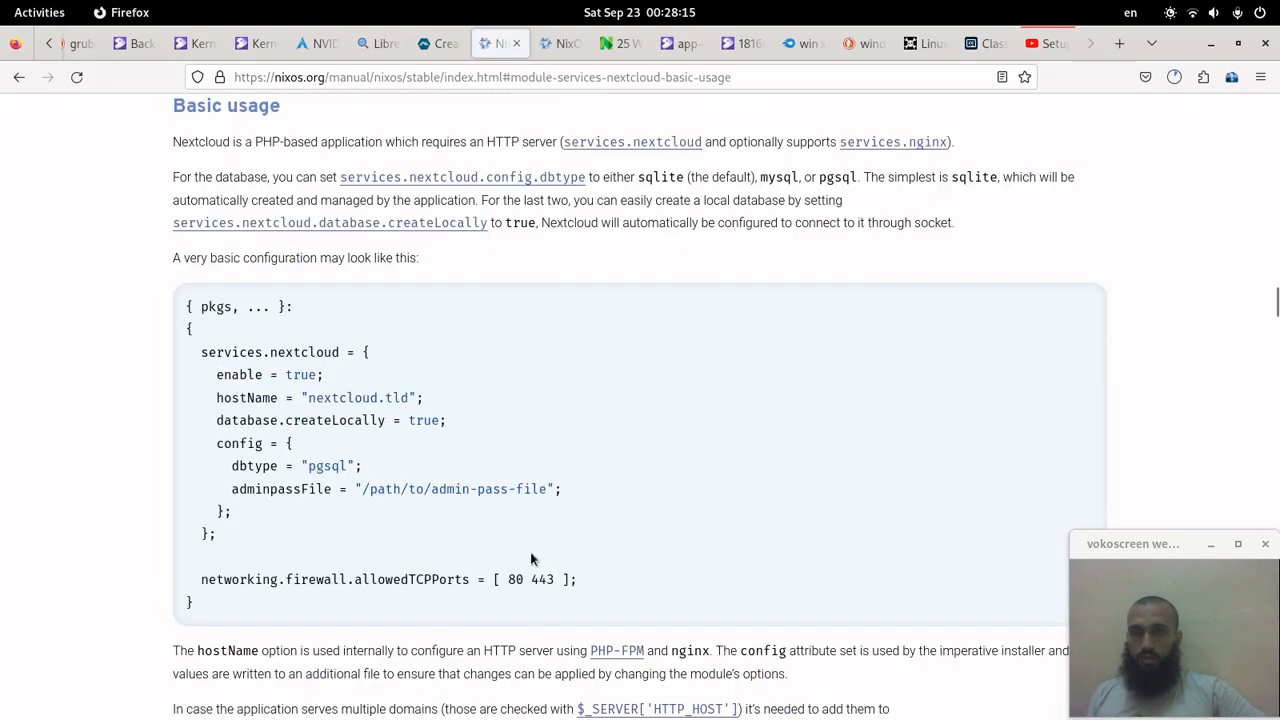
{"action": "scroll", "scroll_direction": "down", "scroll_amount": 3}
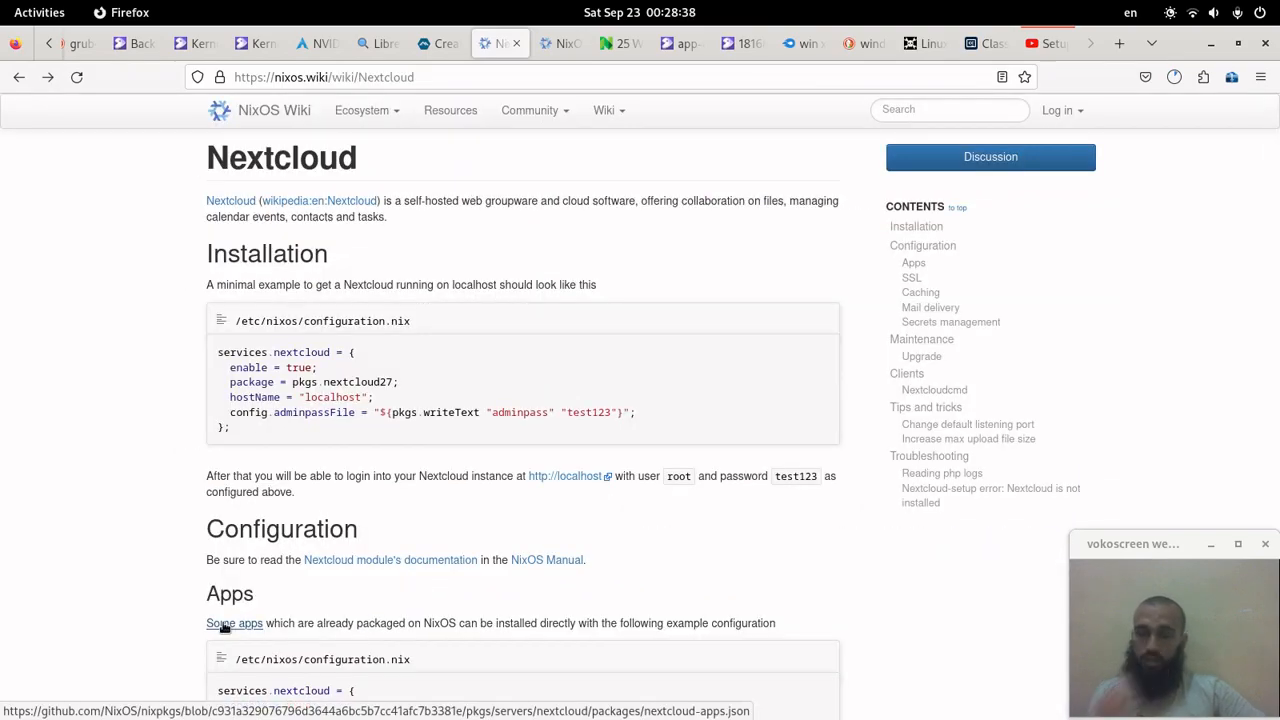
{"action": "left_click", "coordinate": [234, 624]}
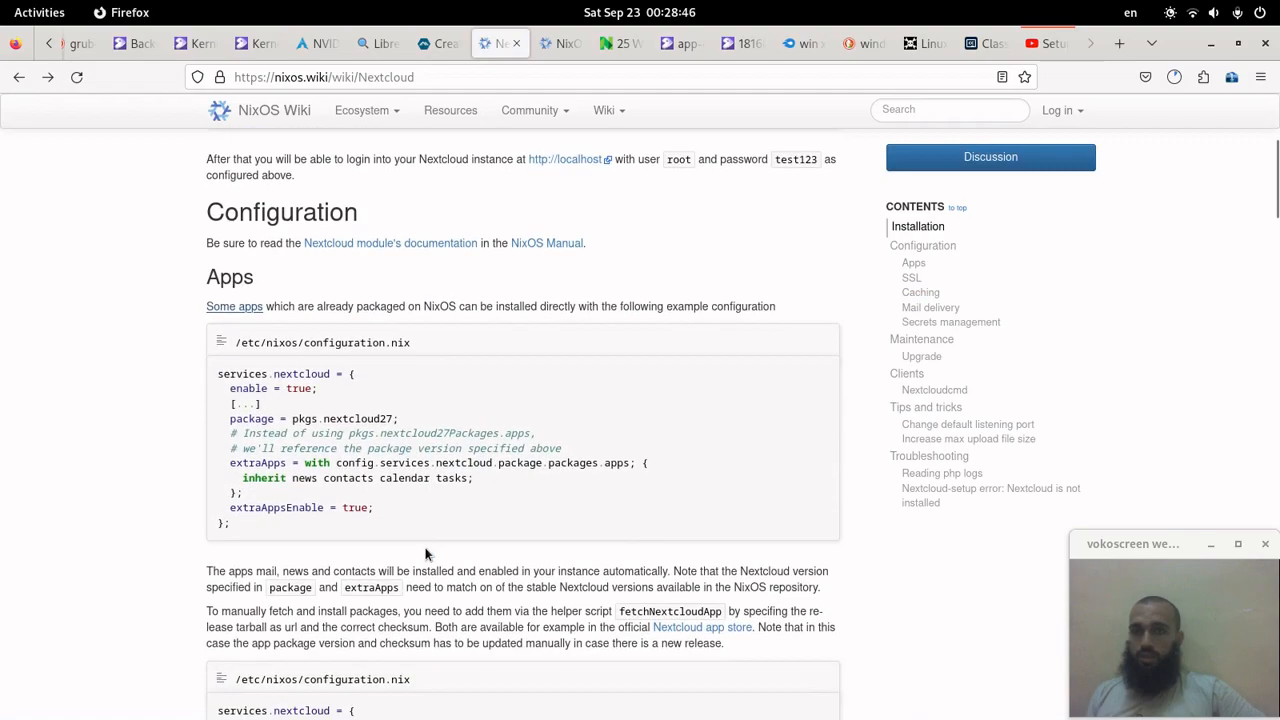
{"action": "mouse_move", "coordinate": [70, 230]}
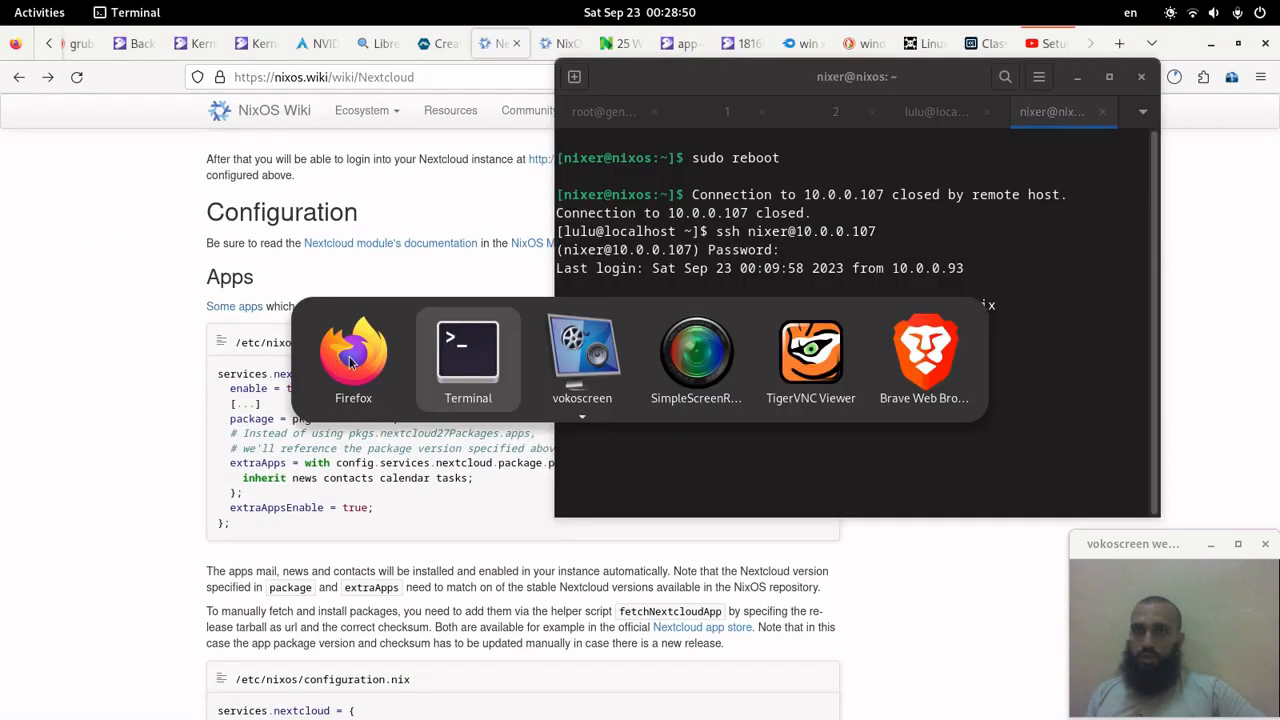
Step: Run 'sudo nixos-rebuild switch' so the system starts building the edited configuration
{"action": "type", "text": "sudo nano /etc/nixos/configuration.nix"}
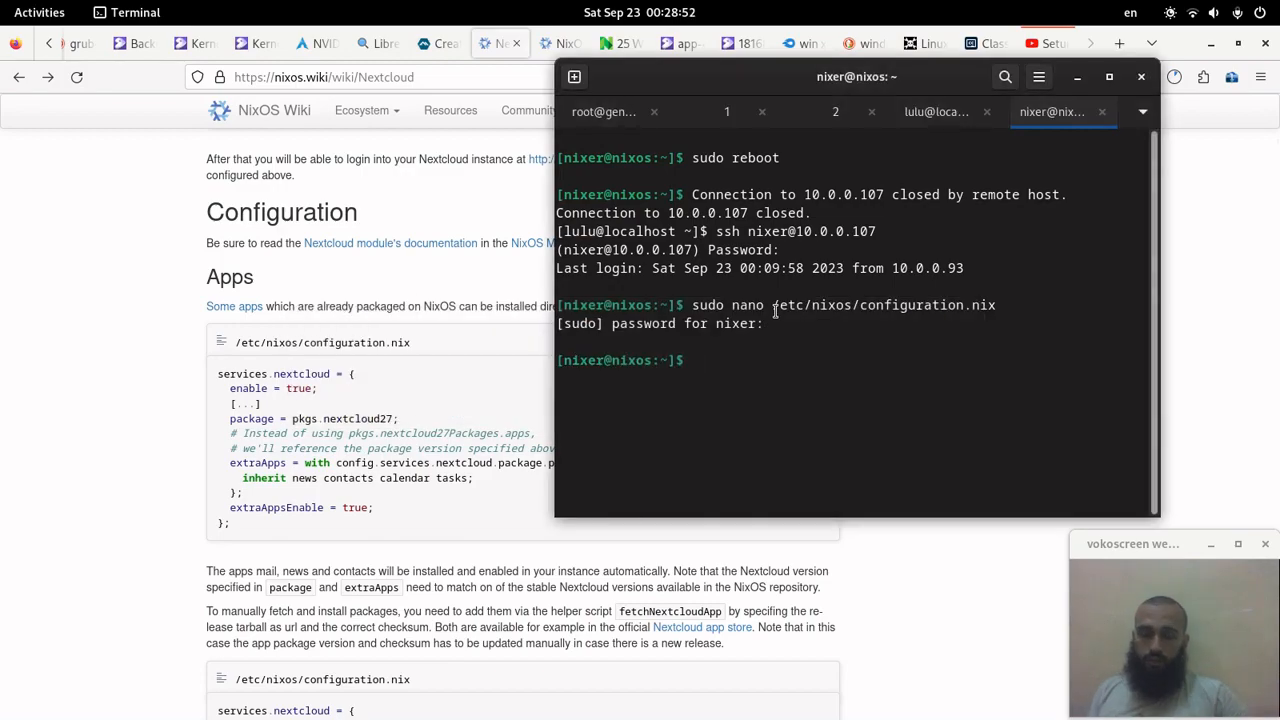
{"action": "type", "text": "sudo nixos-rebuild switch"}
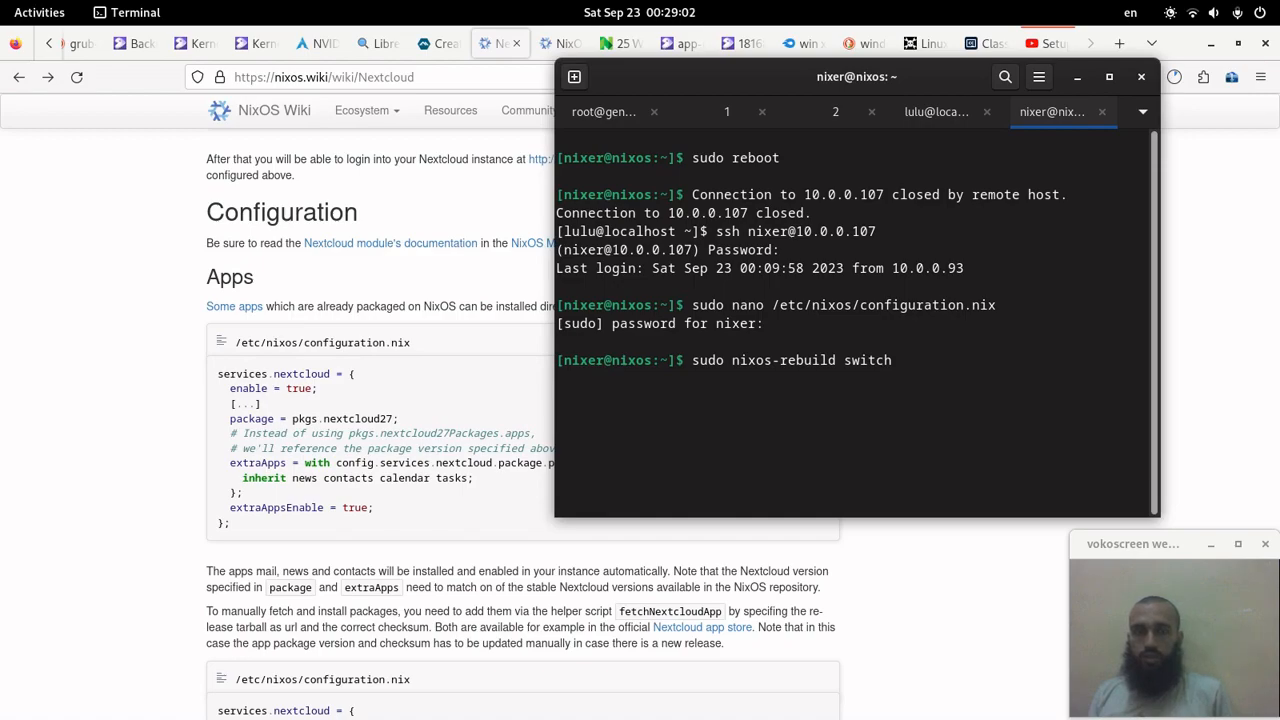
{"action": "key", "text": "Return"}
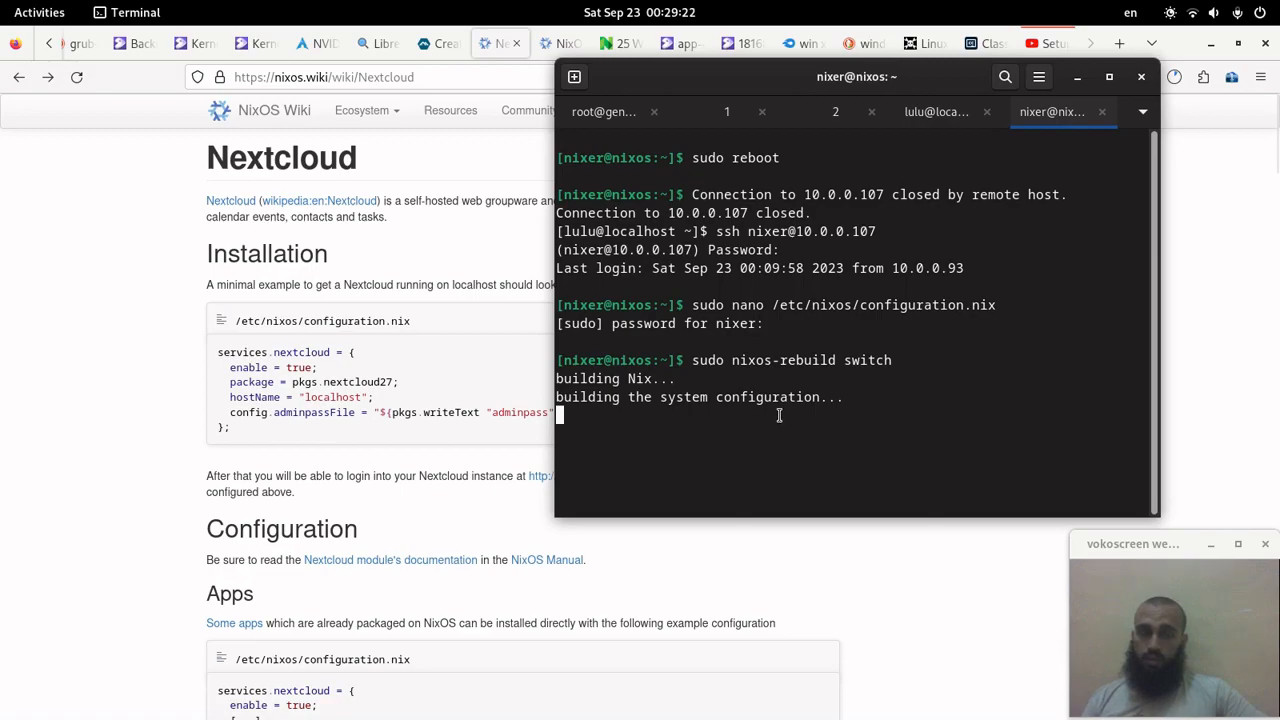
{"action": "mouse_move", "coordinate": [752, 420]}
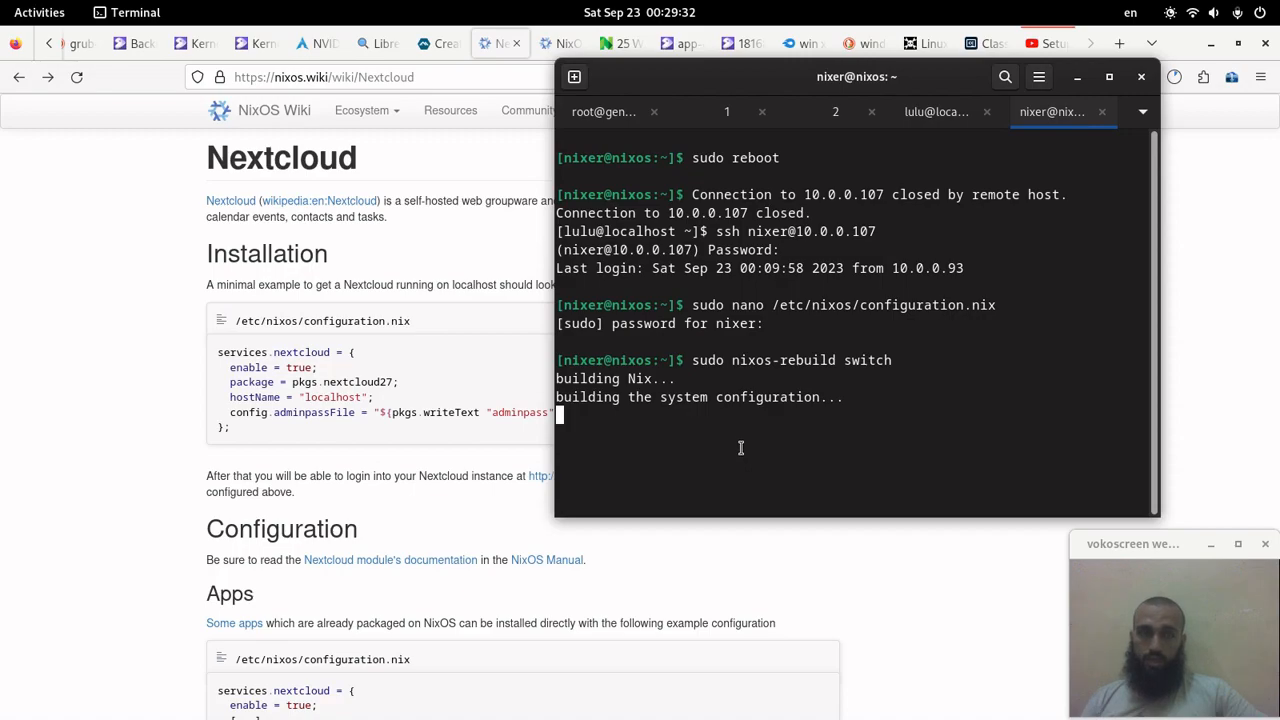
{"action": "scroll", "scroll_direction": "down", "scroll_amount": 3}
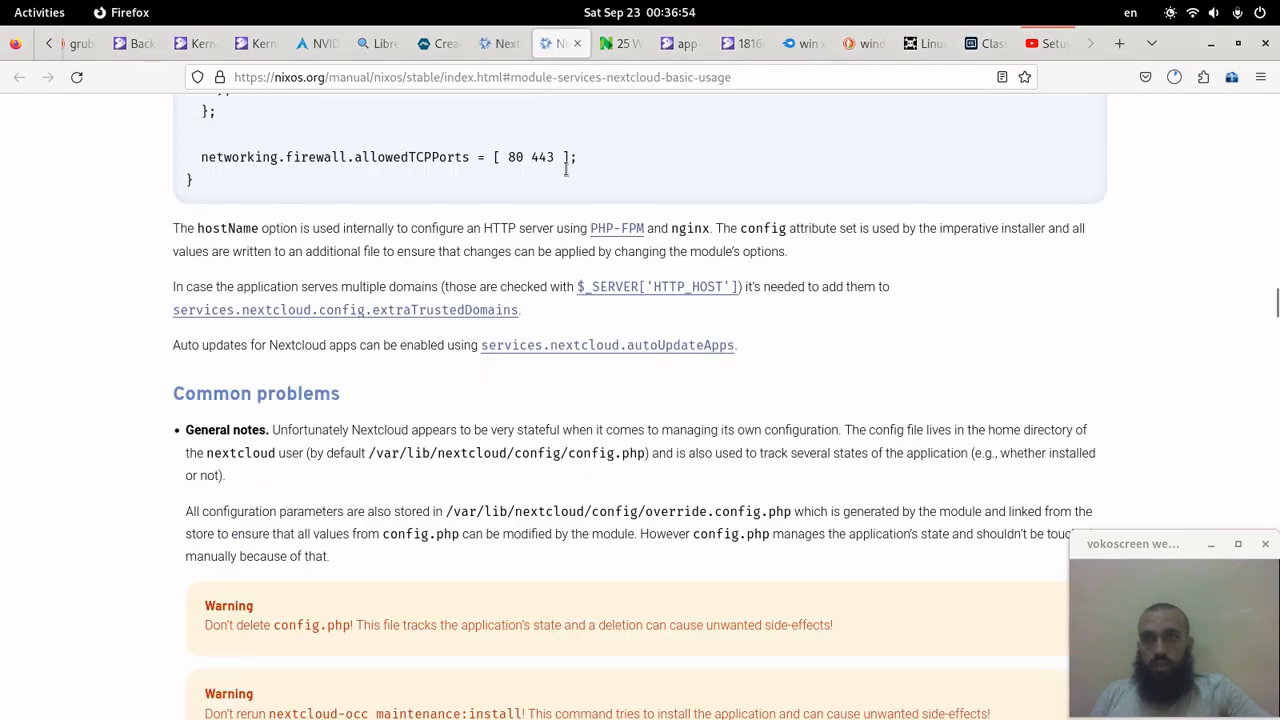
{"action": "scroll", "scroll_direction": "up", "scroll_amount": 3}
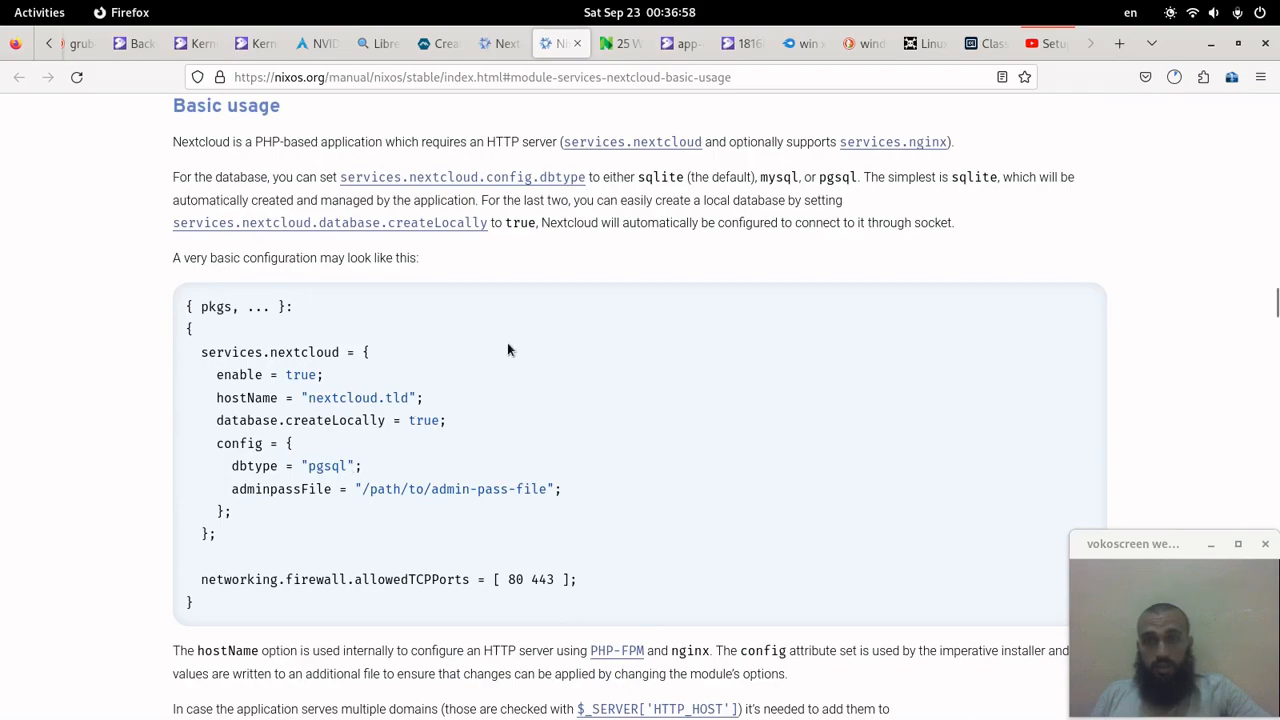
{"action": "mouse_move", "coordinate": [912, 240]}
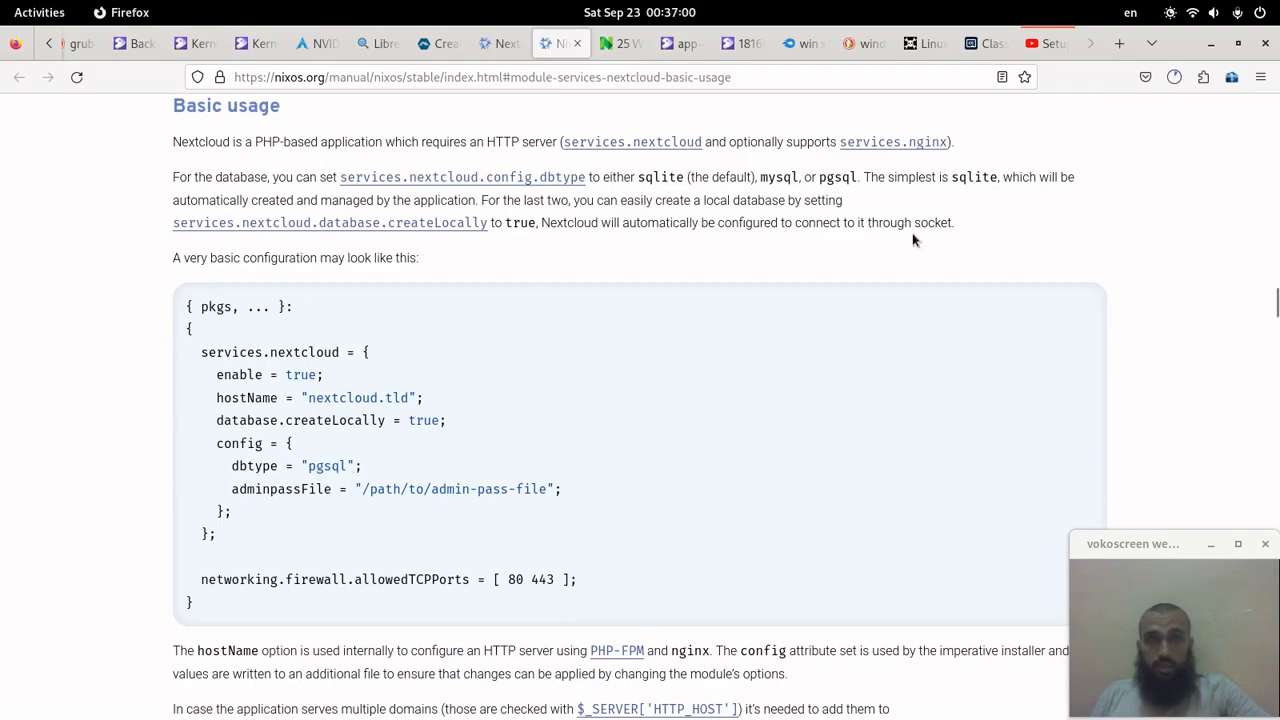
{"action": "mouse_move", "coordinate": [790, 176]}
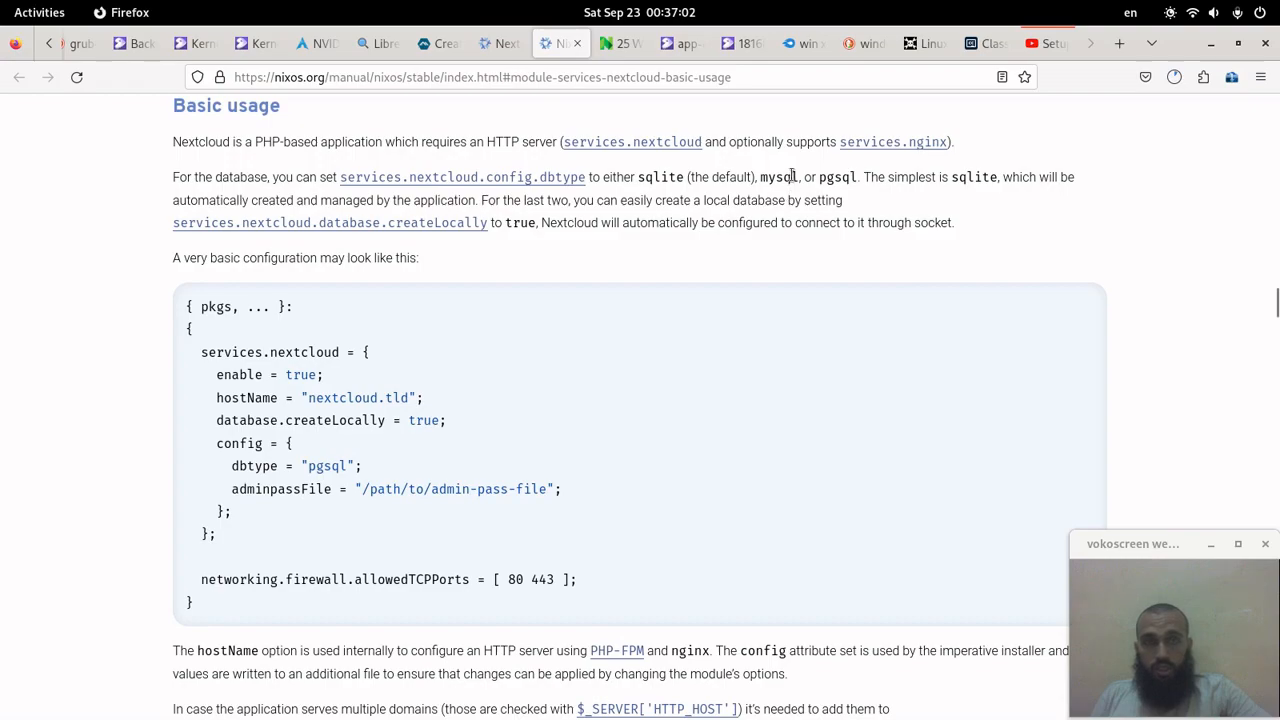
{"action": "mouse_move", "coordinate": [544, 340]}
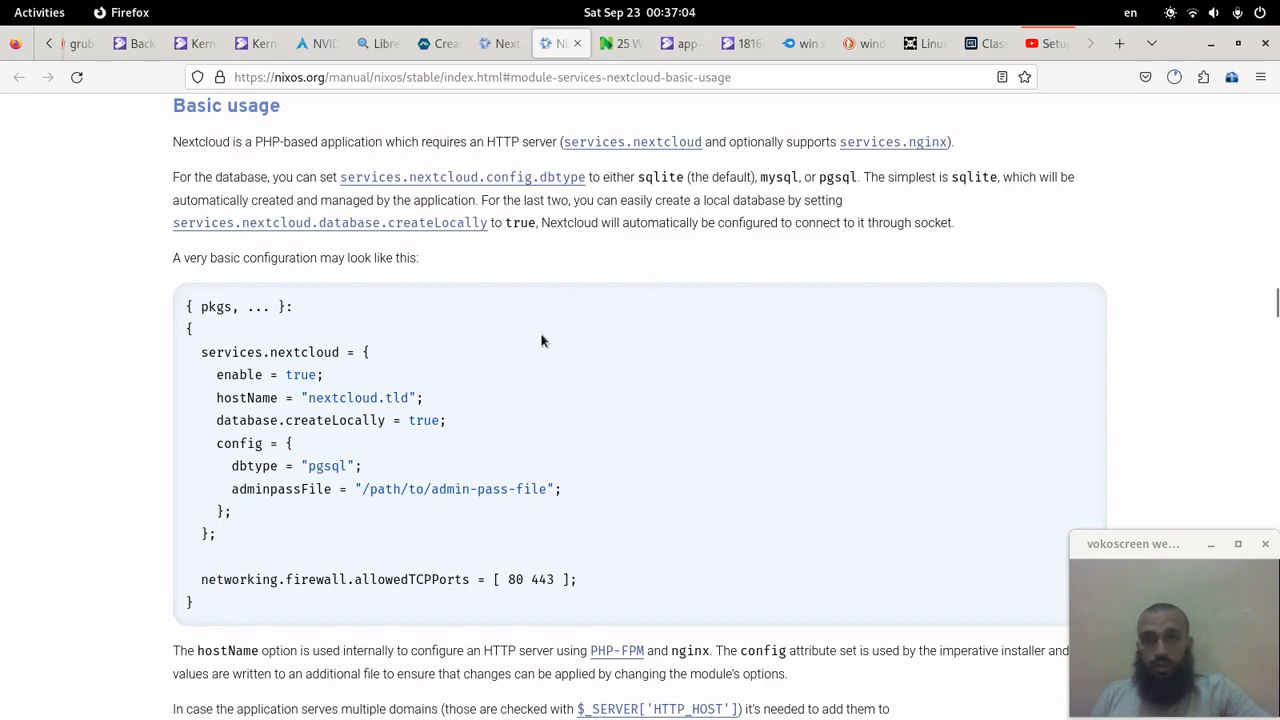
{"action": "mouse_move", "coordinate": [640, 348]}
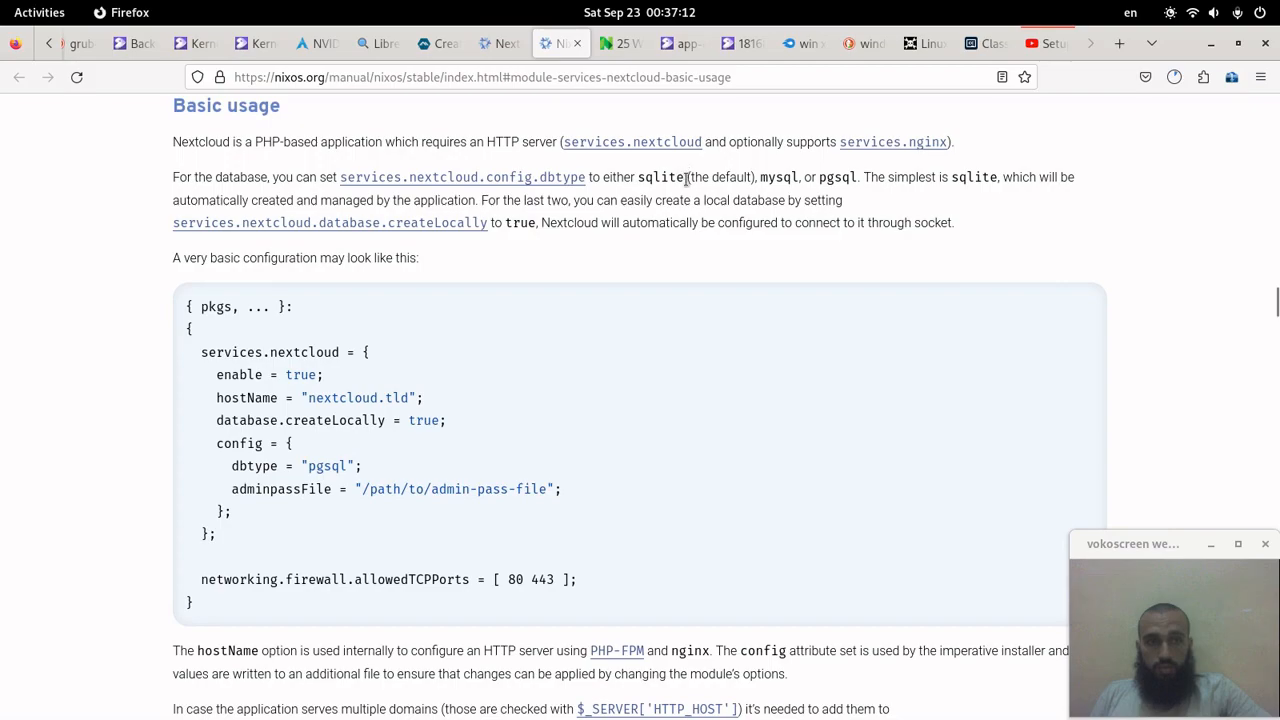
{"action": "mouse_move", "coordinate": [870, 296]}
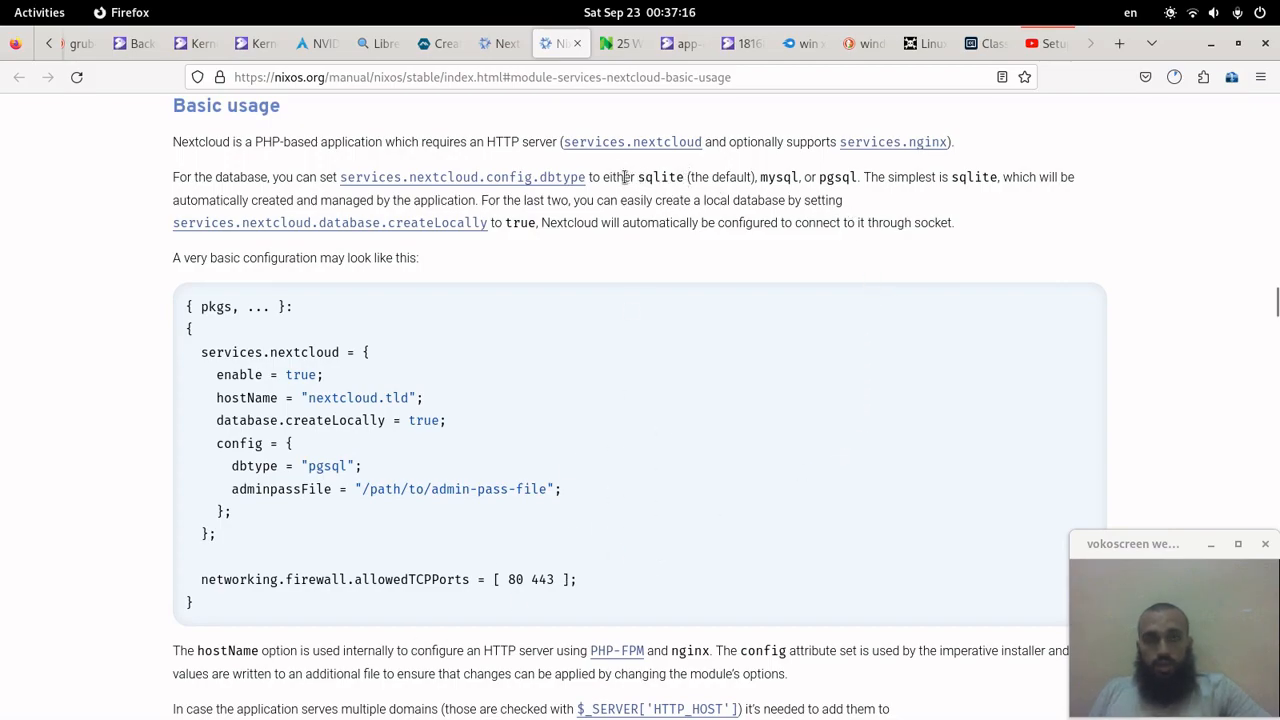
{"action": "mouse_move", "coordinate": [810, 190]}
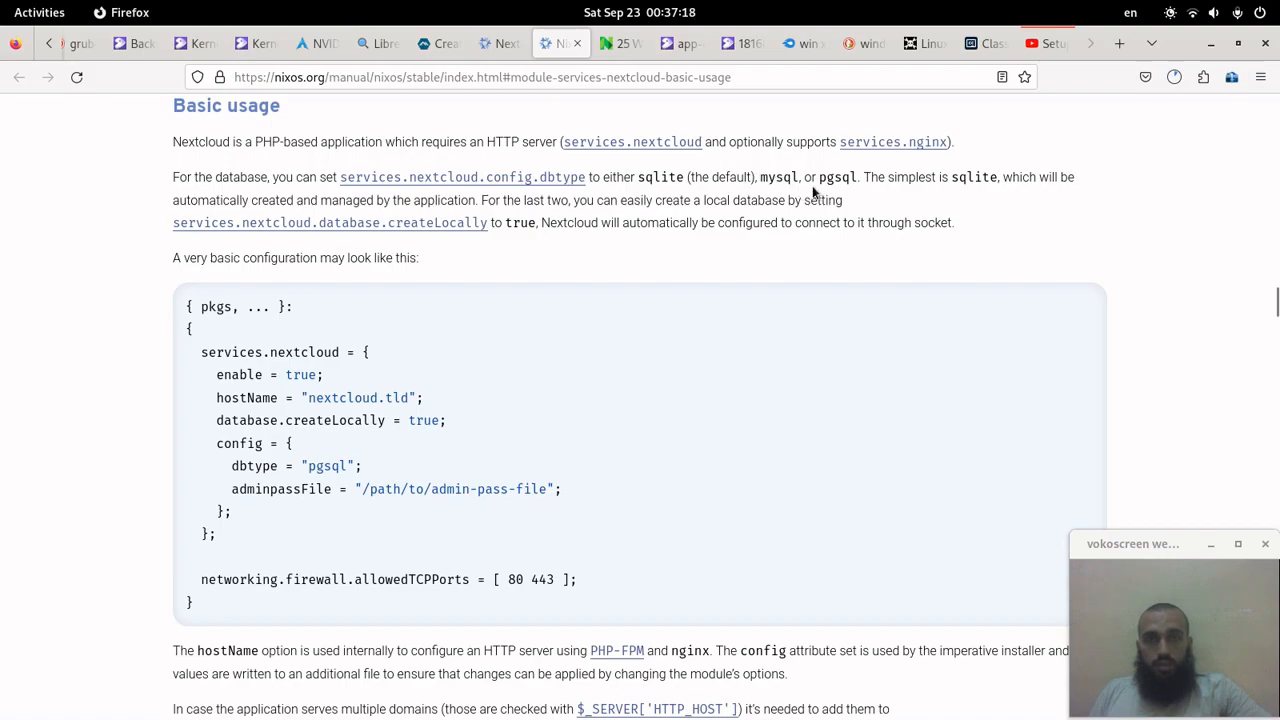
{"action": "mouse_move", "coordinate": [938, 216]}
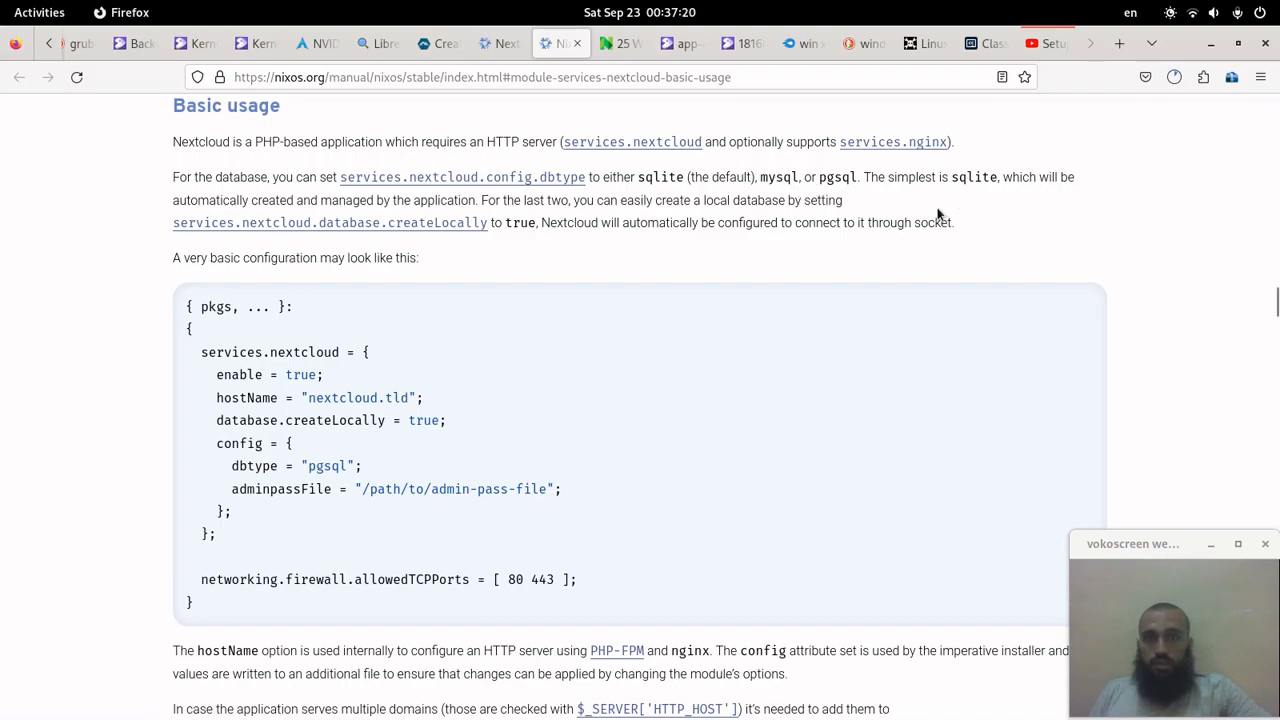
{"action": "mouse_move", "coordinate": [636, 412]}
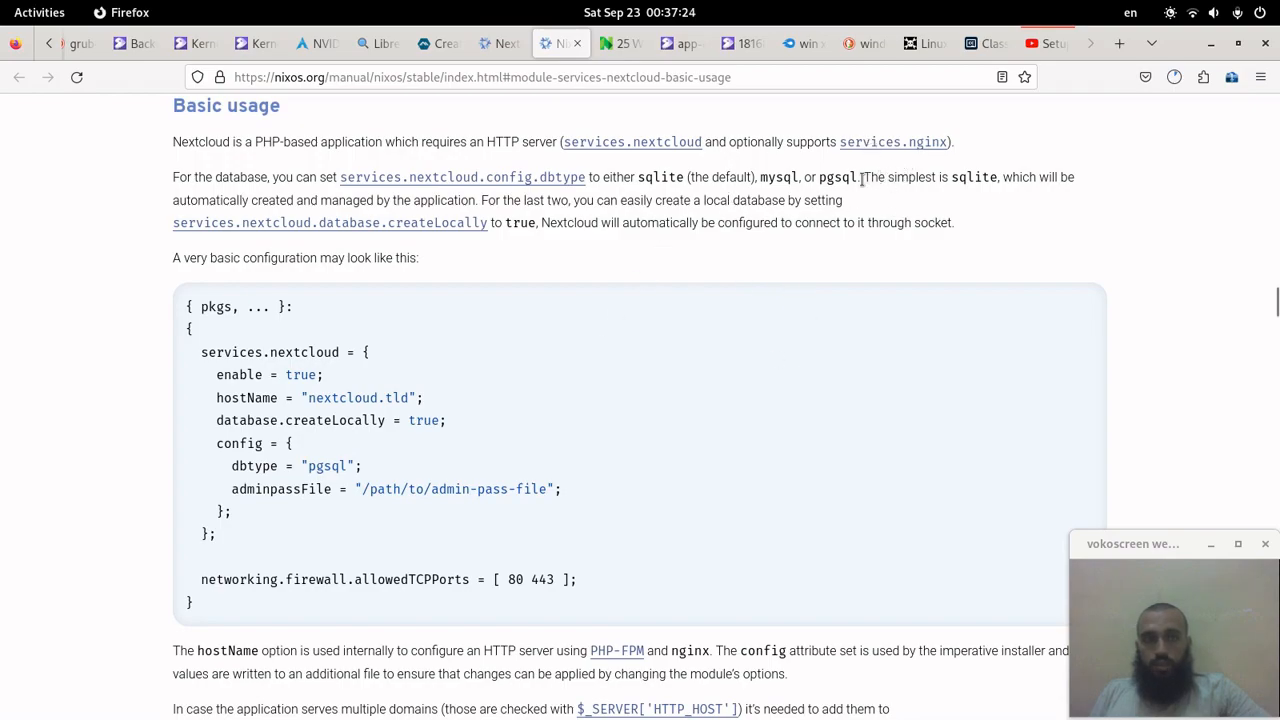
{"action": "mouse_move", "coordinate": [964, 218]}
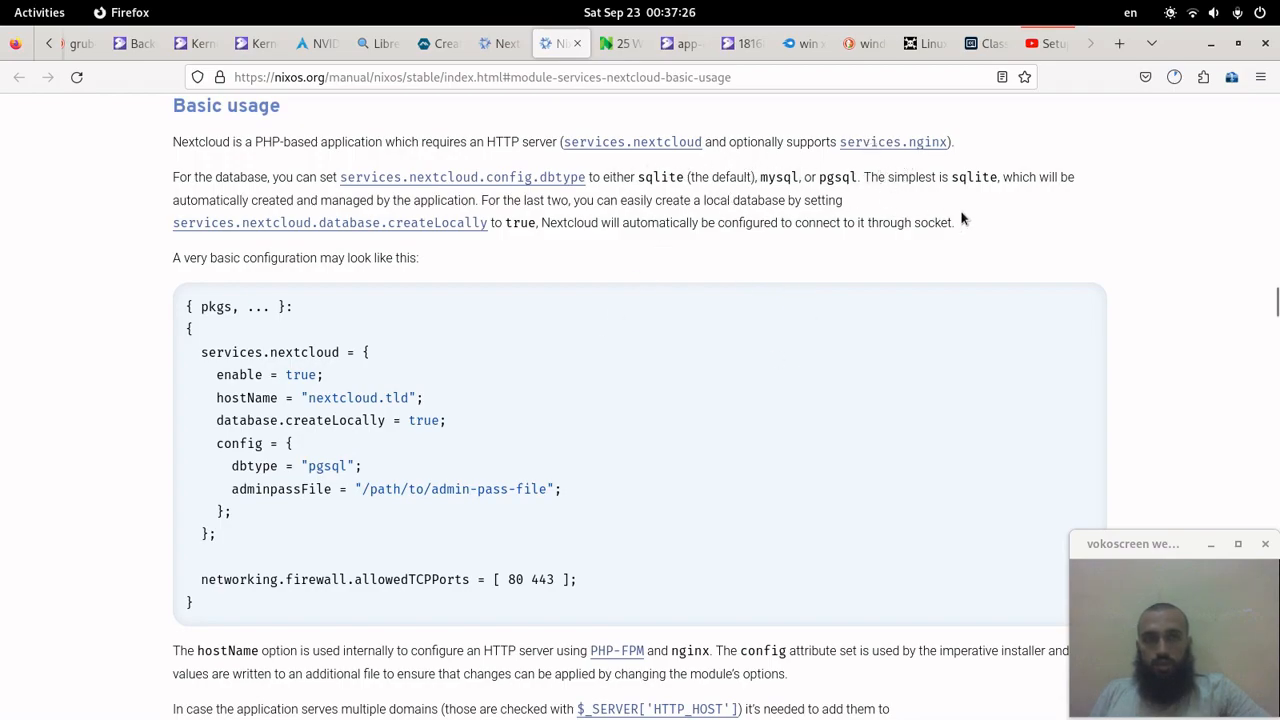
{"action": "mouse_move", "coordinate": [876, 284]}
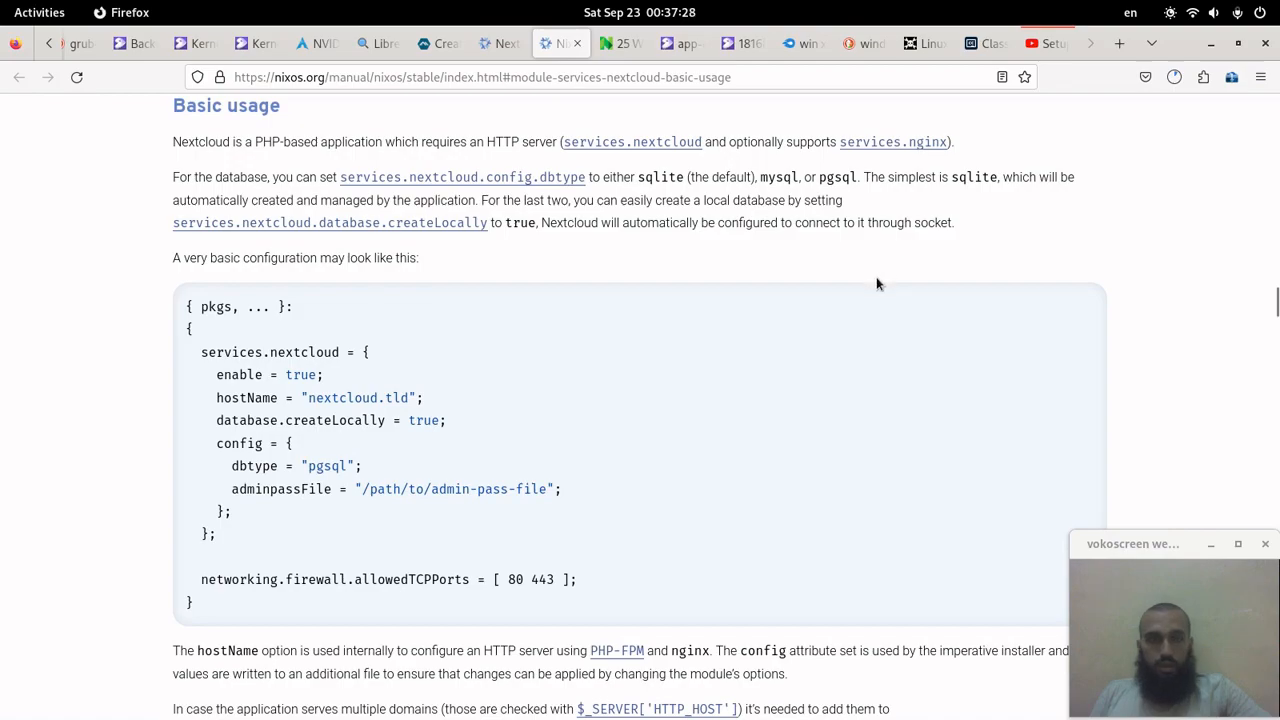
Step: Scroll through the rest of the manual's Nextcloud chapter down past it toward the Matomo section
{"action": "scroll", "scroll_direction": "down", "scroll_amount": 3}
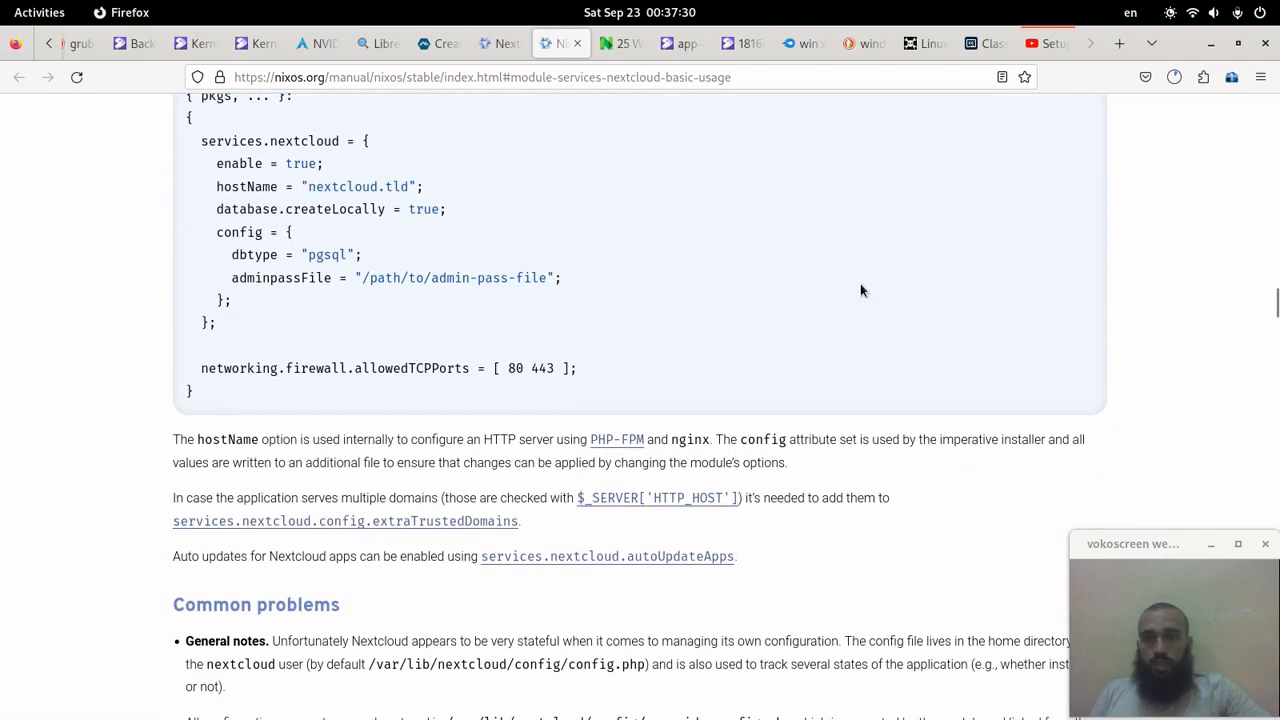
{"action": "scroll", "scroll_direction": "down", "scroll_amount": 3}
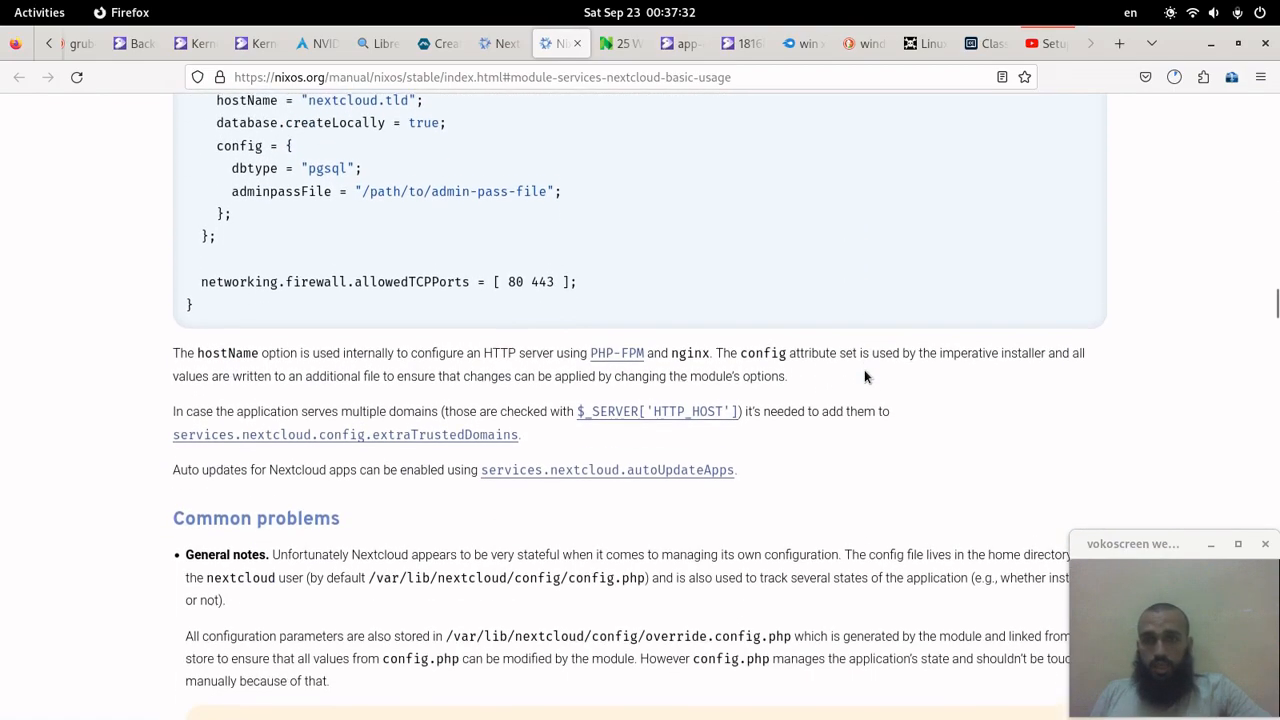
{"action": "scroll", "scroll_direction": "down", "scroll_amount": 3}
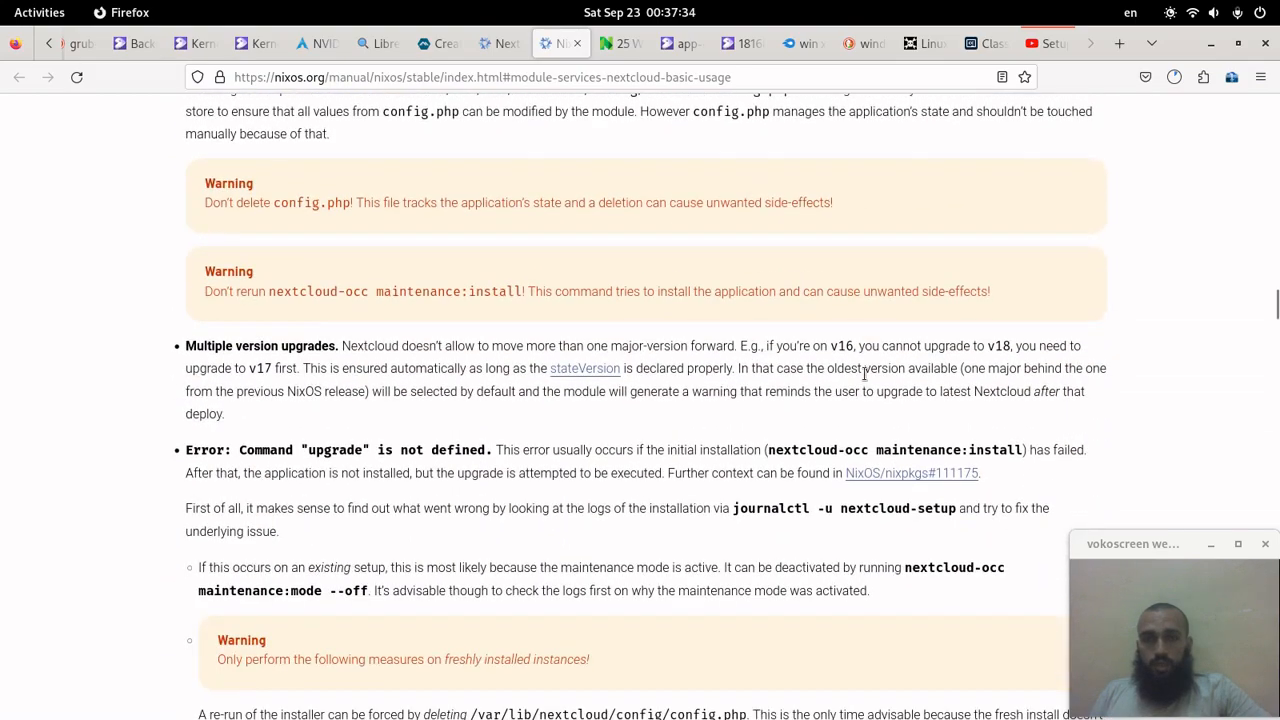
{"action": "scroll", "scroll_direction": "down", "scroll_amount": 3}
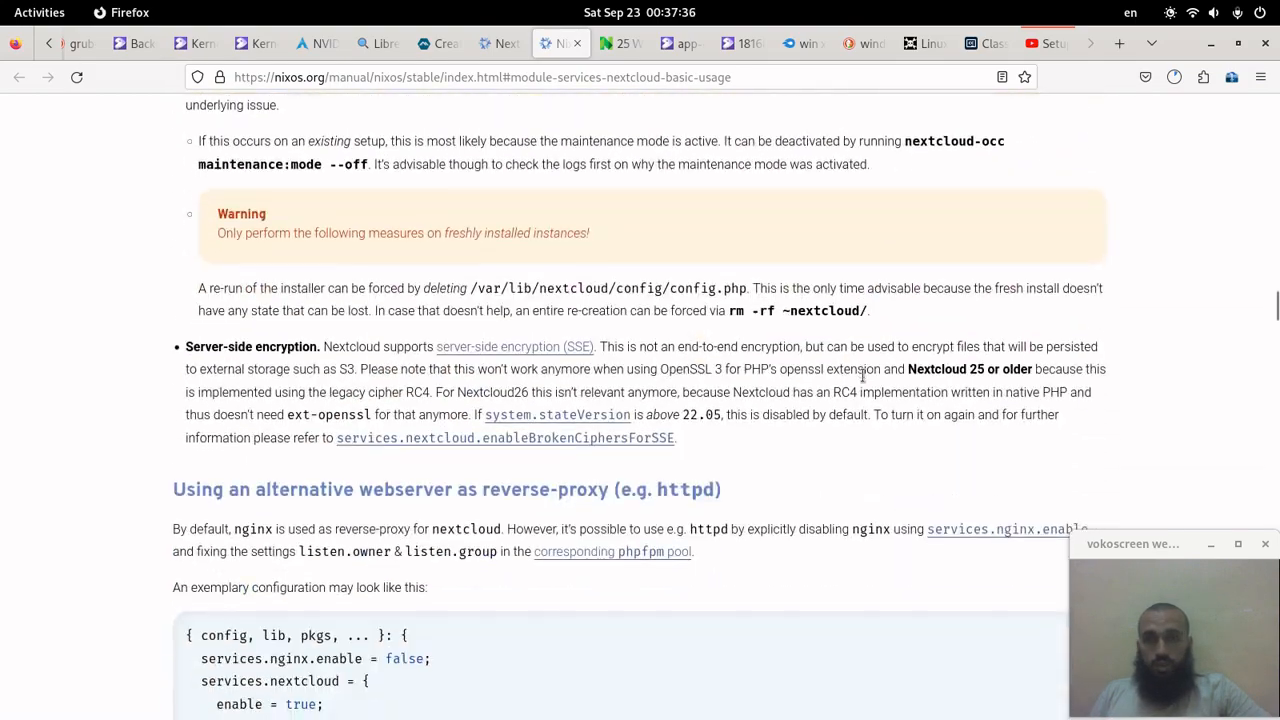
{"action": "scroll", "scroll_direction": "down", "scroll_amount": 3}
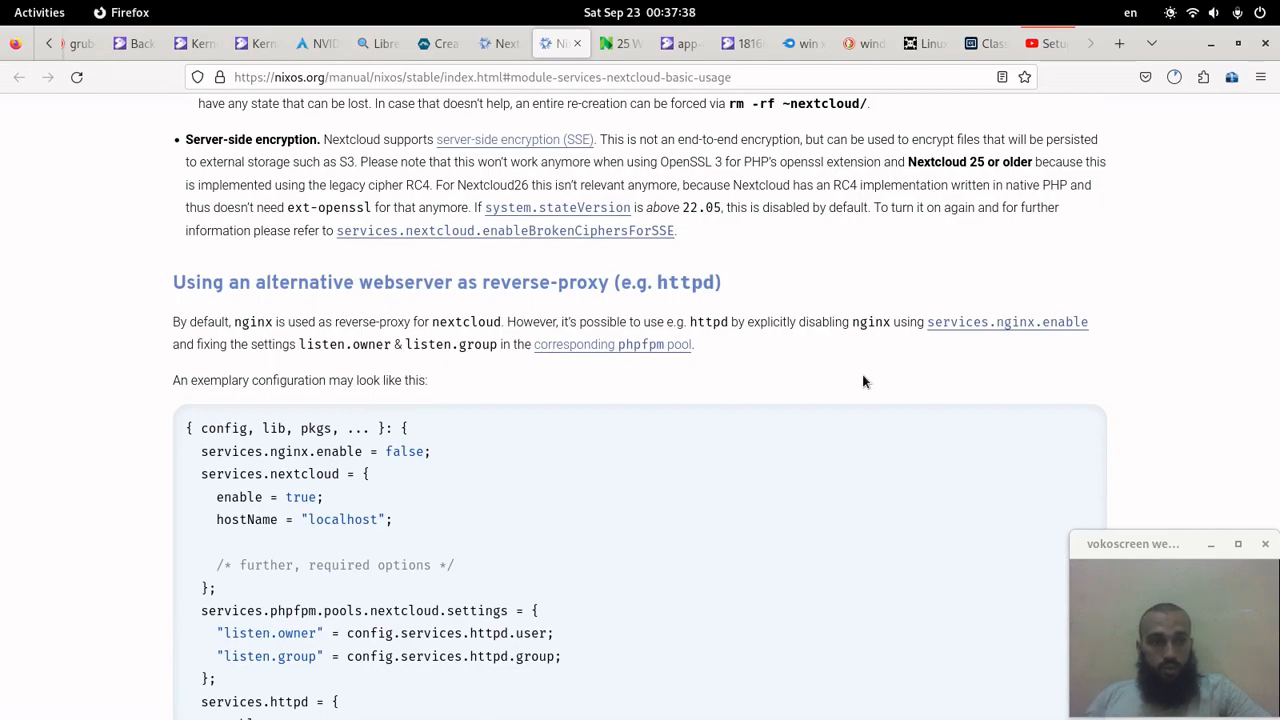
{"action": "scroll", "scroll_direction": "down", "scroll_amount": 3}
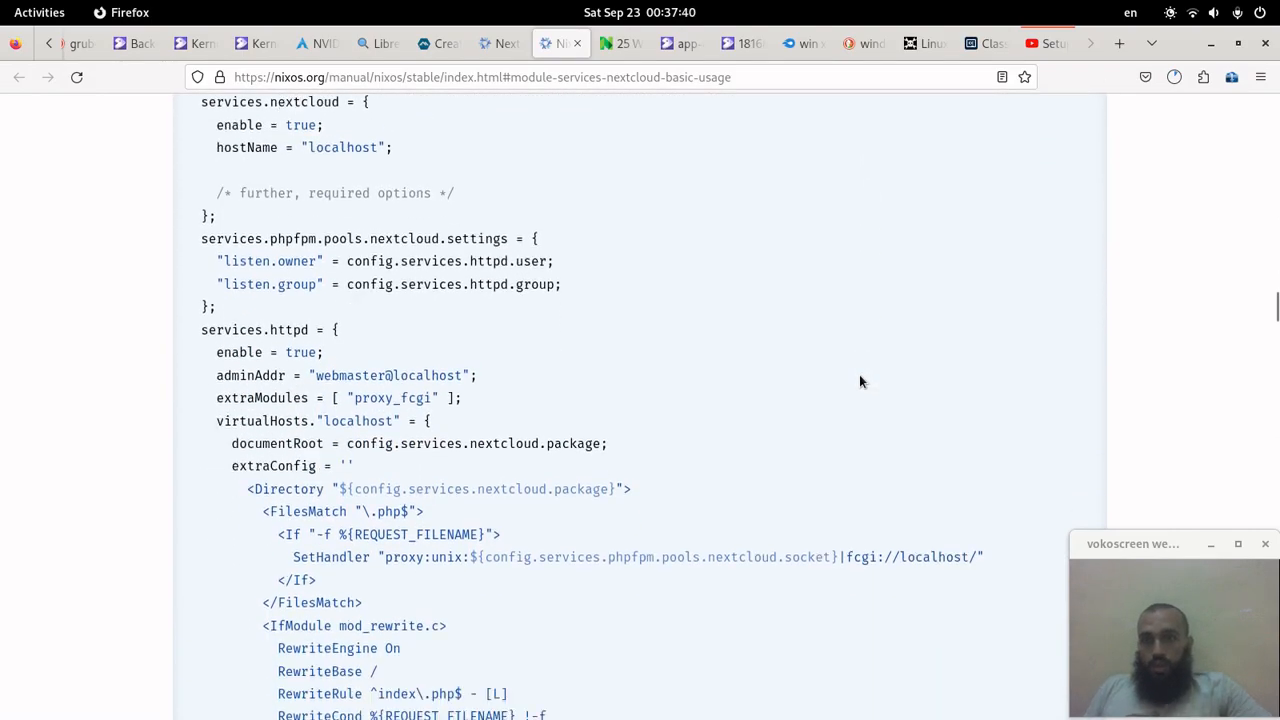
{"action": "scroll", "scroll_direction": "down", "scroll_amount": 3}
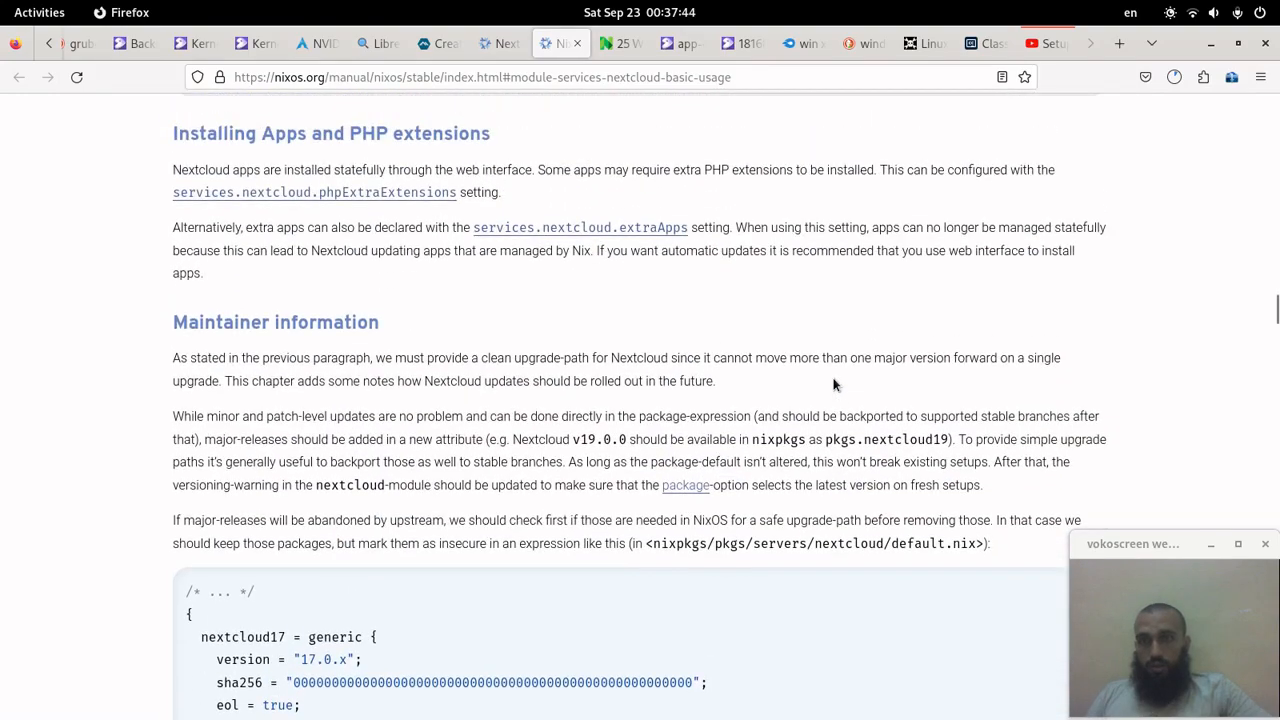
{"action": "scroll", "scroll_direction": "down", "scroll_amount": 3}
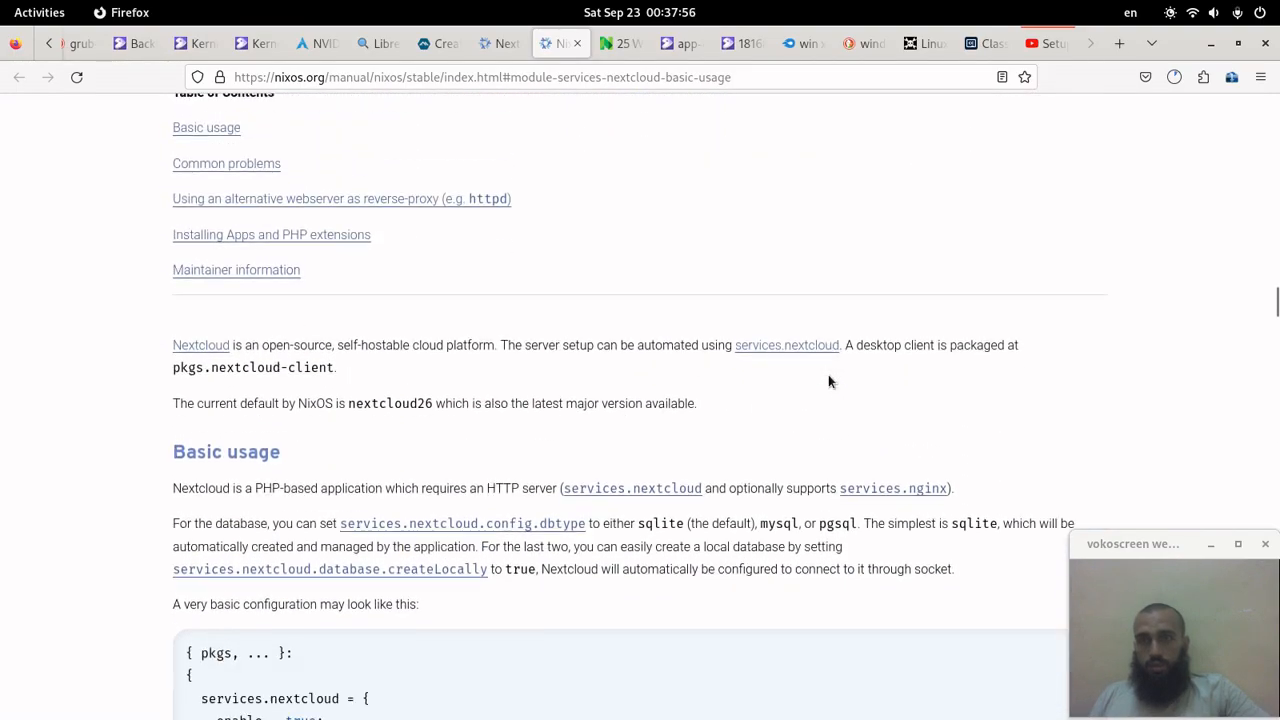
{"action": "scroll", "scroll_direction": "down", "scroll_amount": 3}
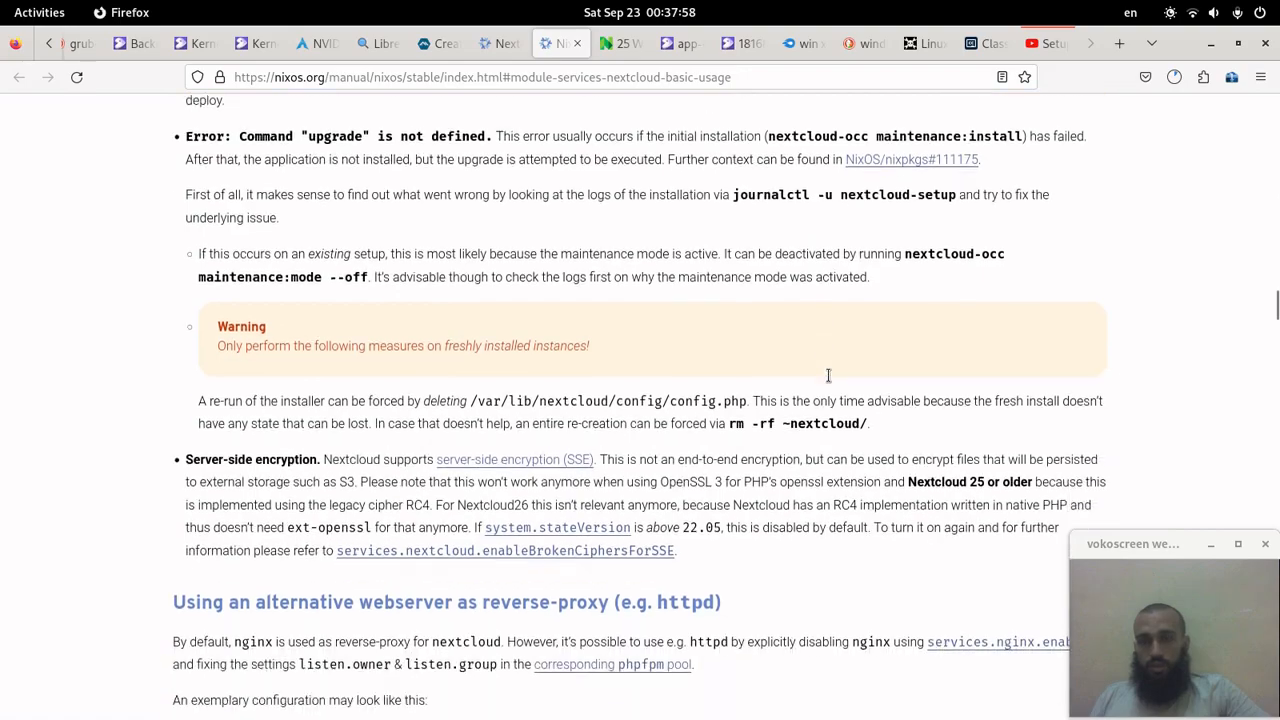
{"action": "scroll", "scroll_direction": "down", "scroll_amount": 3}
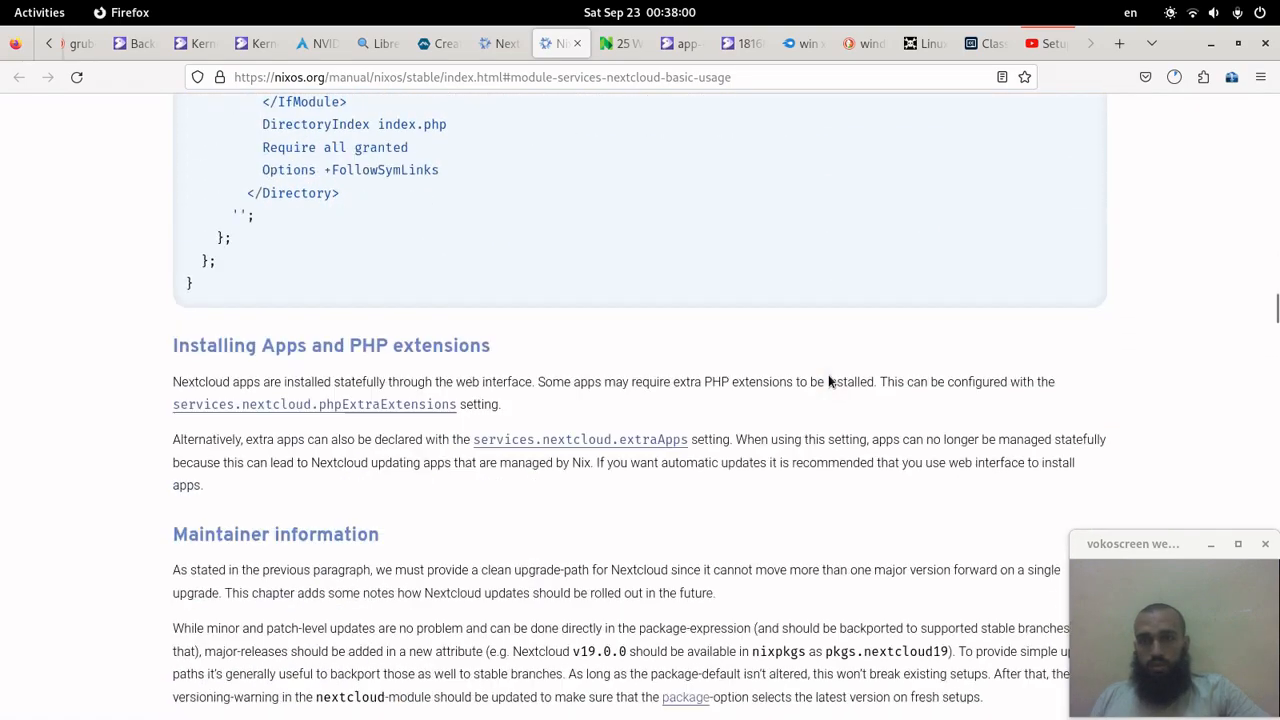
{"action": "scroll", "scroll_direction": "down", "scroll_amount": 3}
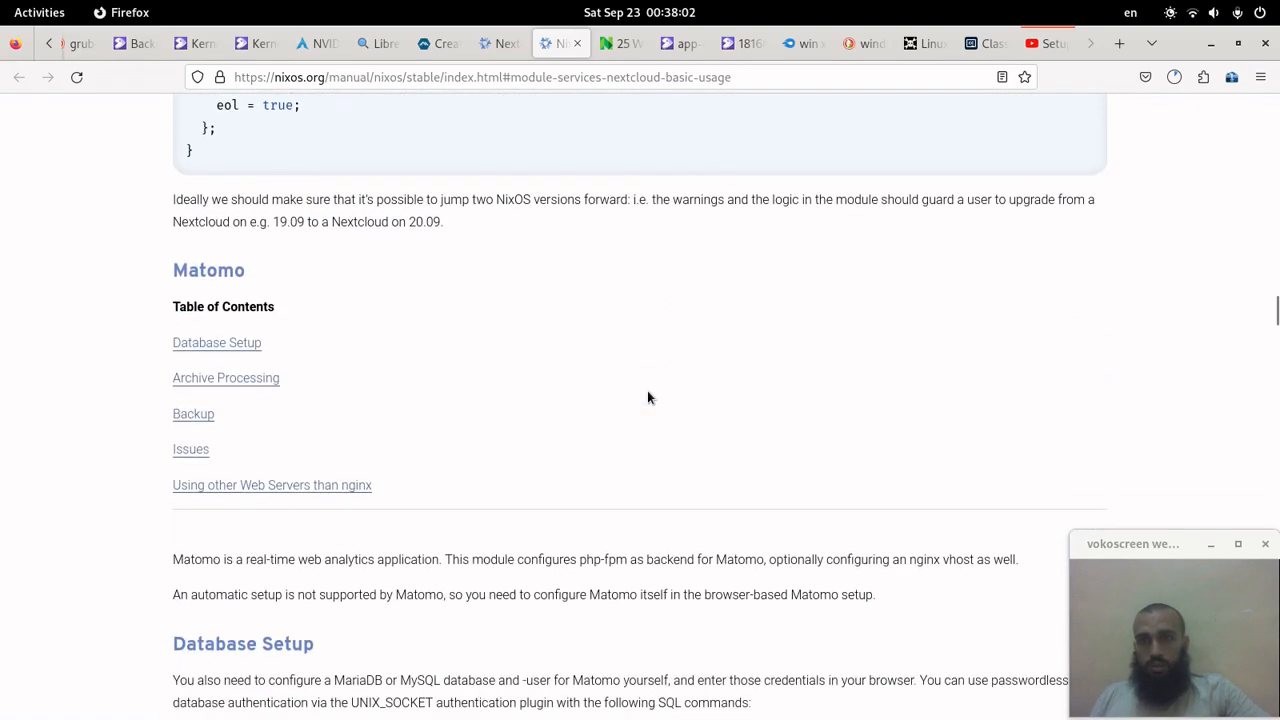
{"action": "scroll", "scroll_direction": "down", "scroll_amount": 3}
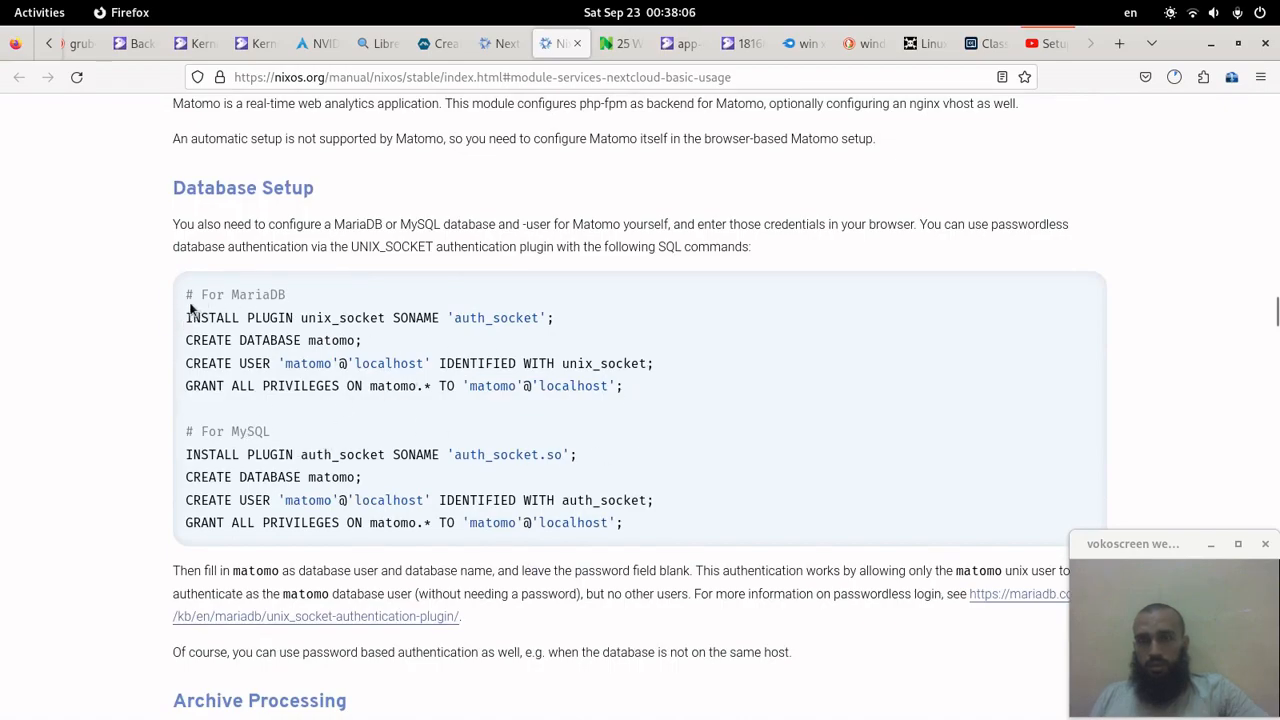
{"action": "mouse_move", "coordinate": [644, 400]}
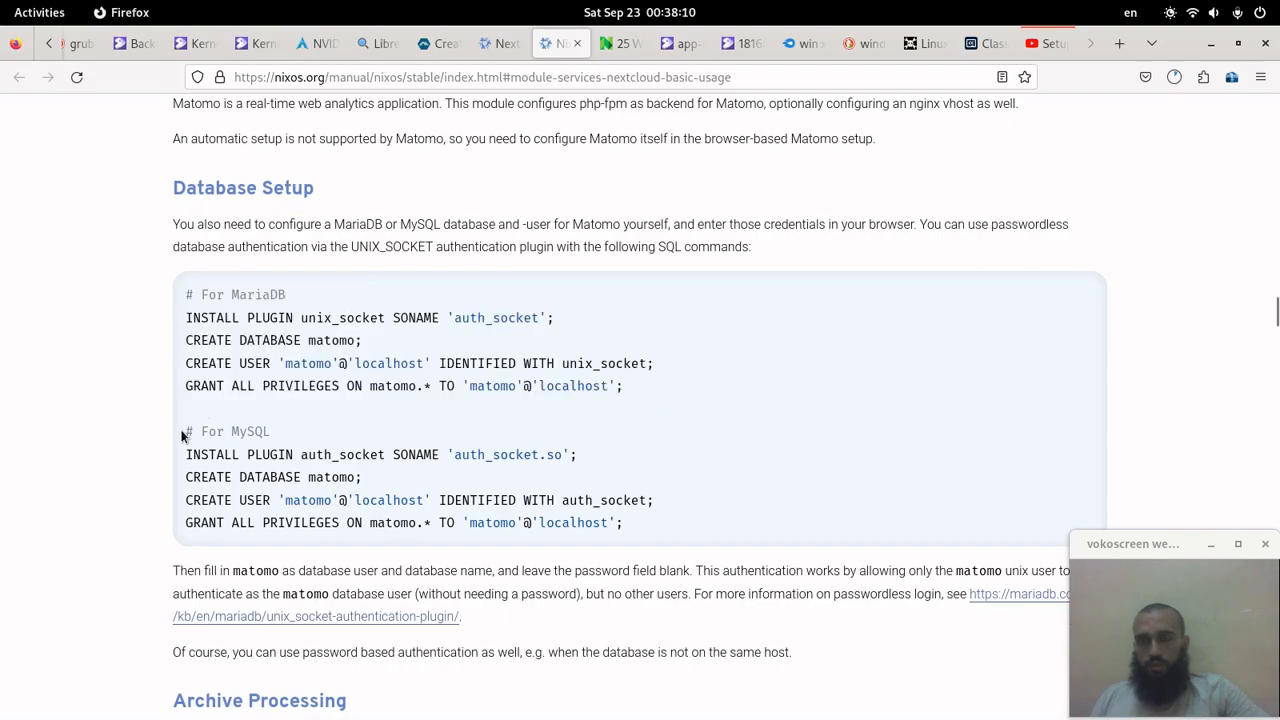
{"action": "mouse_move", "coordinate": [452, 412]}
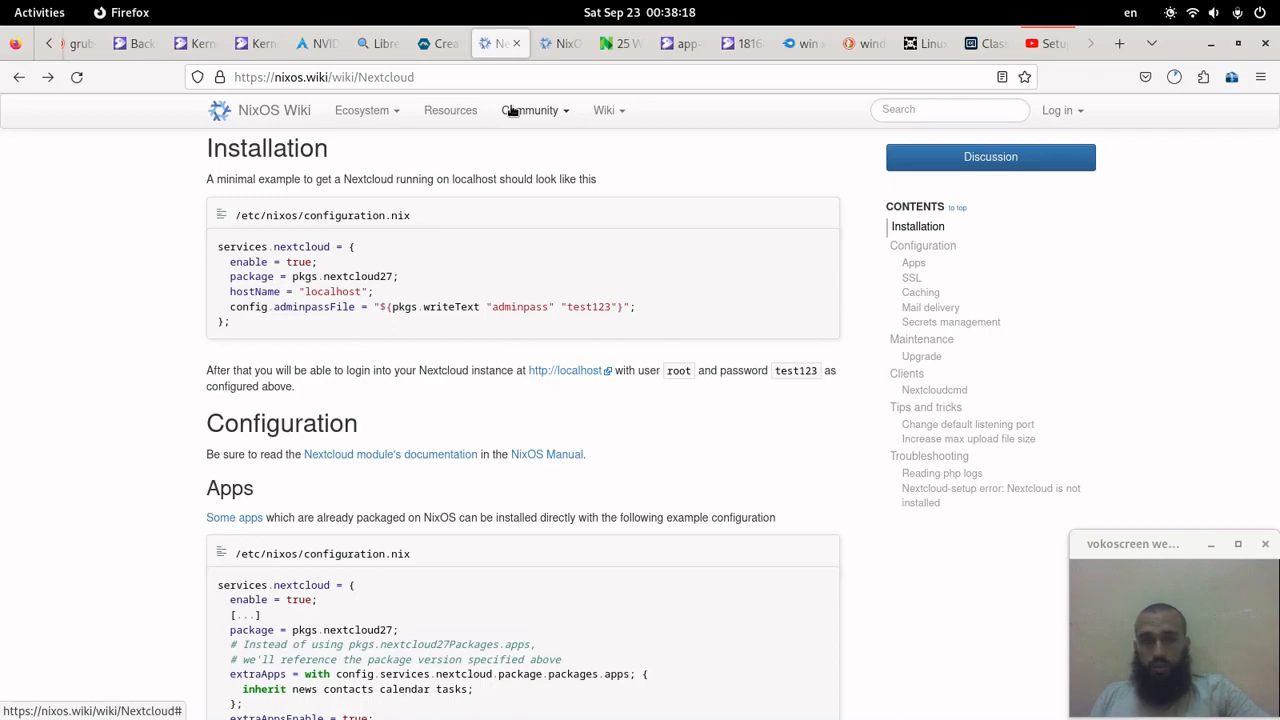
Step: Switch to the NixOS VM in TigerVNC and head to localhost/login in its Firefox
{"action": "key", "text": "alt+Tab"}
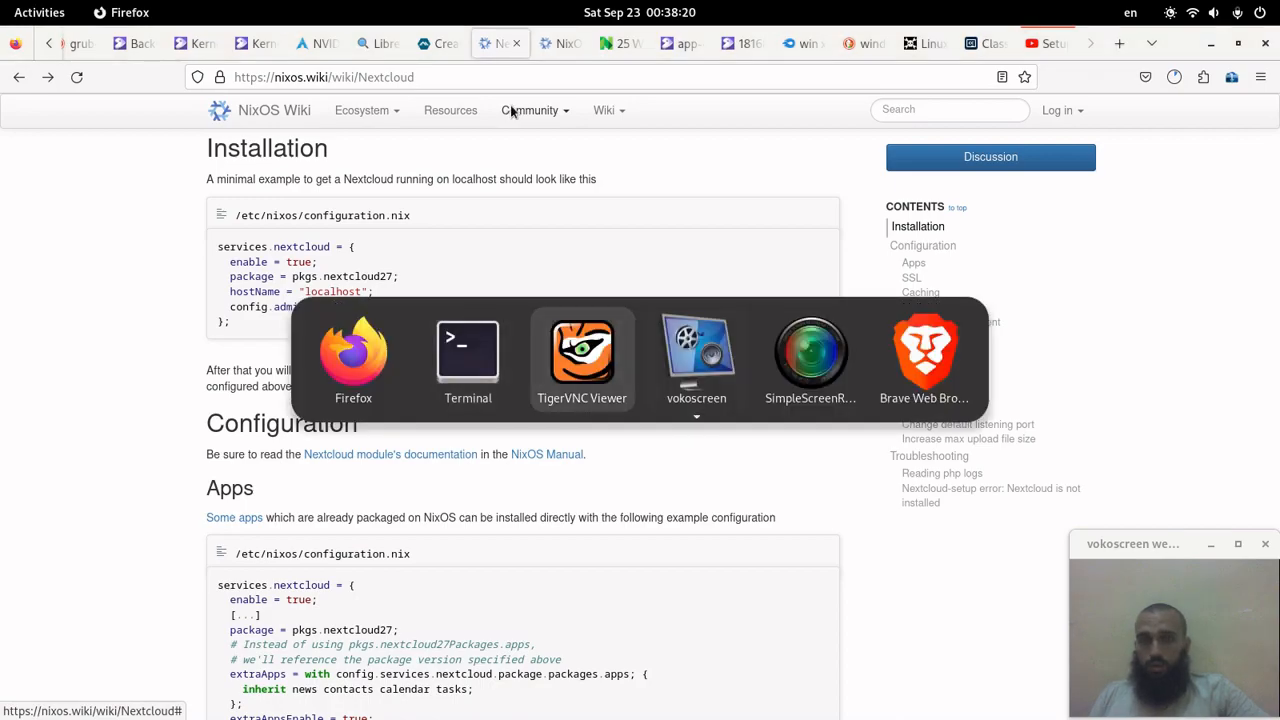
{"action": "left_click", "coordinate": [468, 350]}
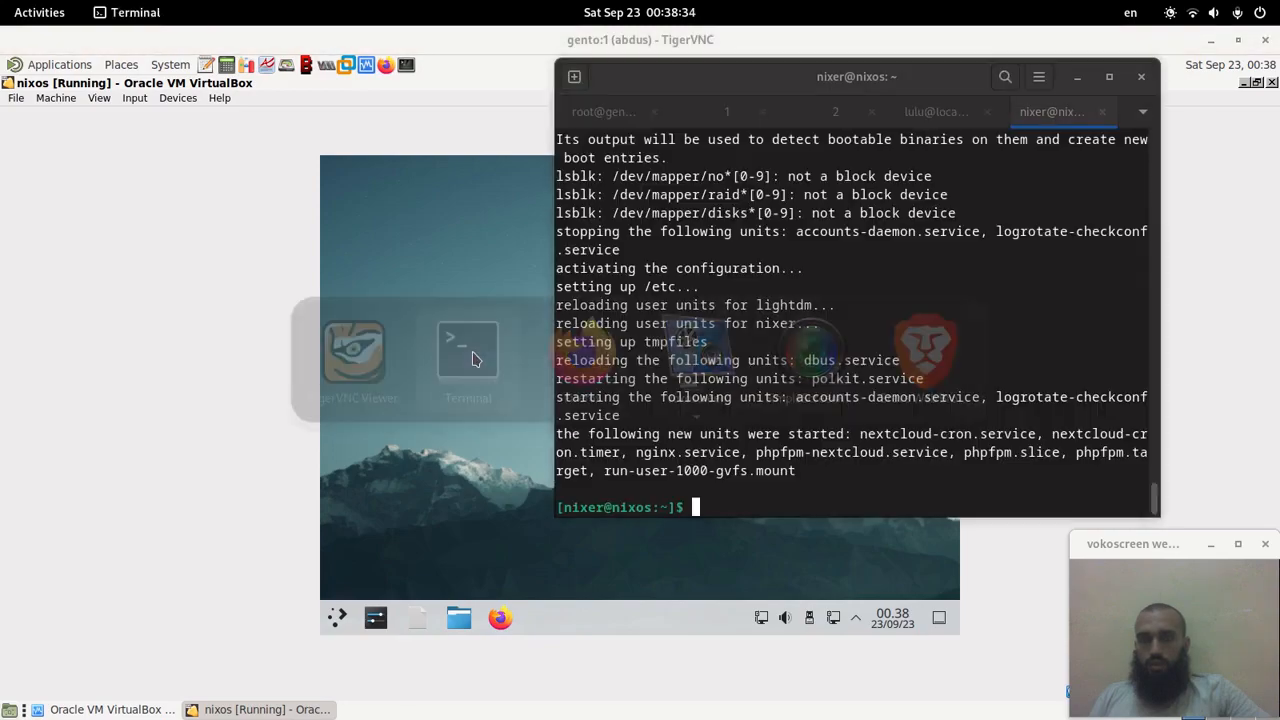
{"action": "type", "text": "sudo nano /etc/nixos/configuration.nix"}
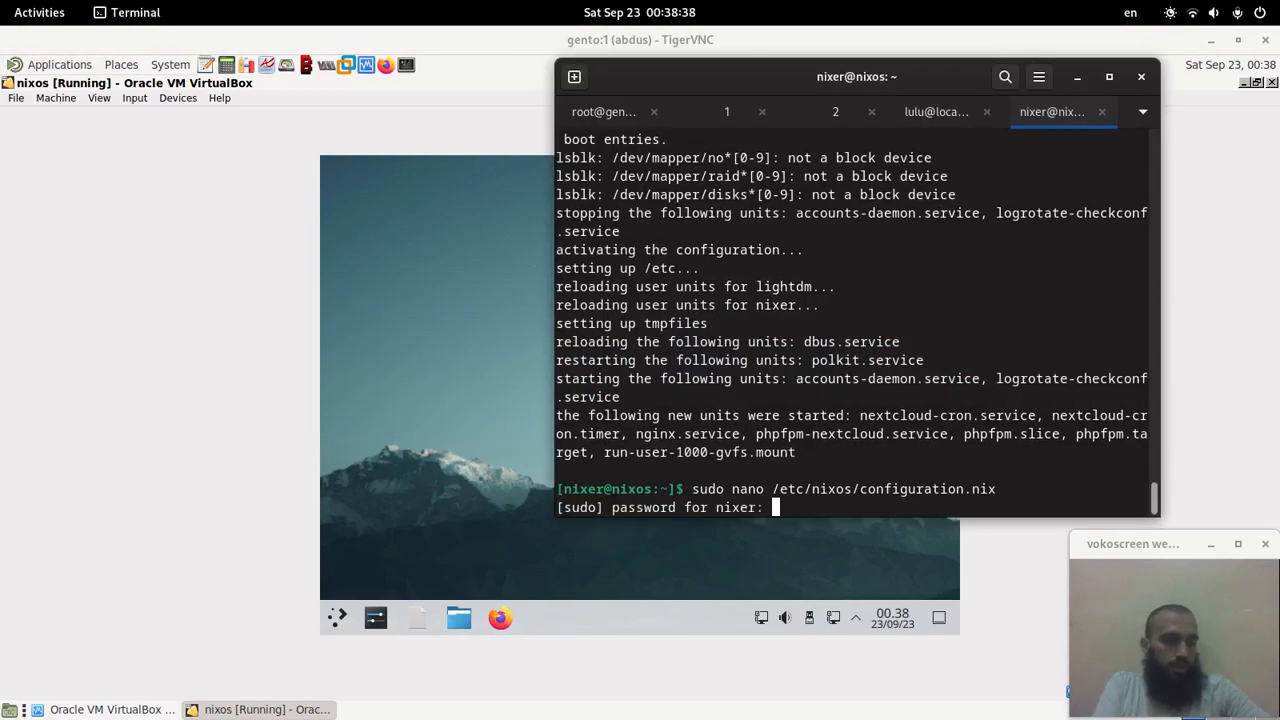
{"action": "key", "text": "Return"}
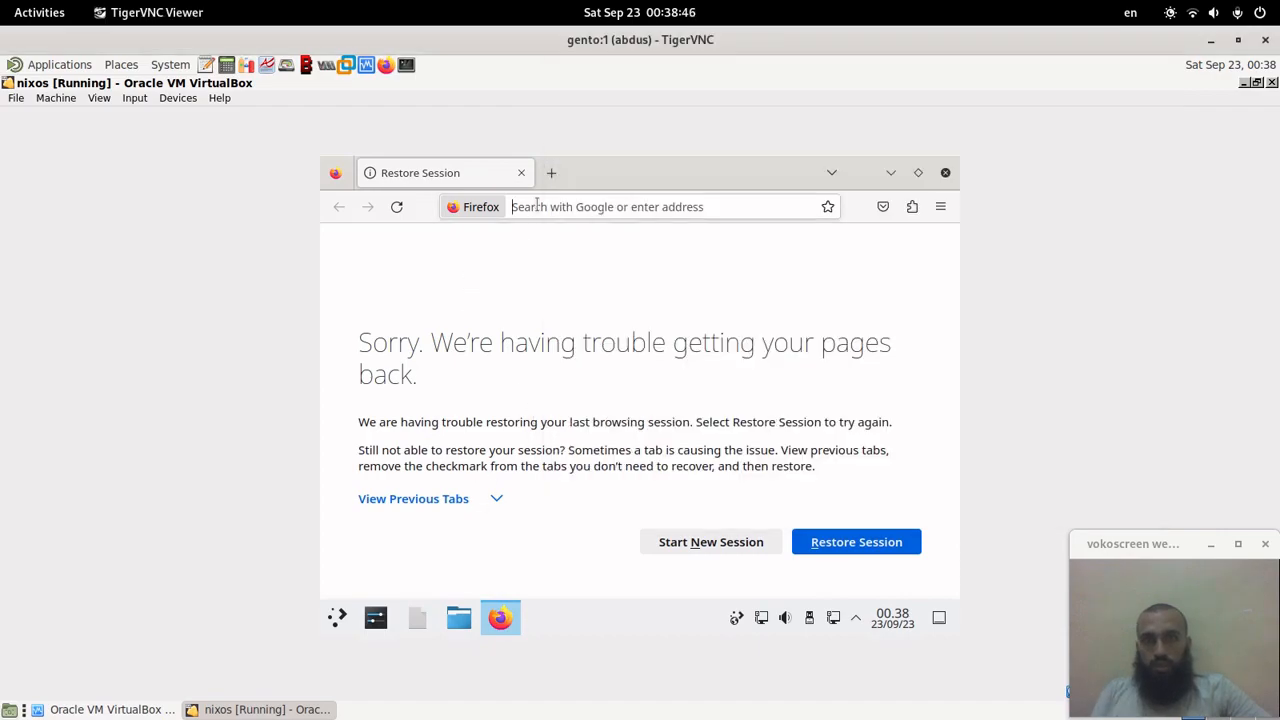
{"action": "type", "text": "local"}
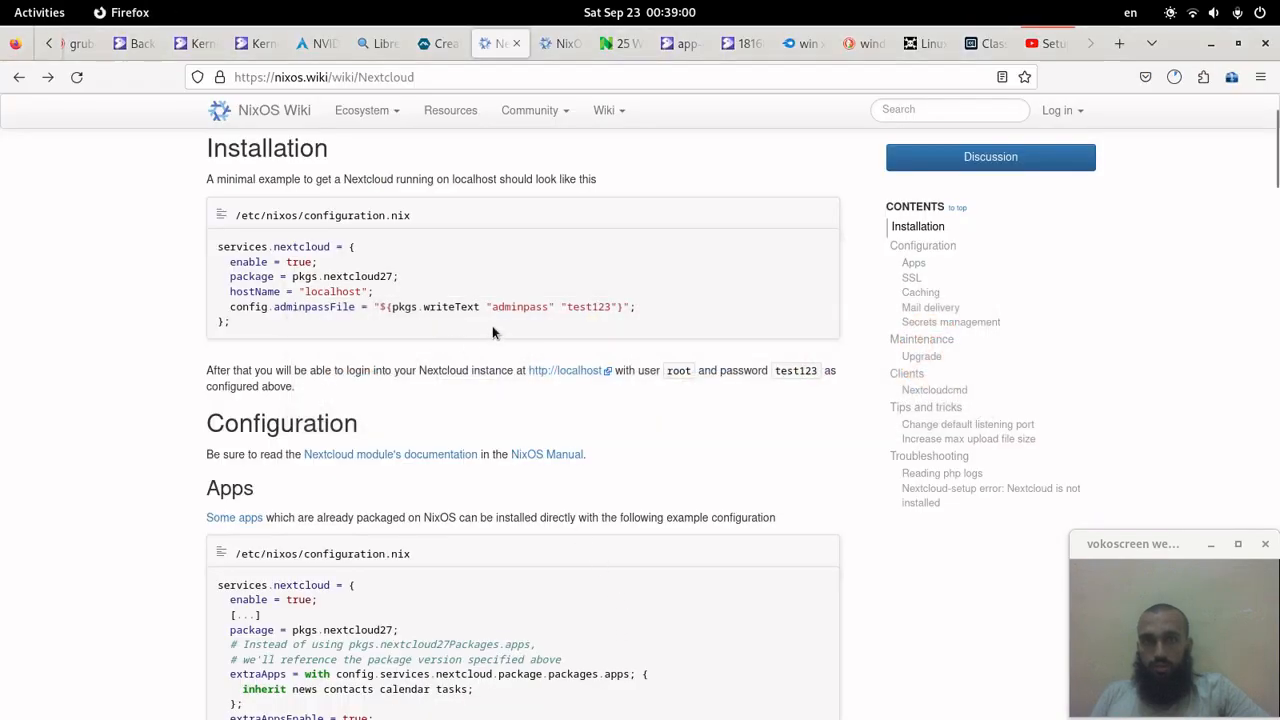
{"action": "mouse_move", "coordinate": [598, 332]}
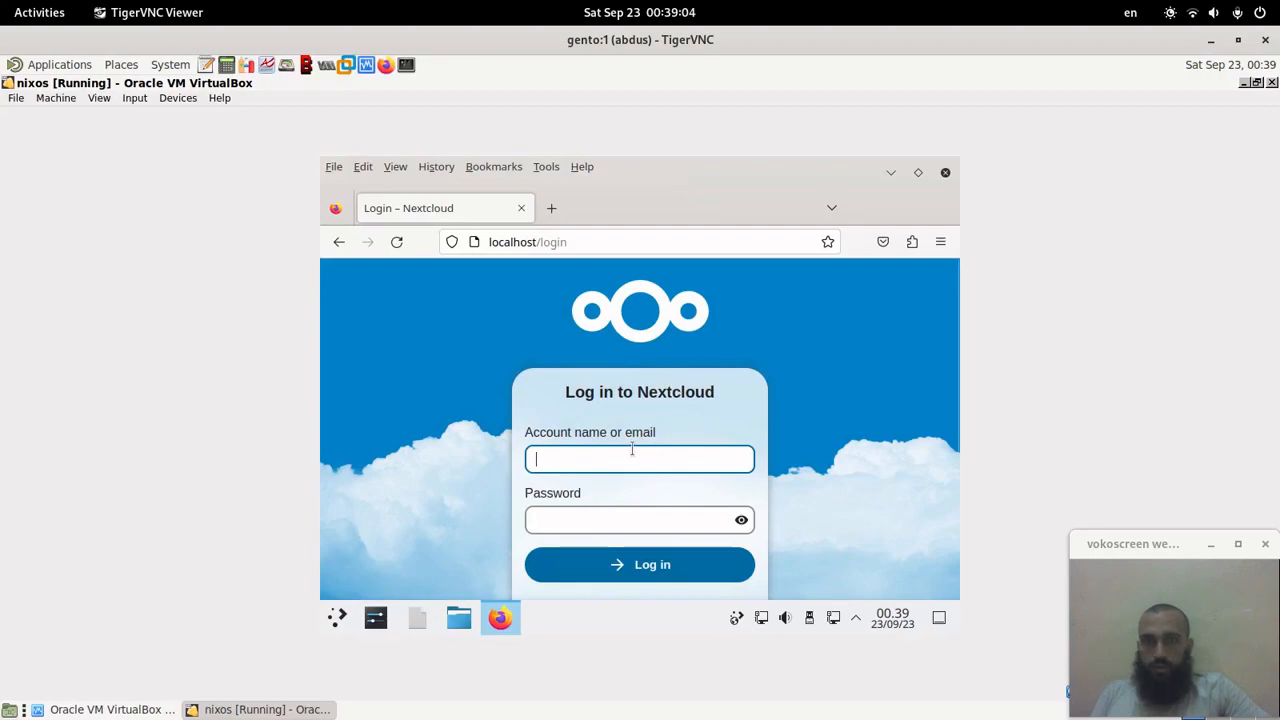
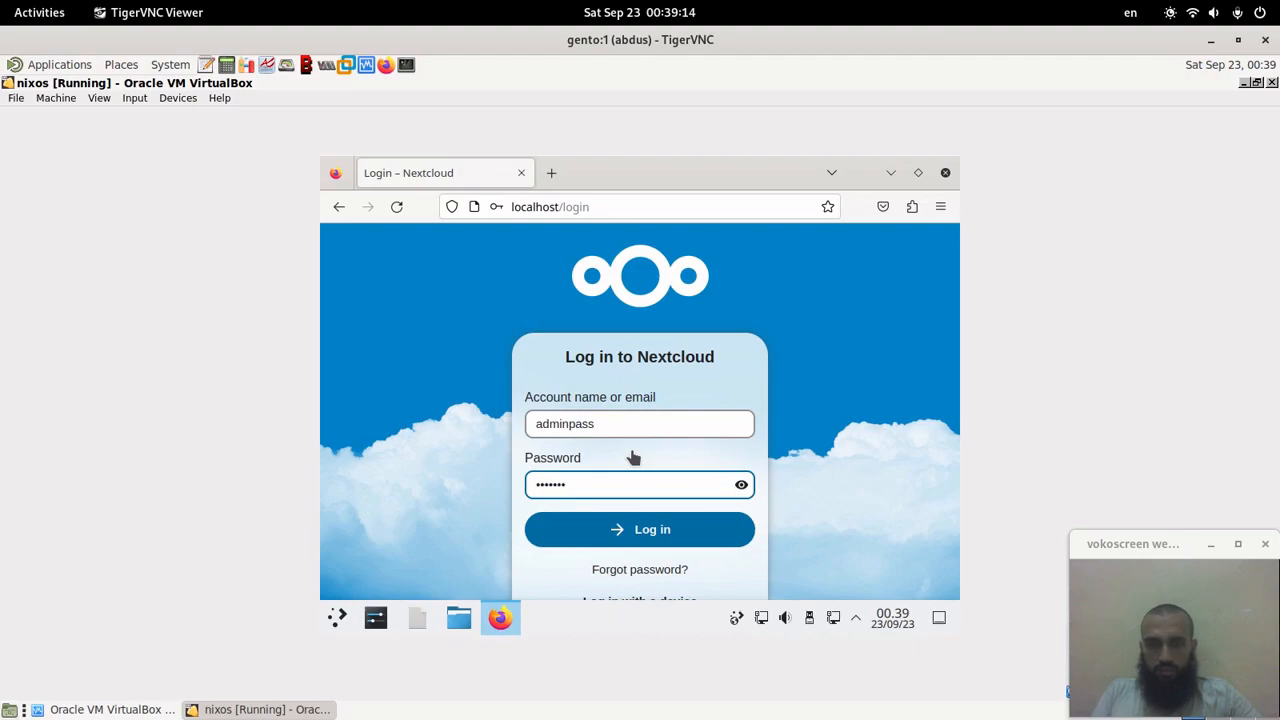
{"action": "left_click", "coordinate": [640, 528]}
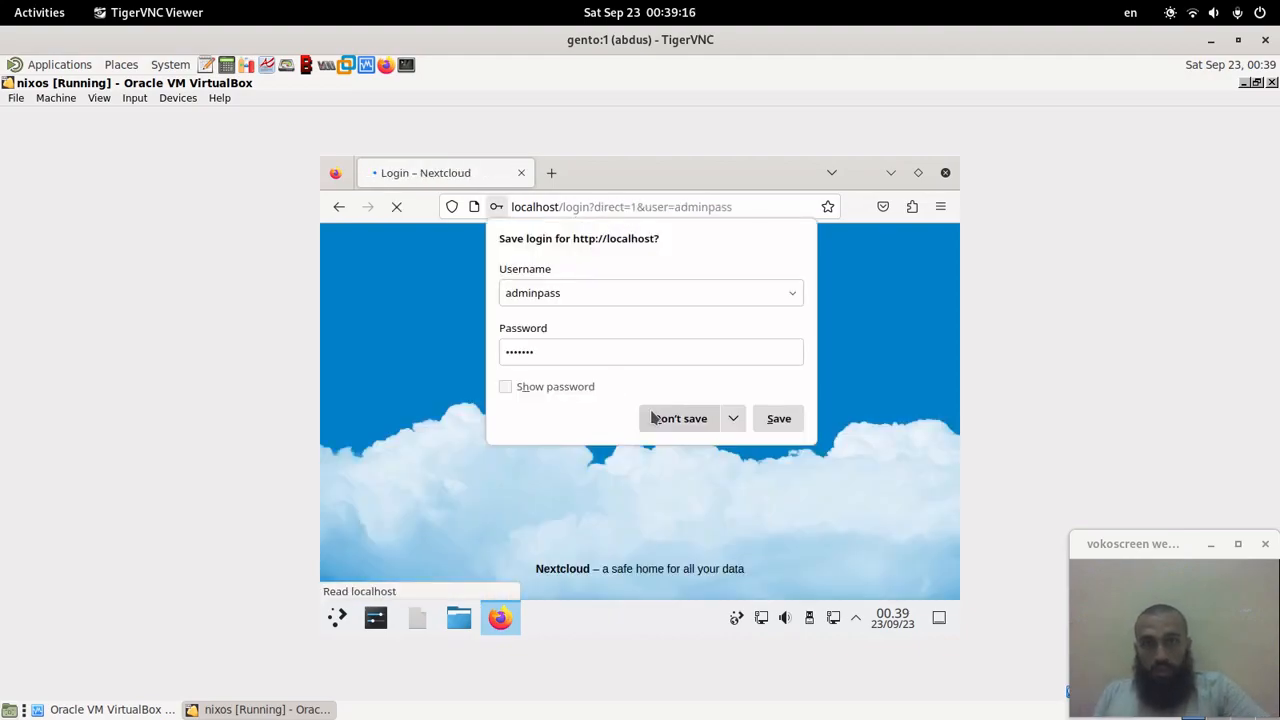
{"action": "left_click", "coordinate": [680, 418]}
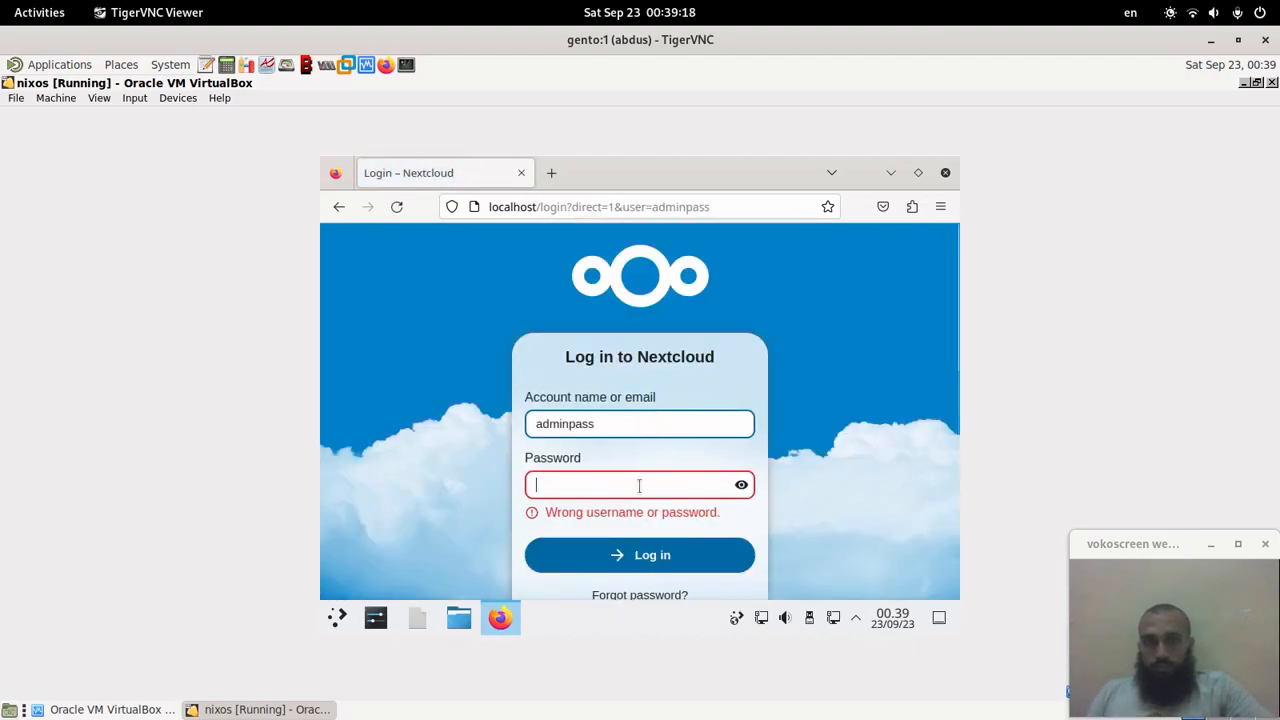
{"action": "left_click", "coordinate": [640, 556]}
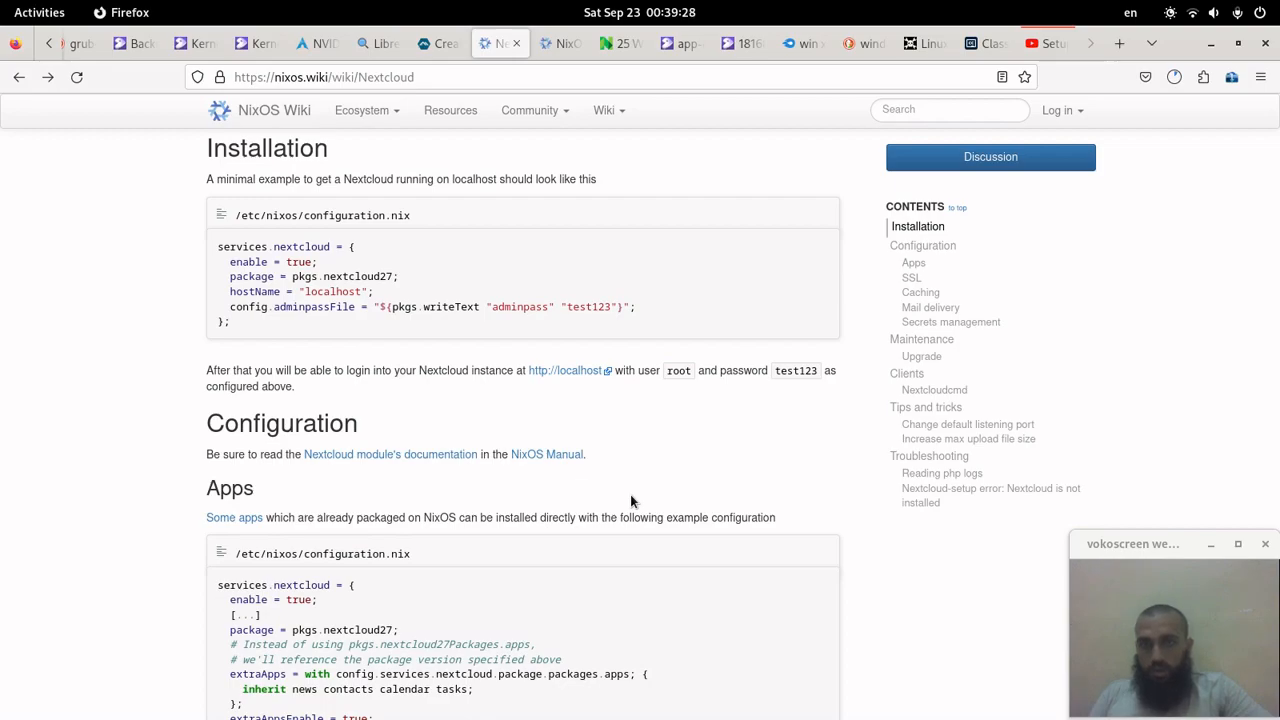
Step: Replace the account name with root, log in successfully and decline saving the credentials
{"action": "key", "text": "alt+Tab"}
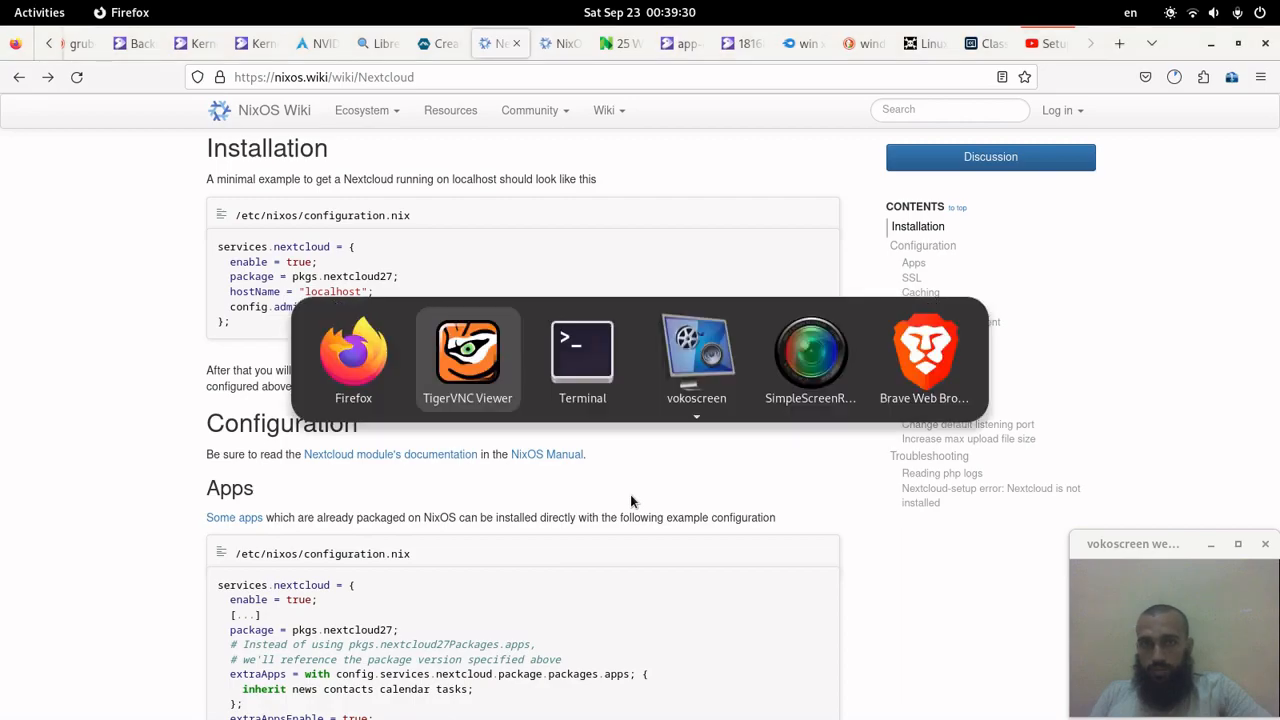
{"action": "left_click", "coordinate": [468, 350]}
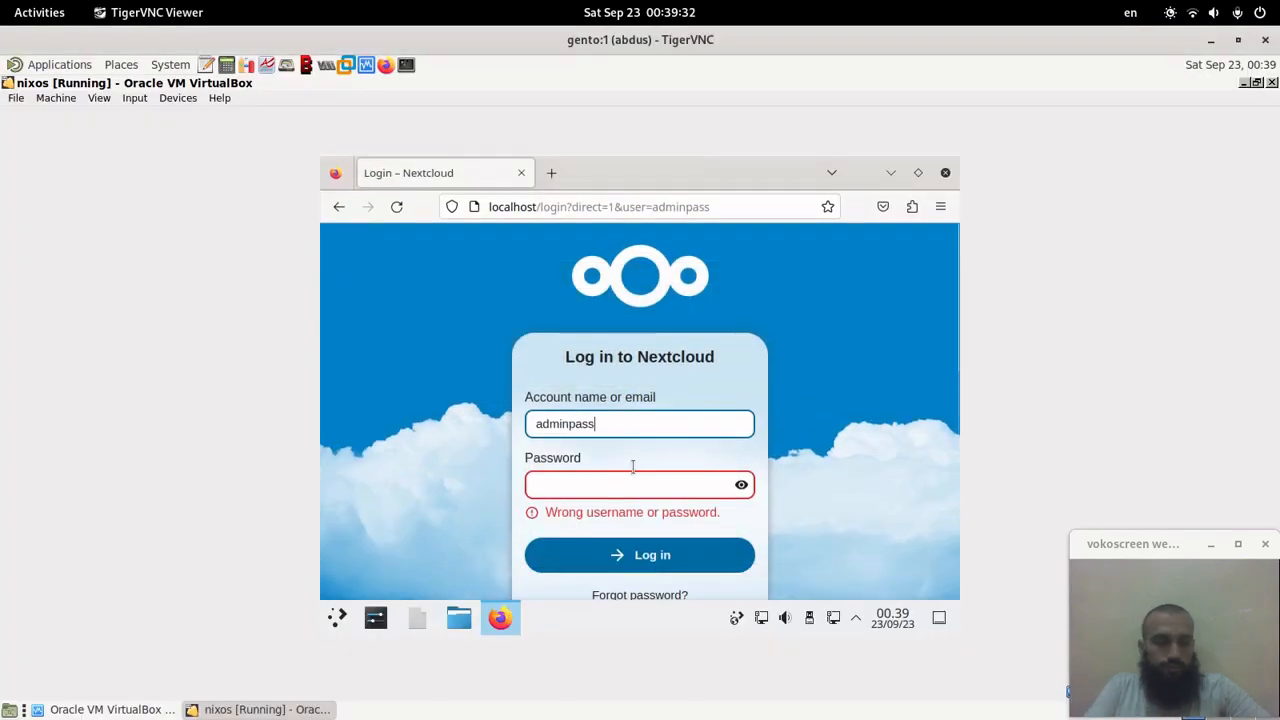
{"action": "type", "text": "r"}
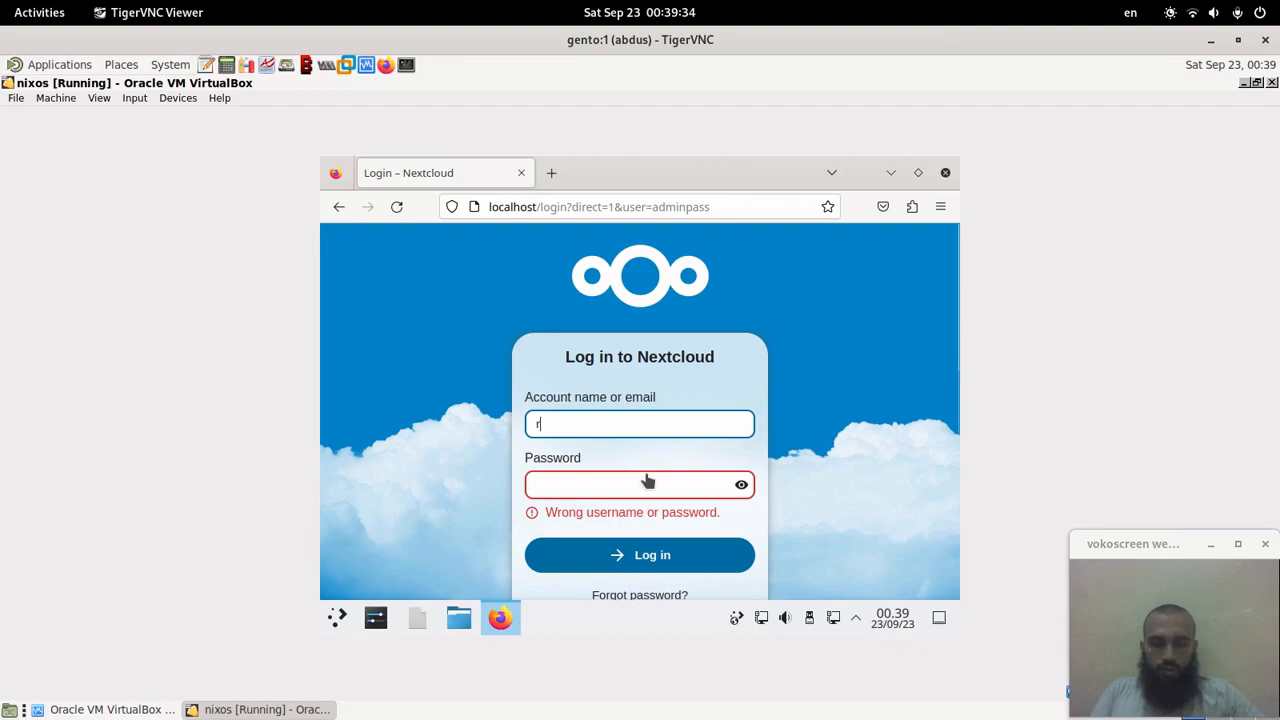
{"action": "type", "text": "oot"}
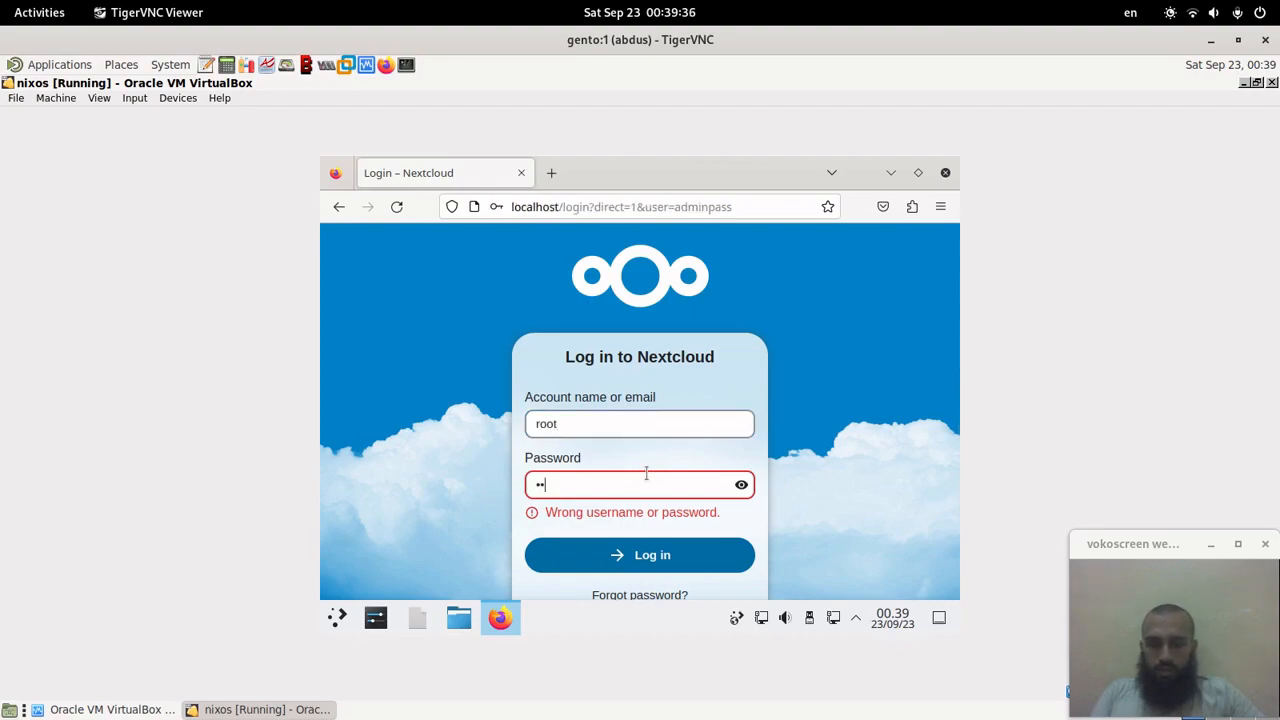
{"action": "left_click", "coordinate": [640, 556]}
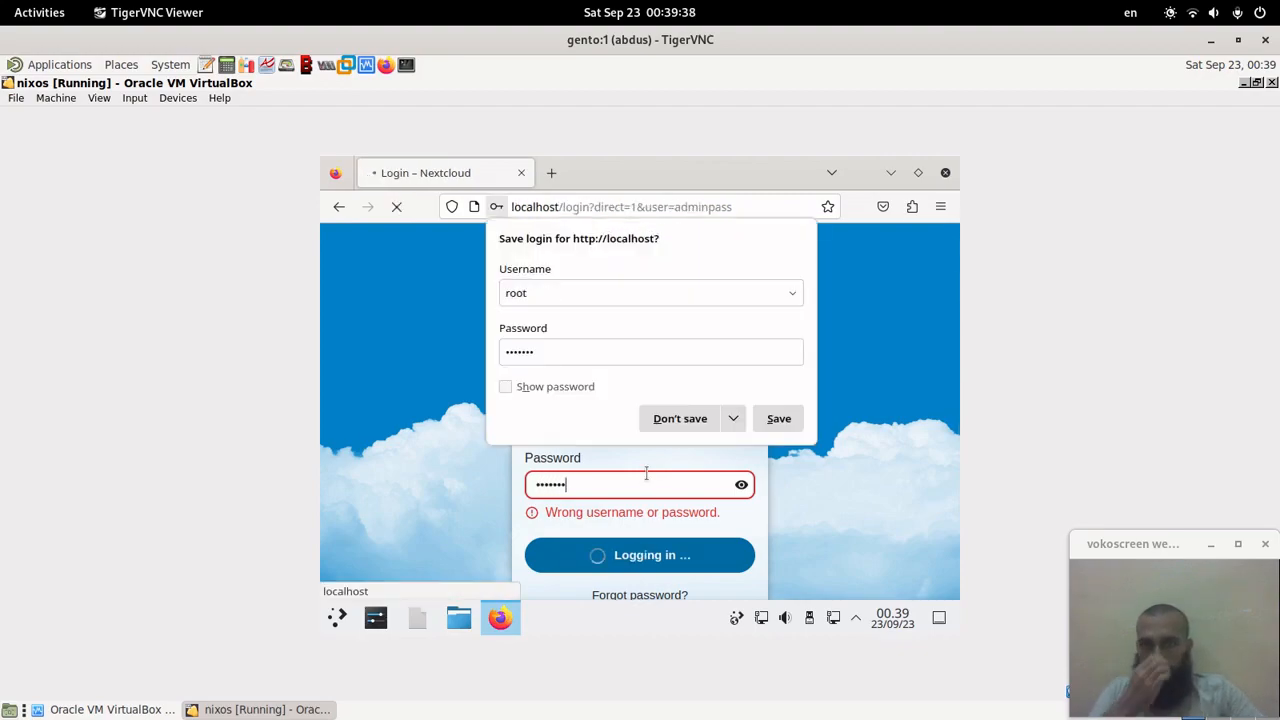
{"action": "left_click", "coordinate": [680, 418]}
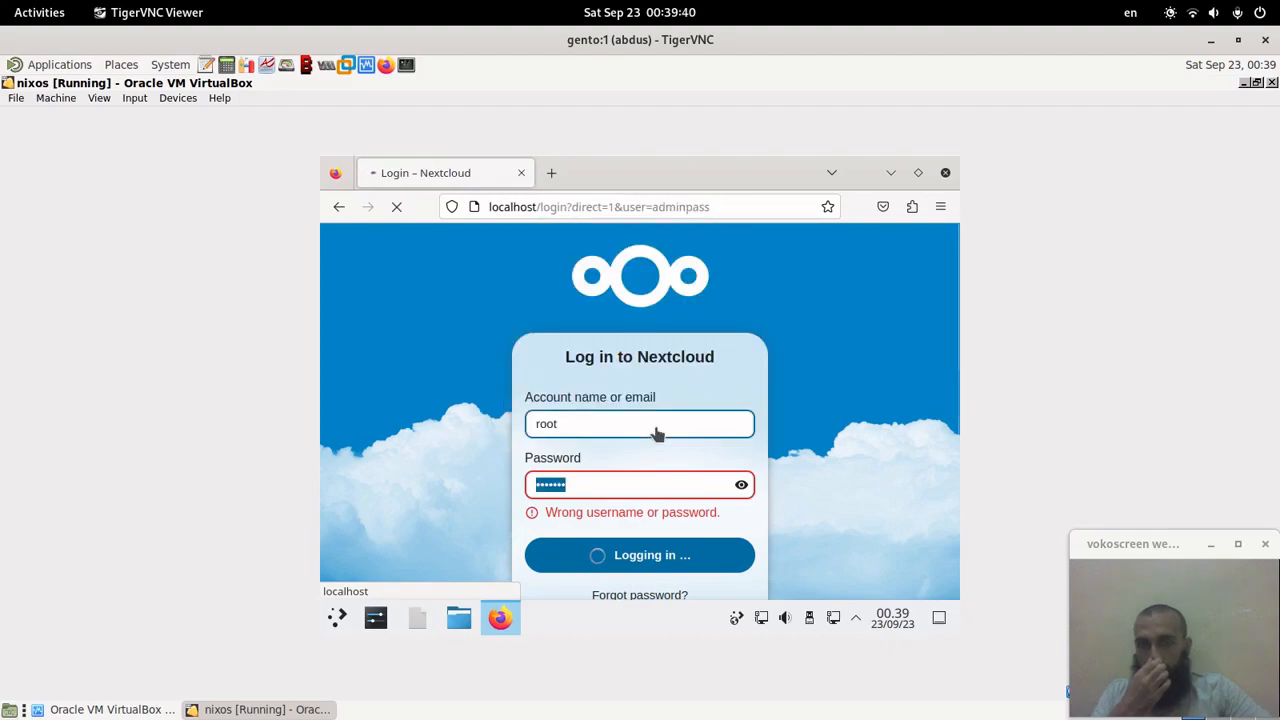
{"action": "left_click", "coordinate": [640, 556]}
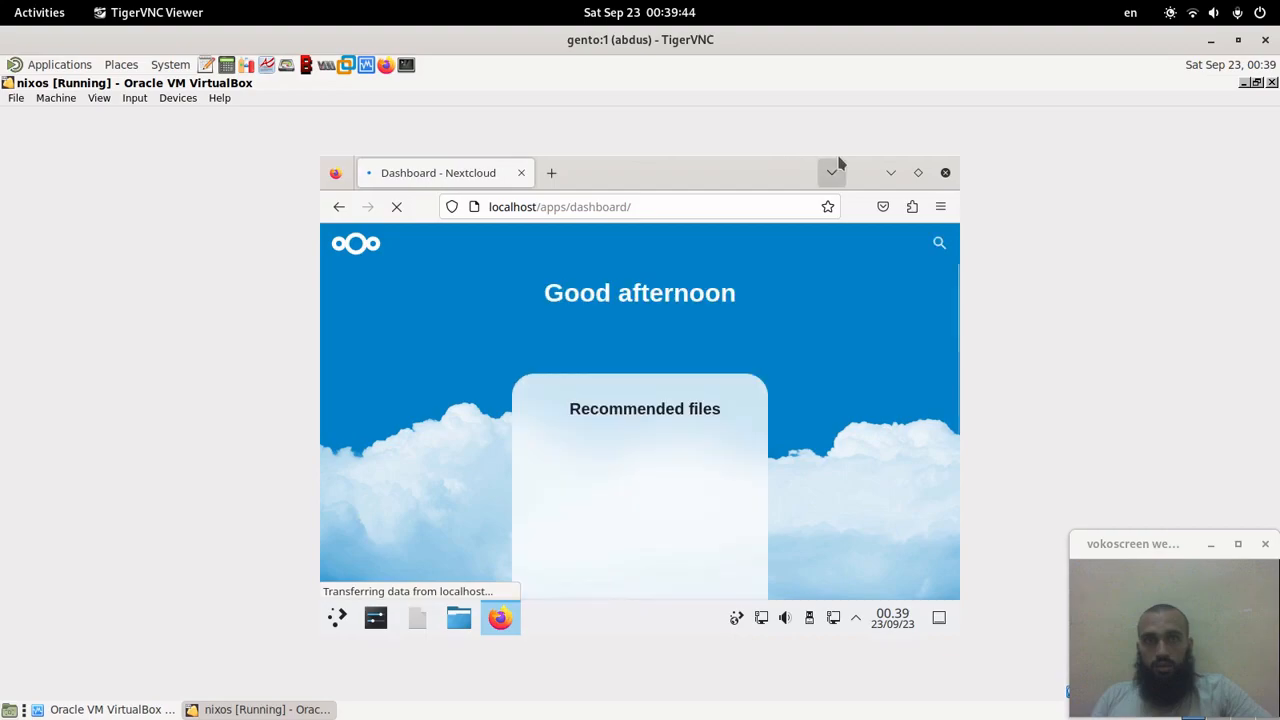
Step: Bring up the KDE Plasma desktop's right-click context menu
{"action": "right_click", "coordinate": [640, 380]}
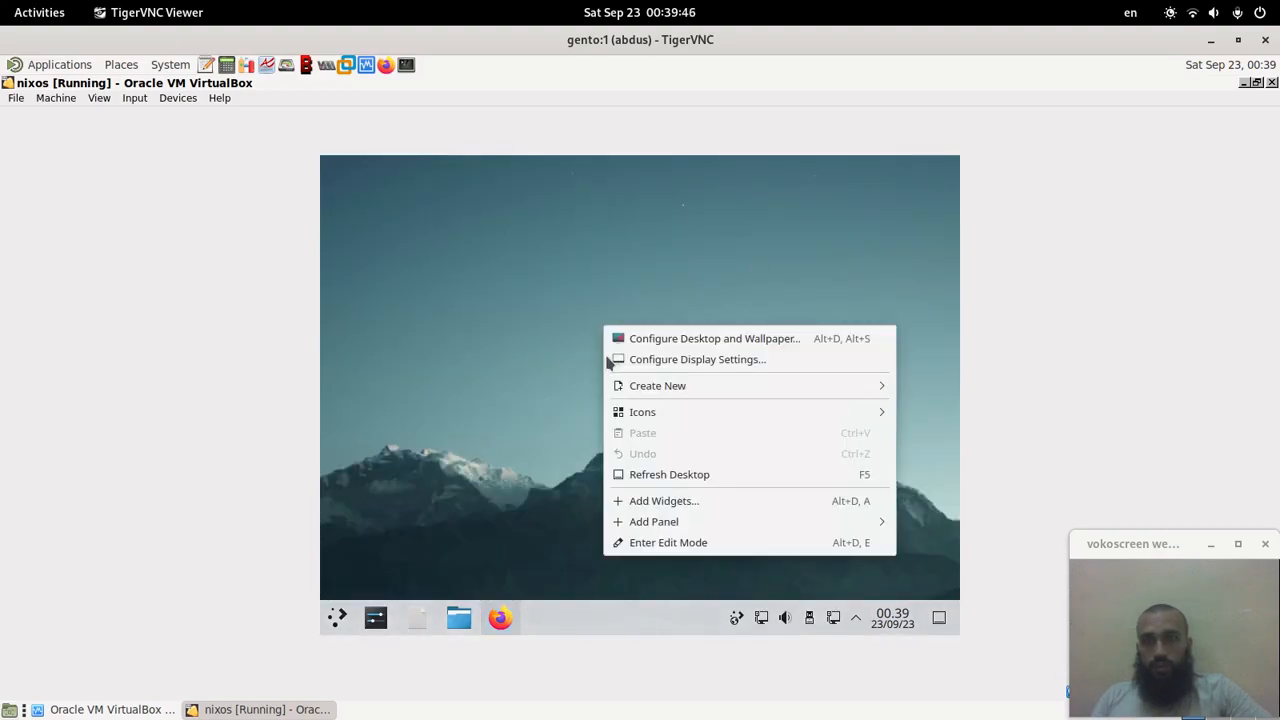
{"action": "mouse_move", "coordinate": [698, 360]}
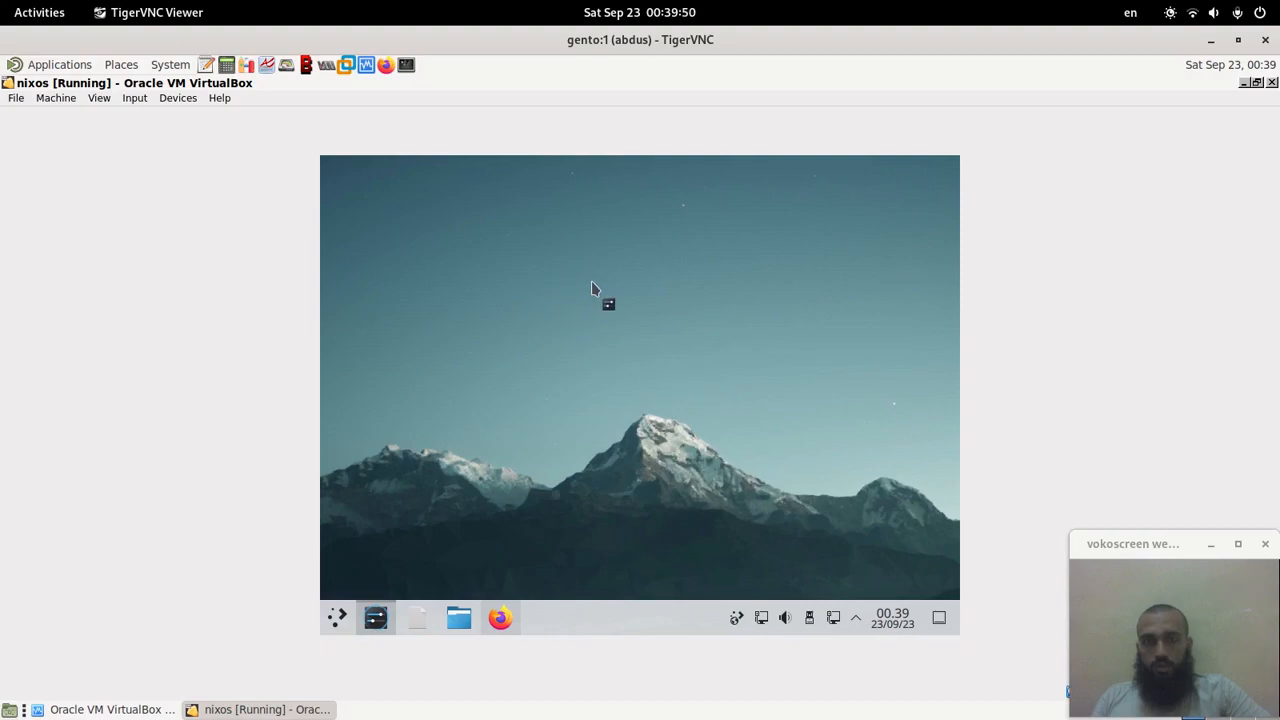
{"action": "mouse_move", "coordinate": [696, 344]}
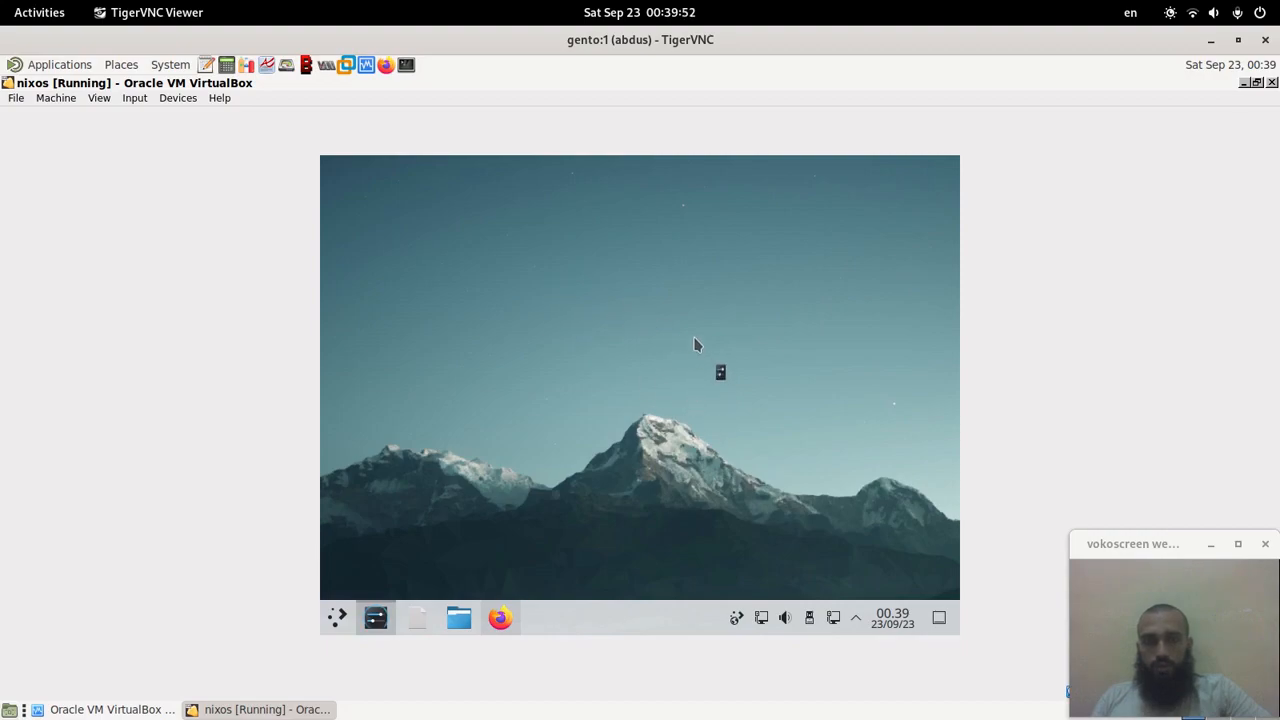
Step: Add ports 80 and 443 beside 22 in networking.firewall.allowedTCPPorts of configuration.nix
{"action": "key", "text": "alt+Tab"}
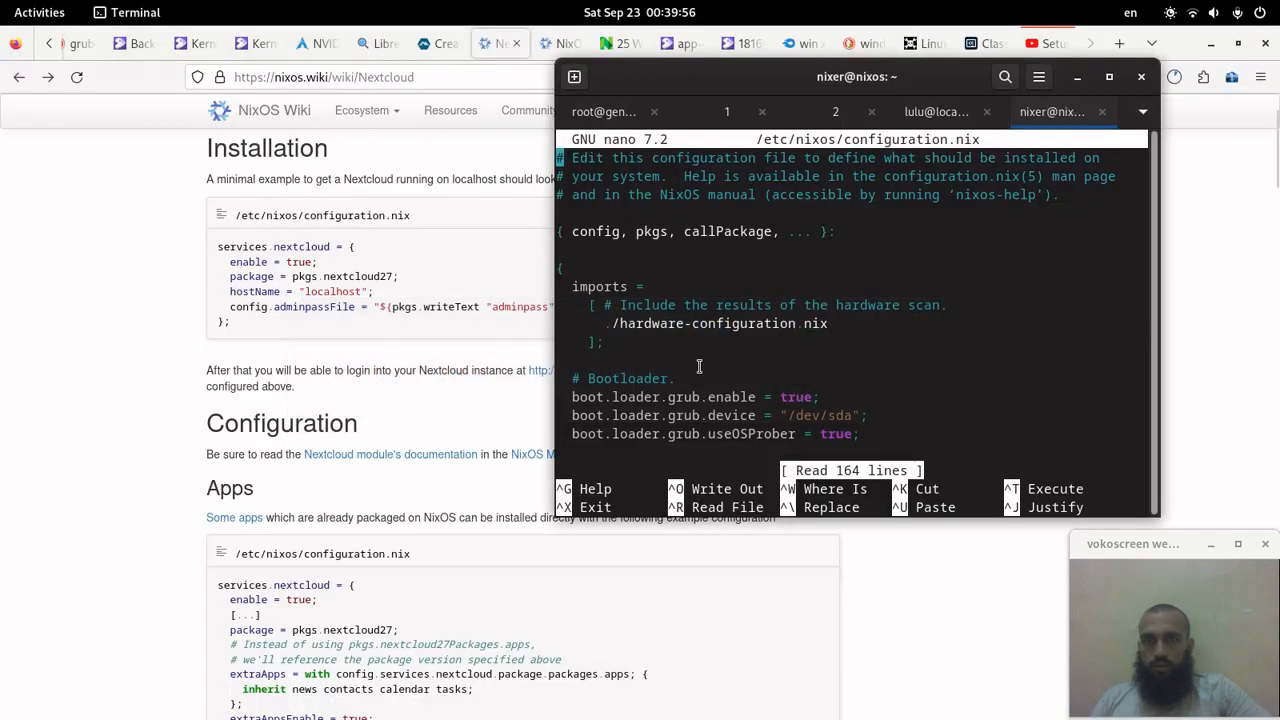
{"action": "scroll", "scroll_direction": "down", "scroll_amount": 3}
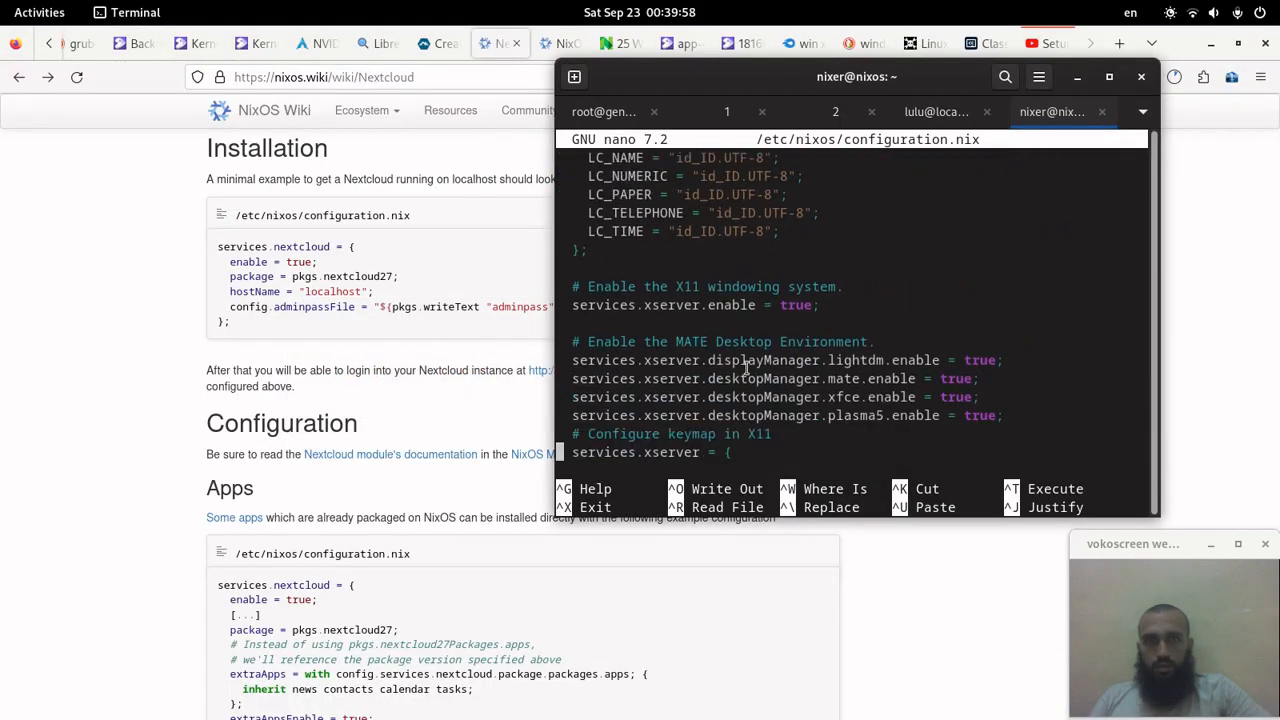
{"action": "scroll", "scroll_direction": "down", "scroll_amount": 3}
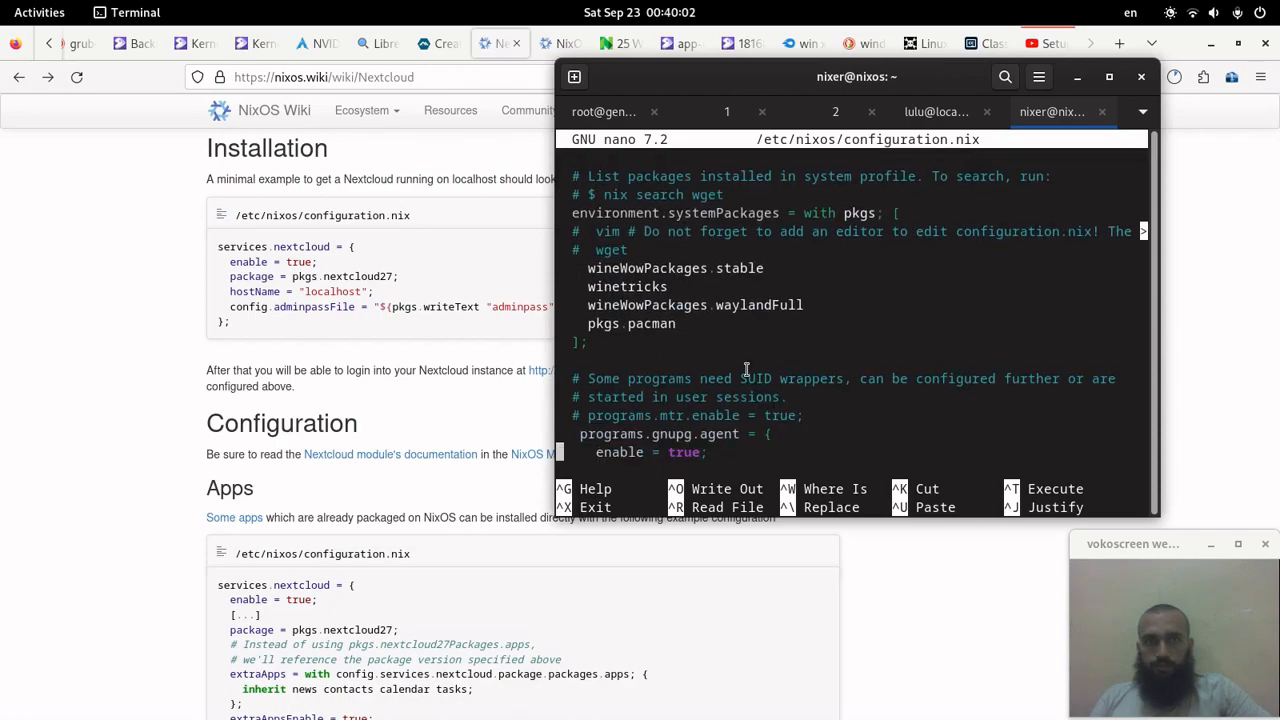
{"action": "scroll", "scroll_direction": "down", "scroll_amount": 3}
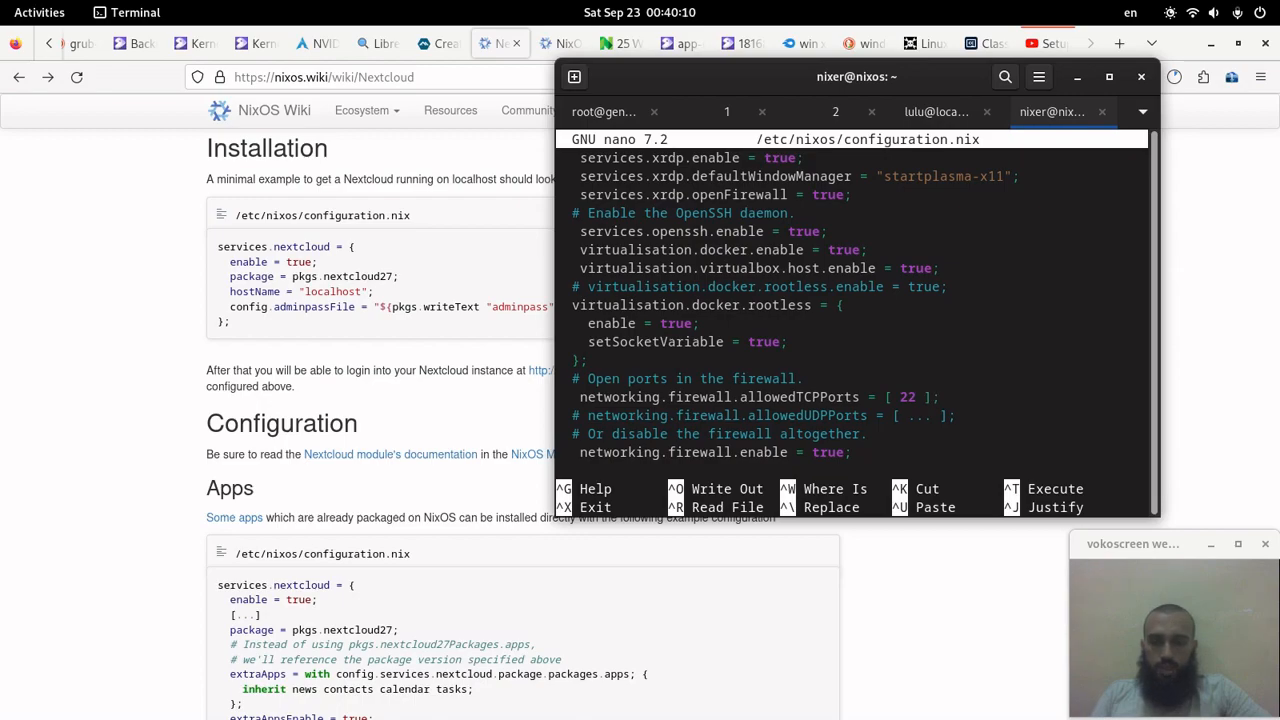
{"action": "type", "text": "80"}
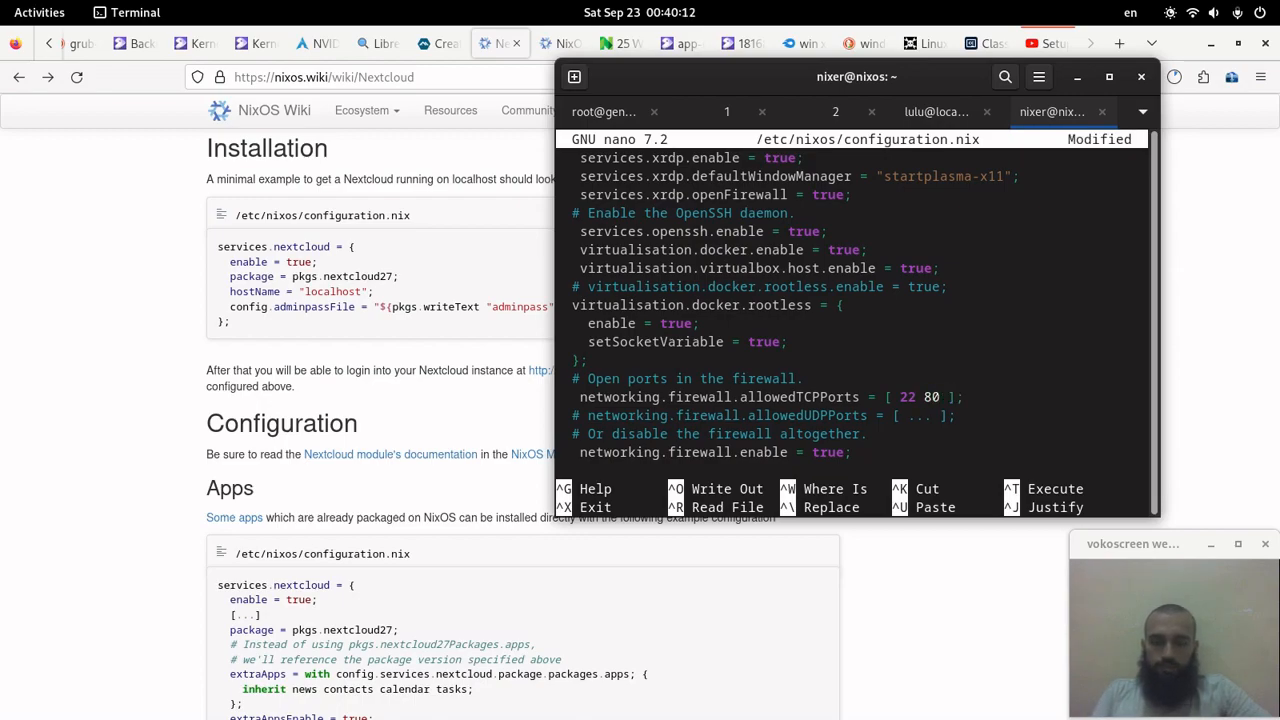
{"action": "type", "text": "4"}
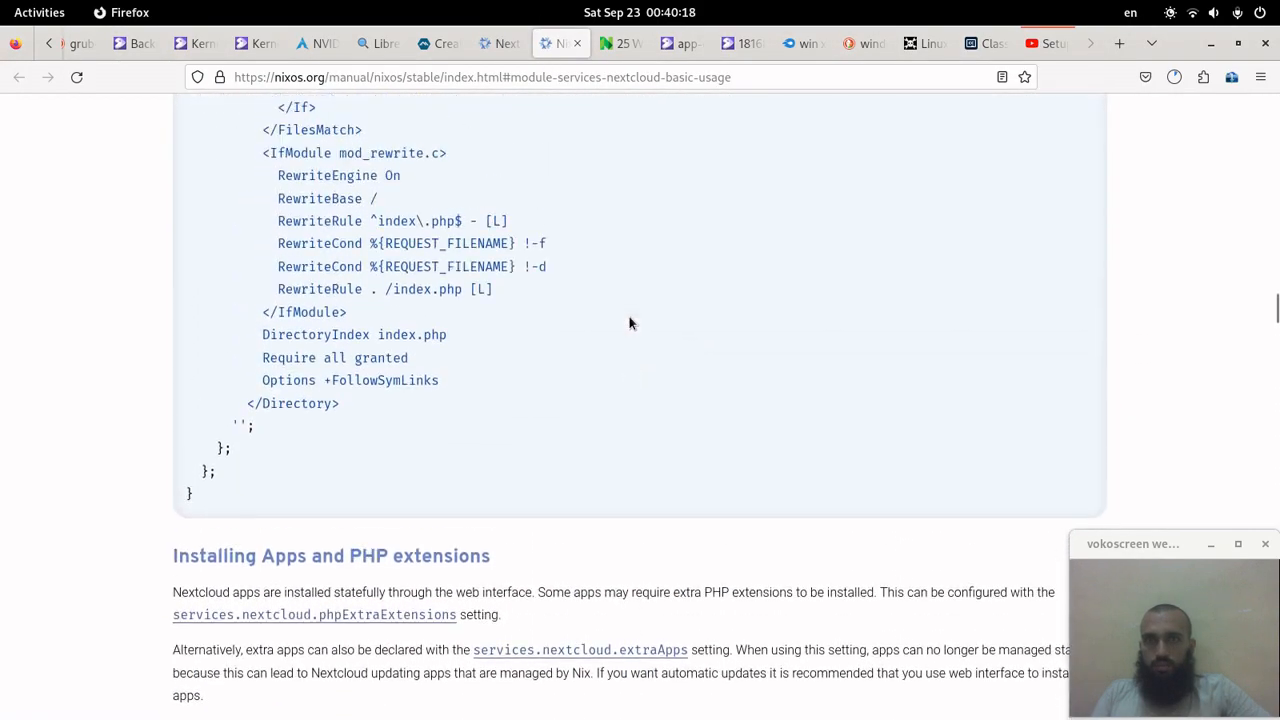
Step: Review the firewall change, then exit nano confirming the save of configuration.nix
{"action": "scroll", "scroll_direction": "up", "scroll_amount": 3}
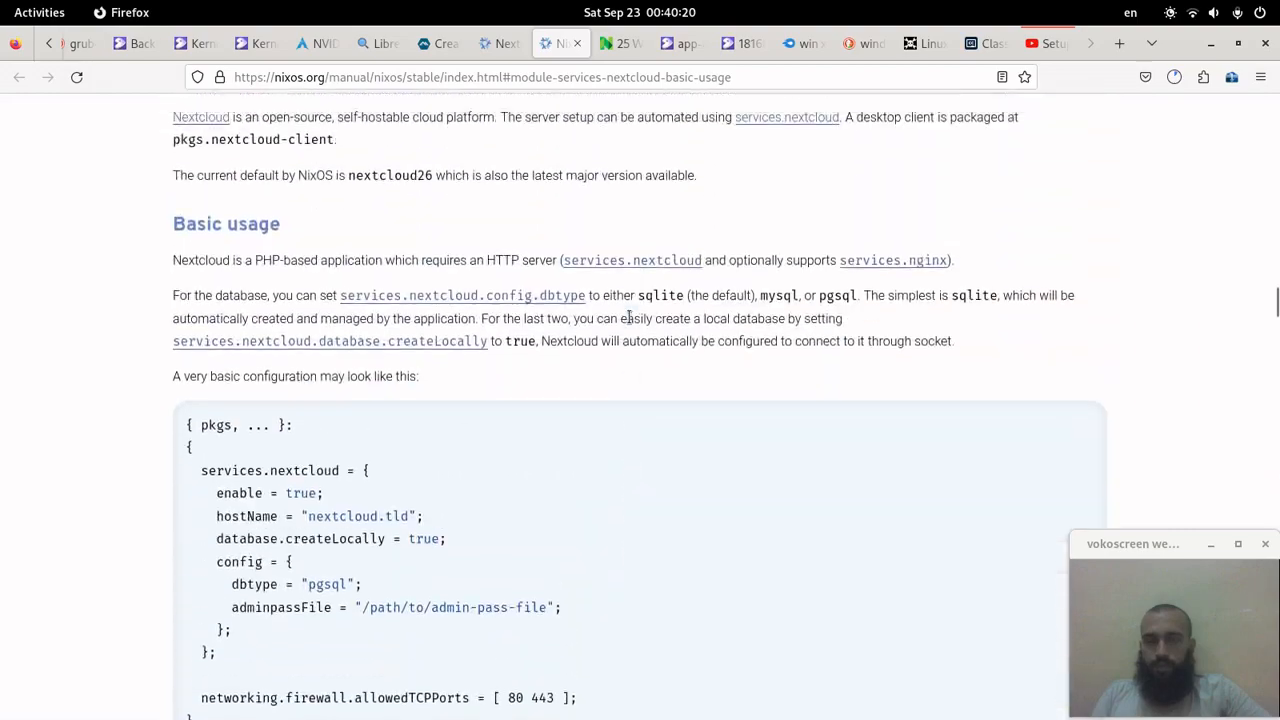
{"action": "scroll", "scroll_direction": "down", "scroll_amount": 3}
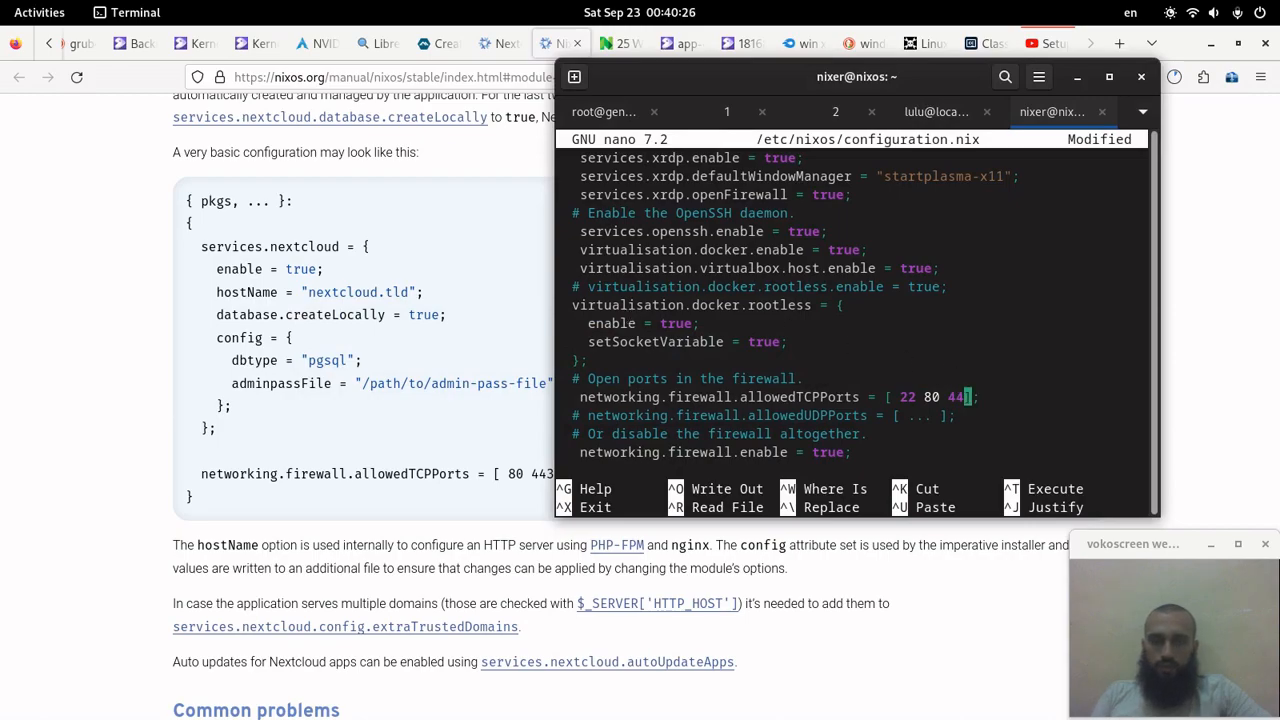
{"action": "key", "text": "ctrl+x"}
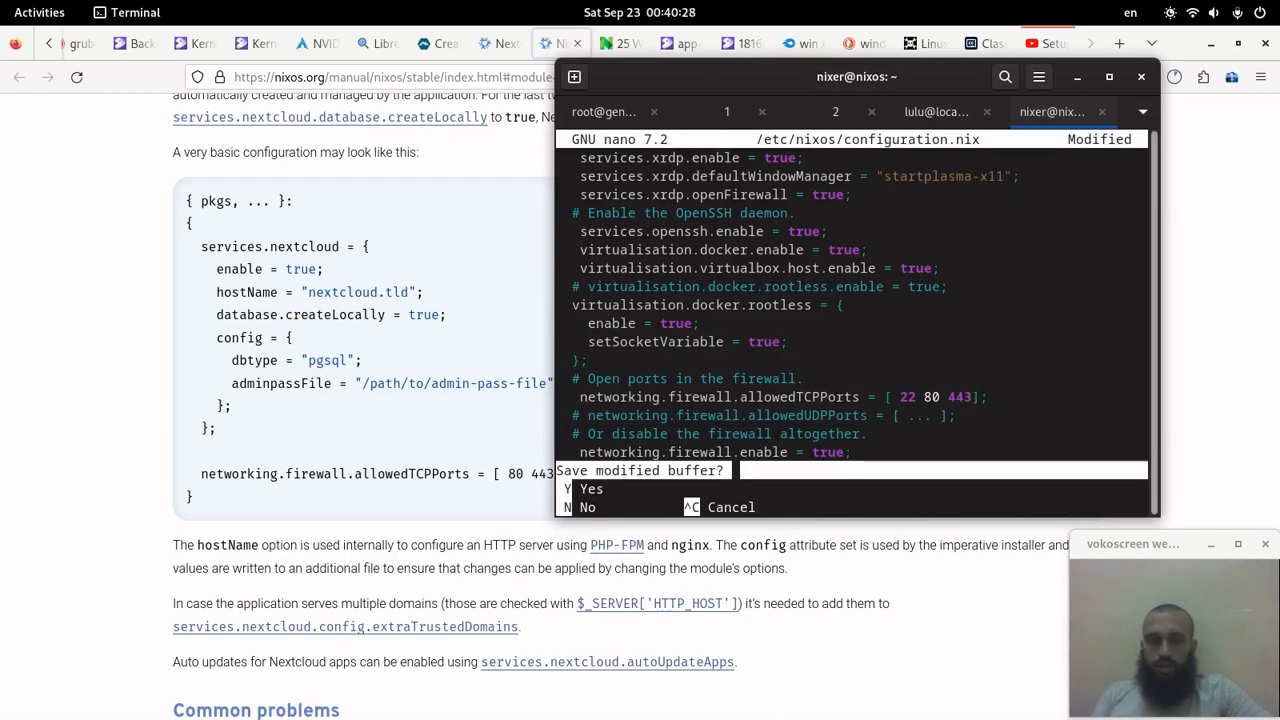
{"action": "key", "text": "y"}
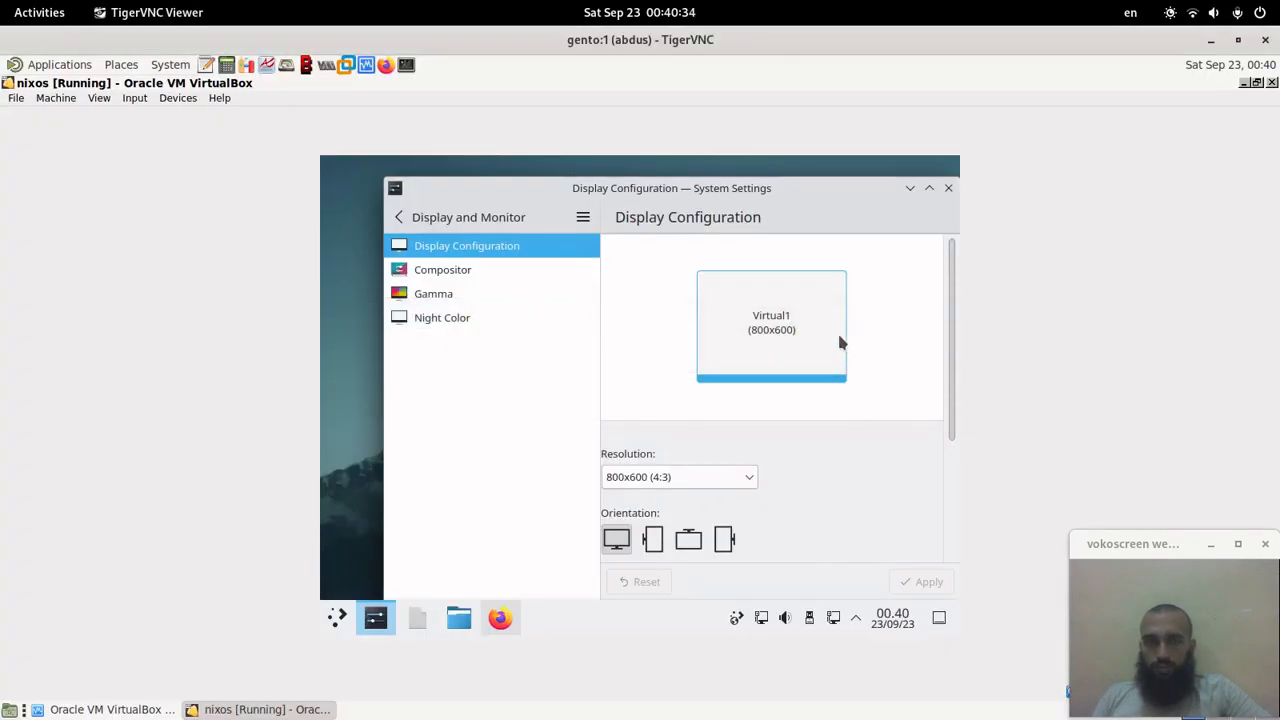
Step: Pick a larger screen resolution from the Display Configuration Resolution dropdown
{"action": "left_click", "coordinate": [680, 476]}
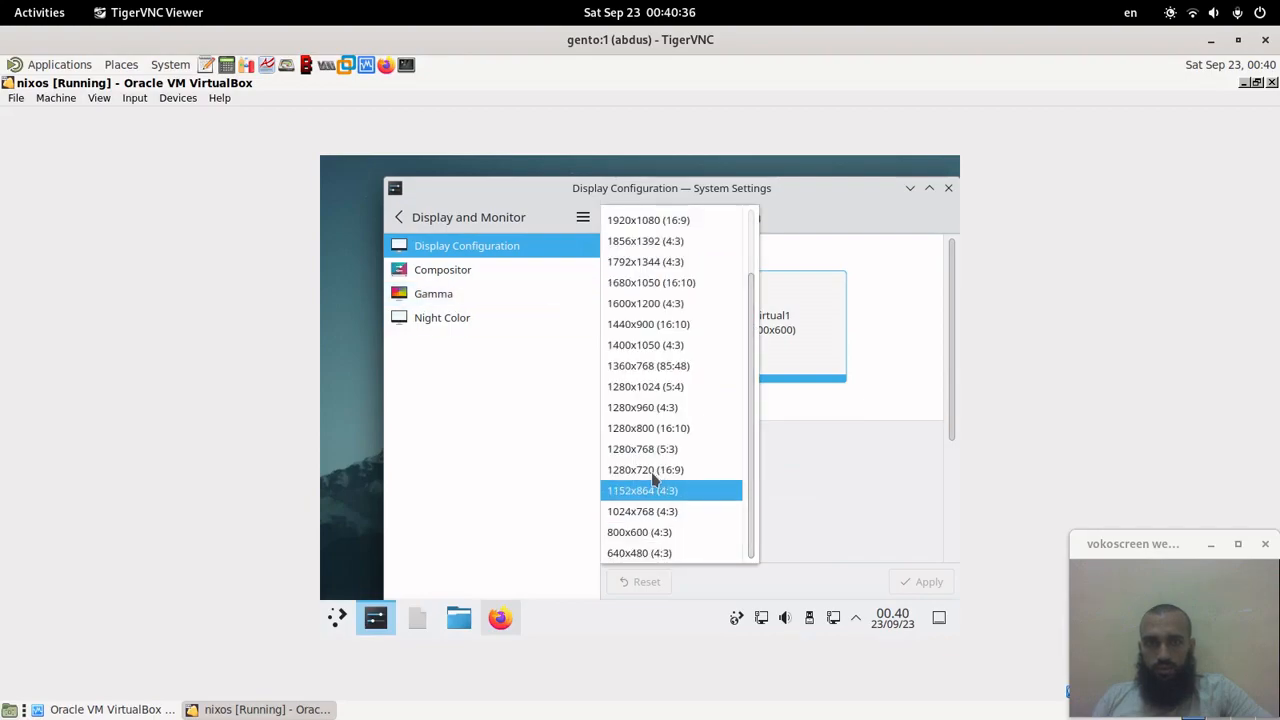
{"action": "left_click", "coordinate": [644, 468]}
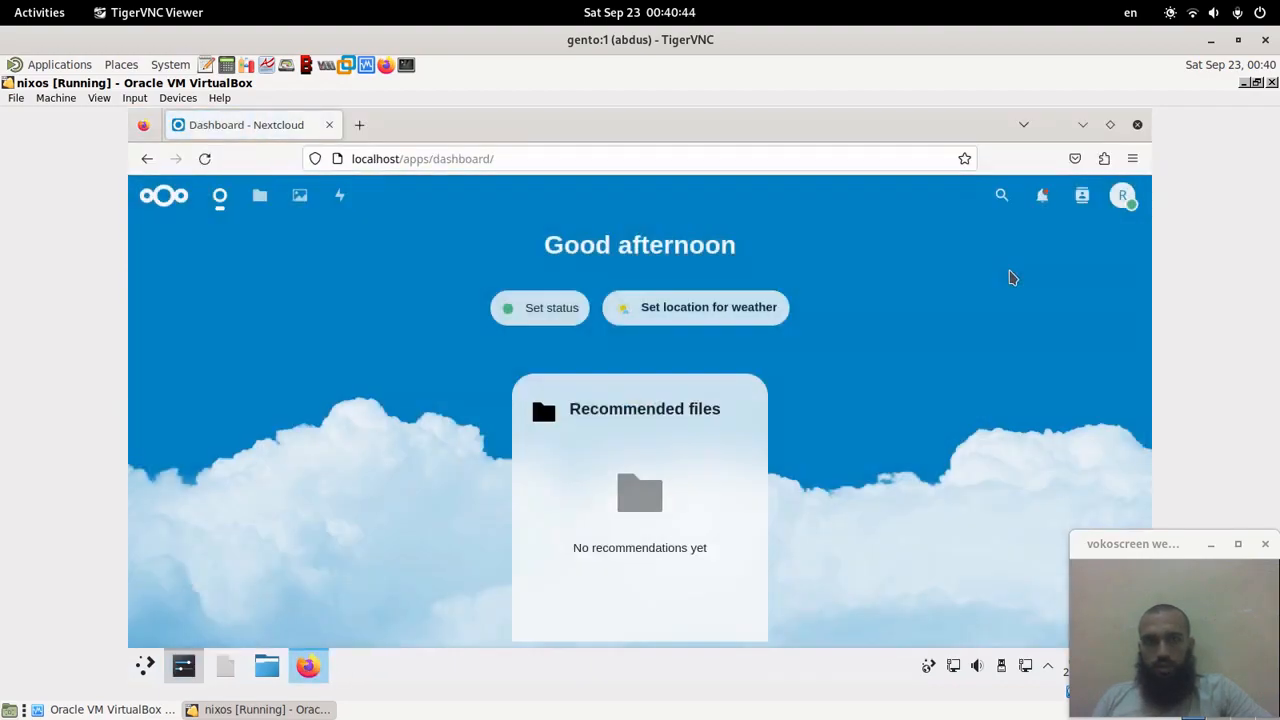
Step: From the account menu's Apps page, list the App bundles and start installing Calendar from the Hub bundle
{"action": "left_click", "coordinate": [1122, 196]}
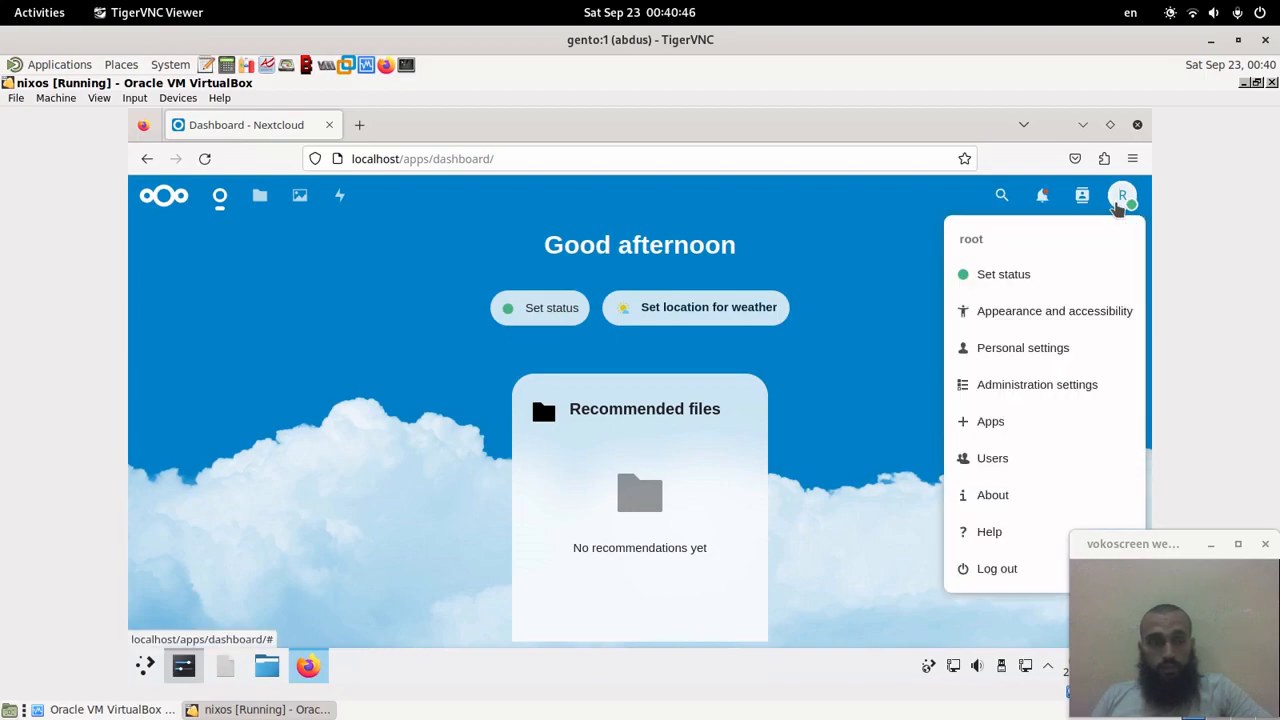
{"action": "left_click", "coordinate": [990, 420]}
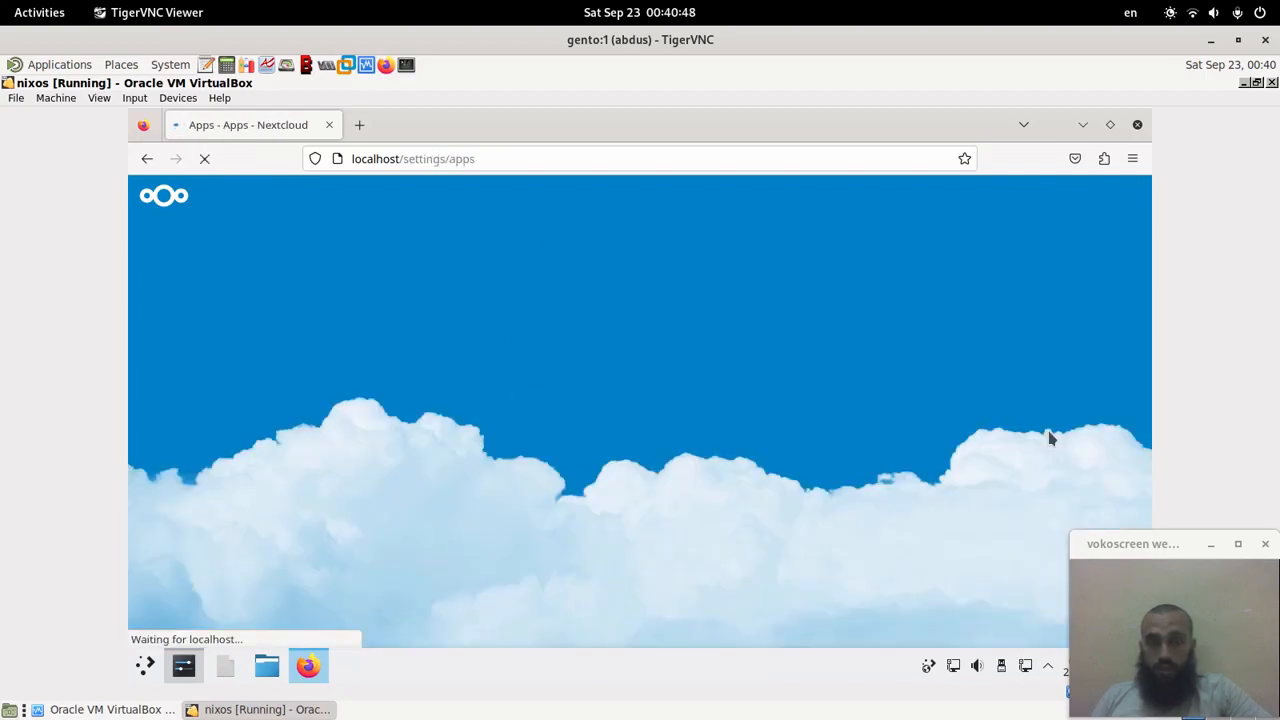
{"action": "mouse_move", "coordinate": [604, 208]}
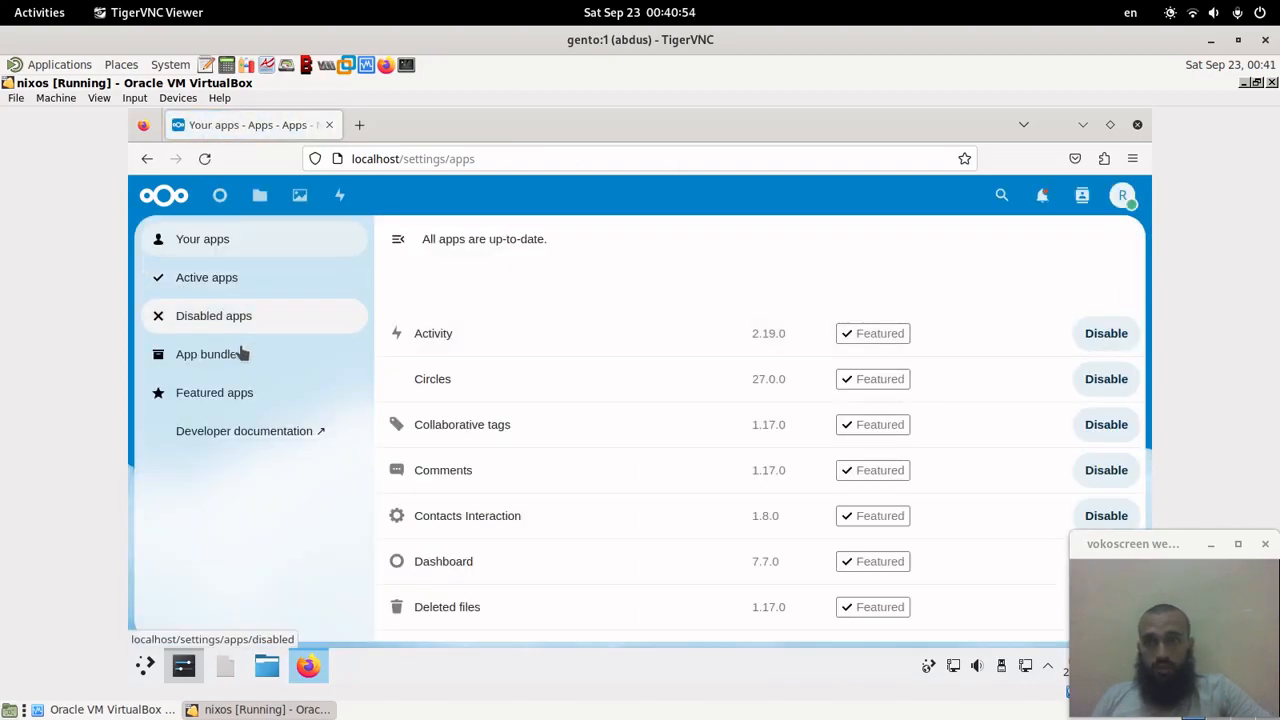
{"action": "left_click", "coordinate": [208, 354]}
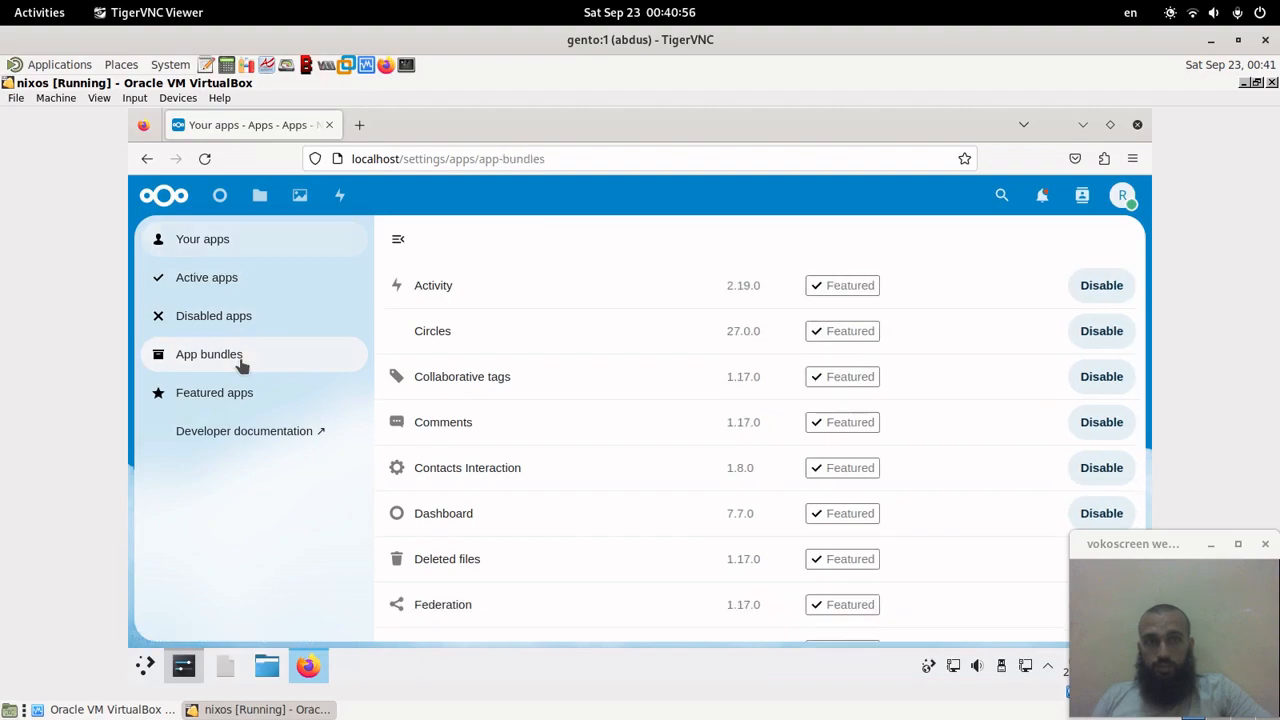
{"action": "left_click", "coordinate": [208, 354]}
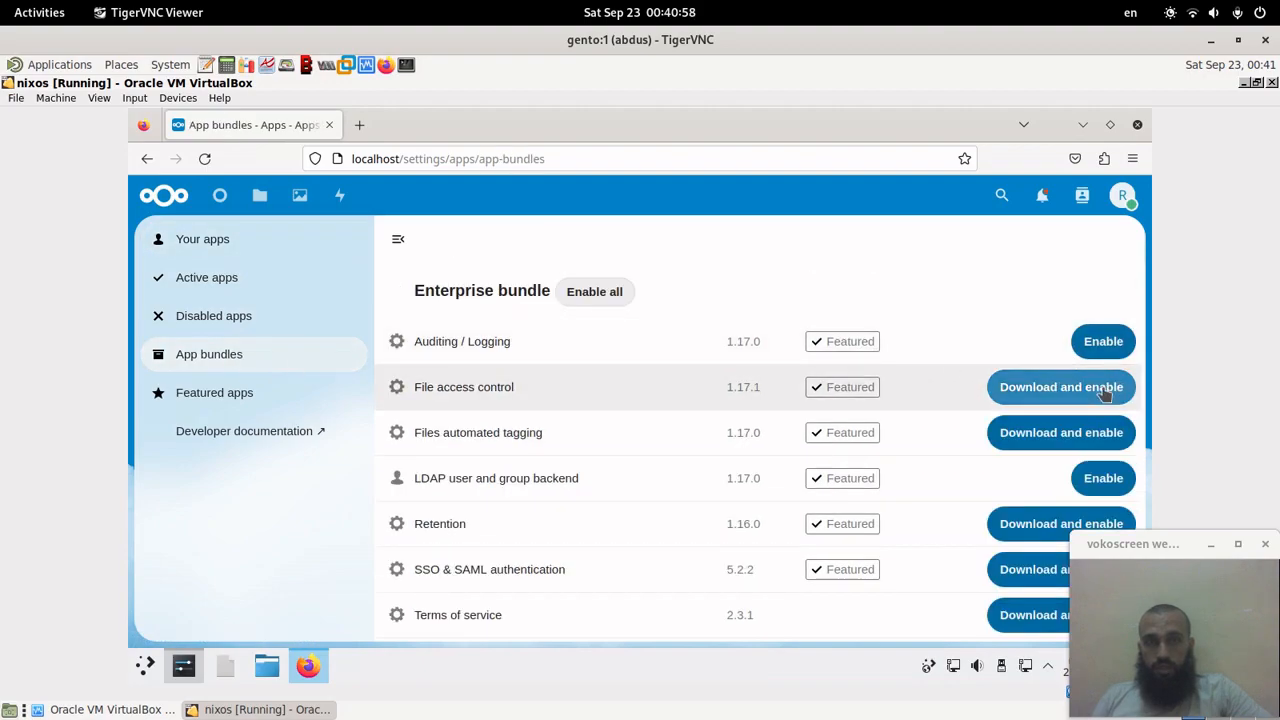
{"action": "scroll", "scroll_direction": "down", "scroll_amount": 3}
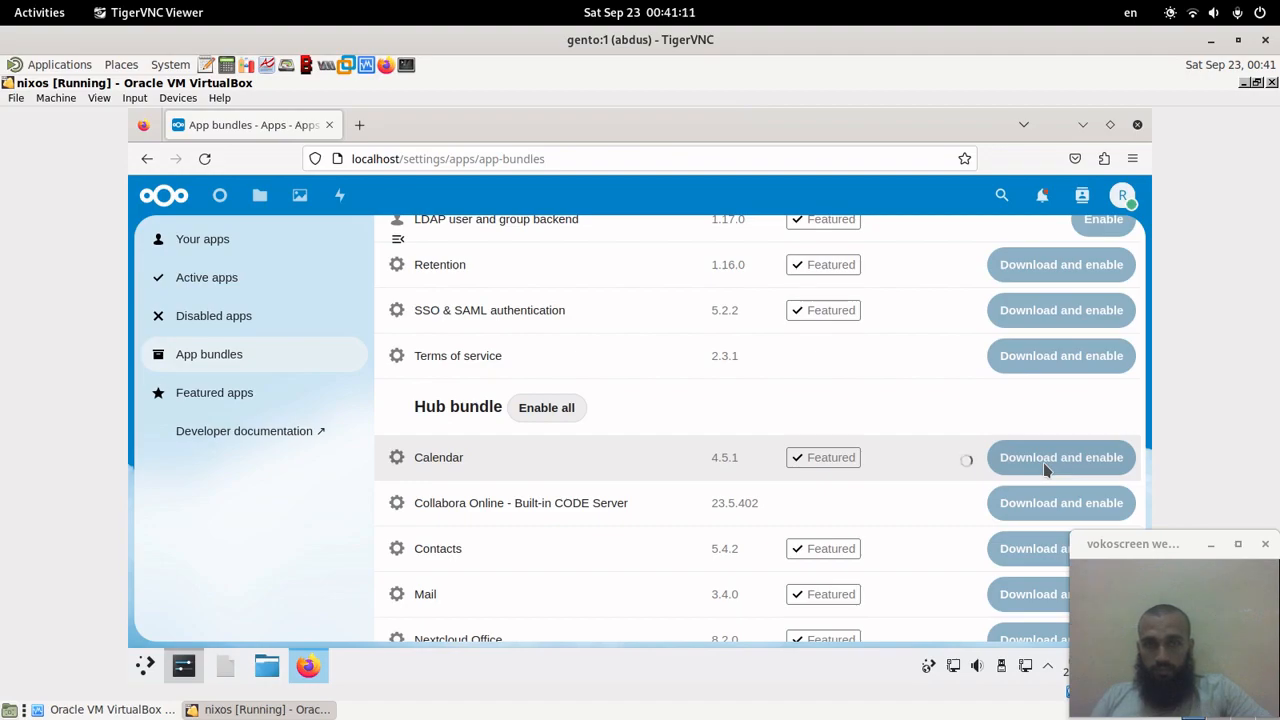
{"action": "key", "text": "alt+Tab"}
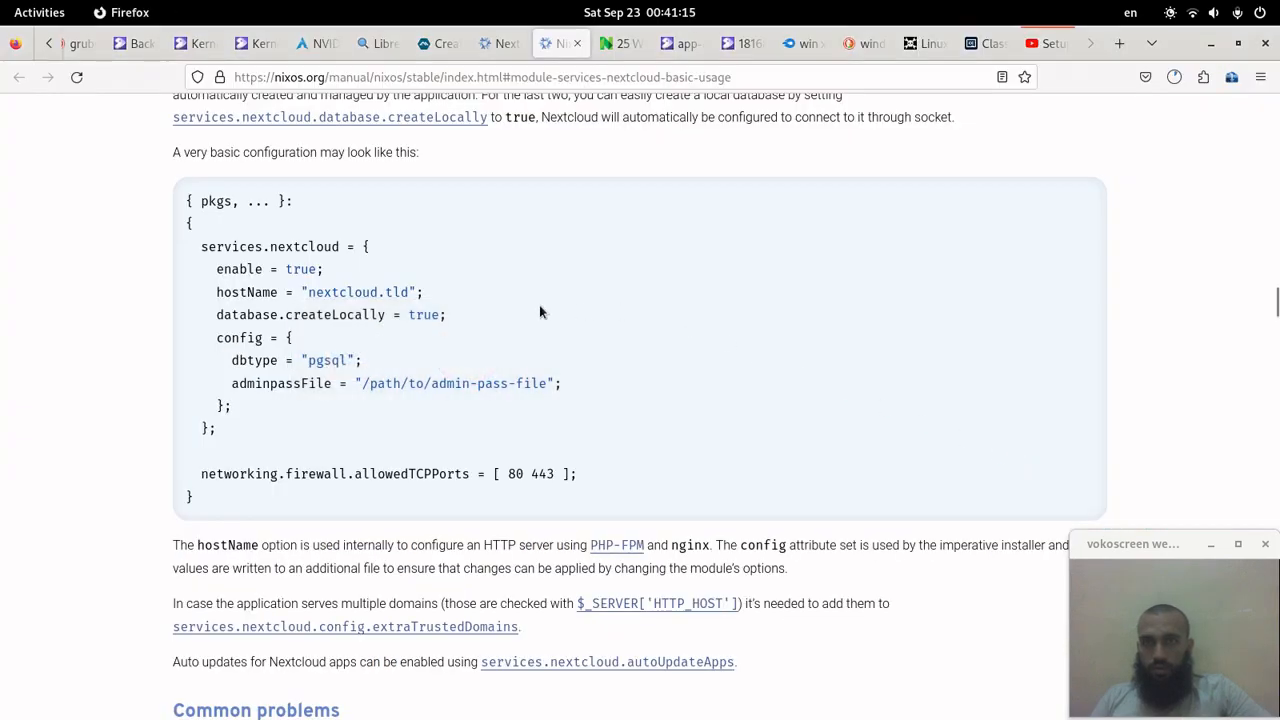
{"action": "scroll", "scroll_direction": "down", "scroll_amount": 3}
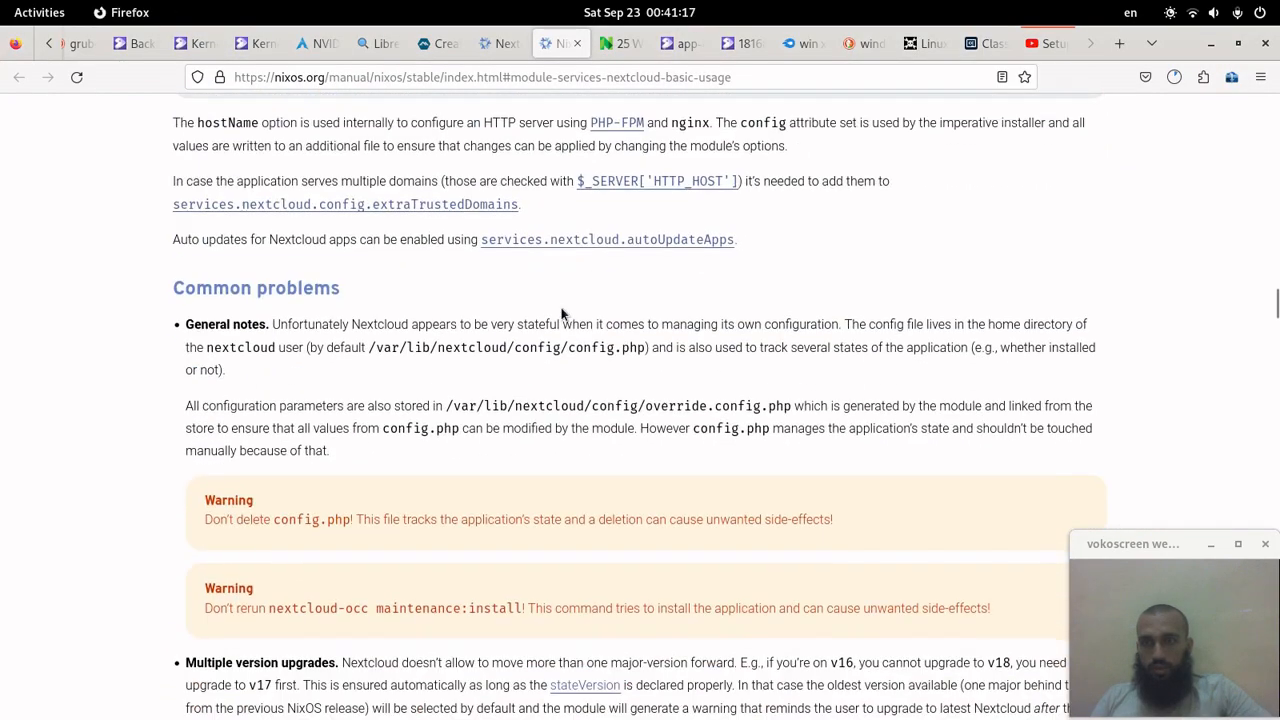
{"action": "scroll", "scroll_direction": "down", "scroll_amount": 3}
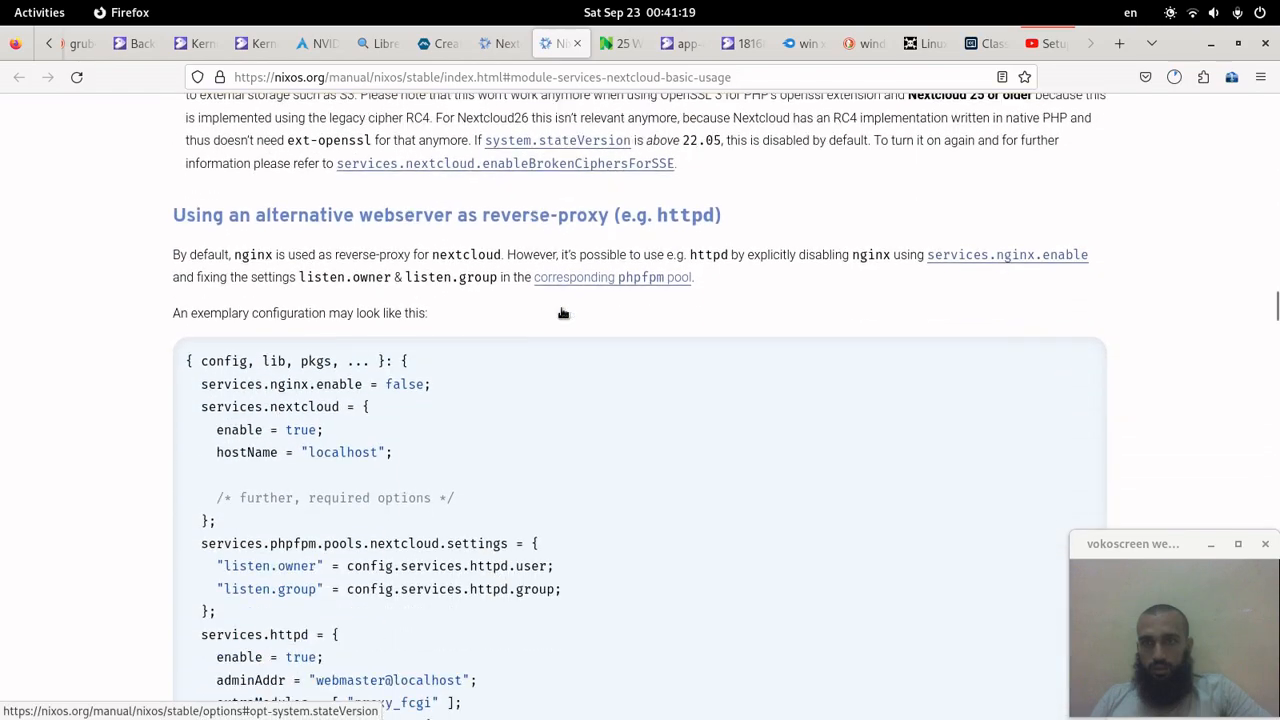
{"action": "scroll", "scroll_direction": "down", "scroll_amount": 3}
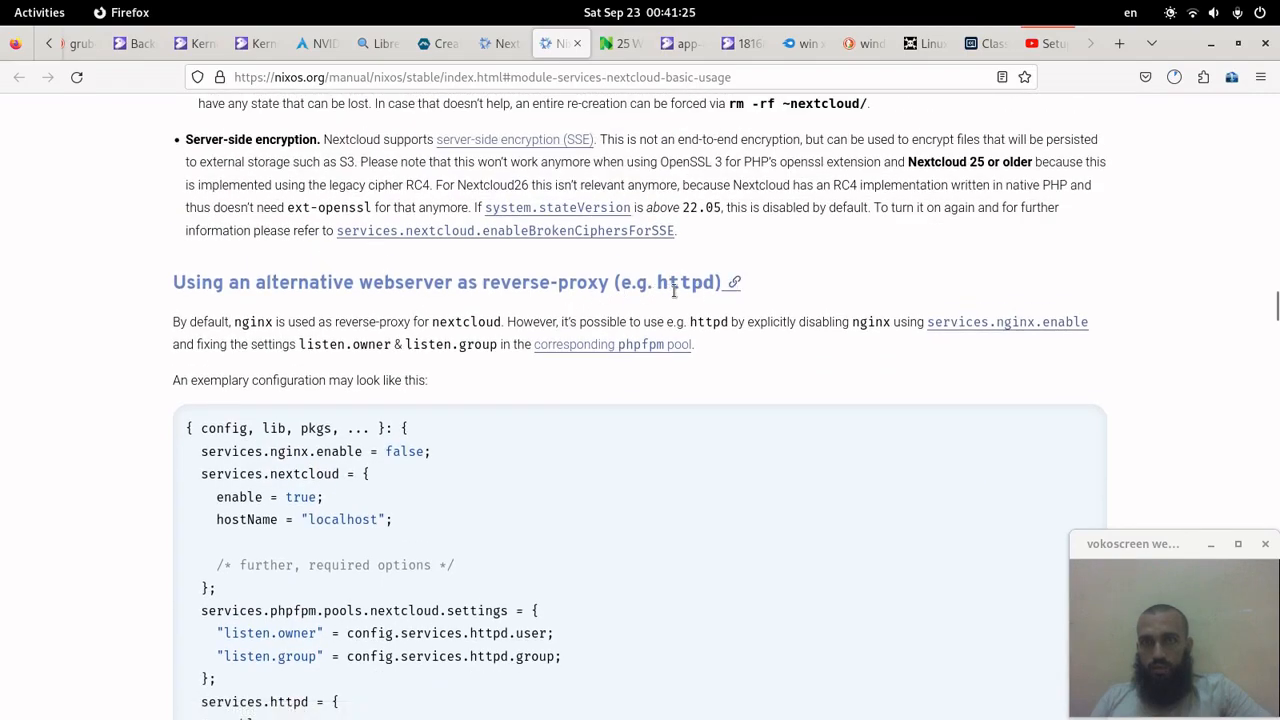
{"action": "scroll", "scroll_direction": "down", "scroll_amount": 3}
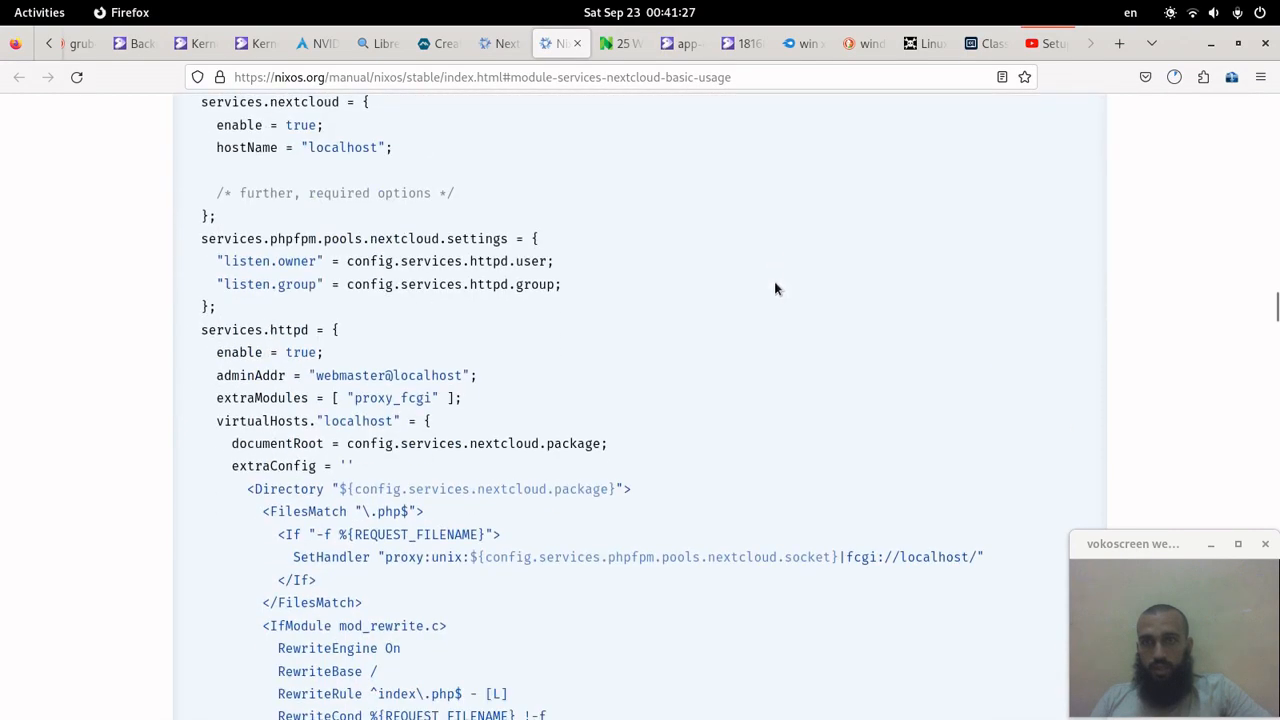
{"action": "scroll", "scroll_direction": "down", "scroll_amount": 3}
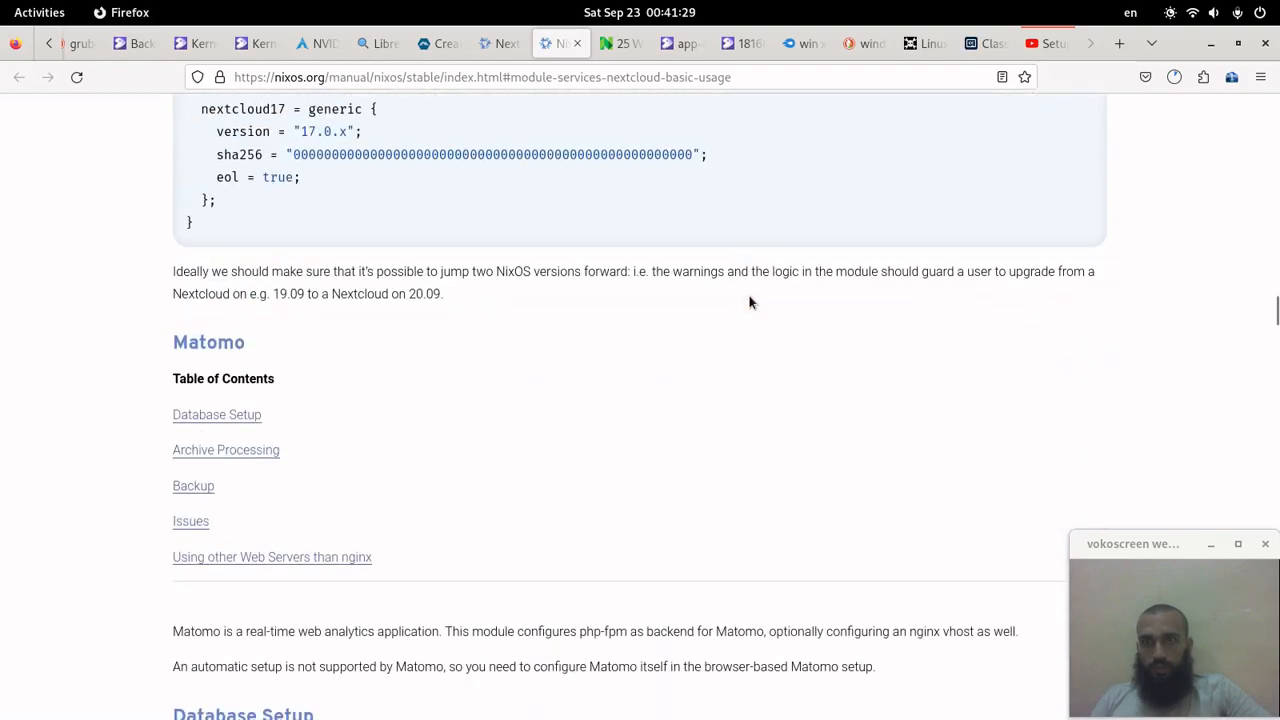
{"action": "scroll", "scroll_direction": "down", "scroll_amount": 3}
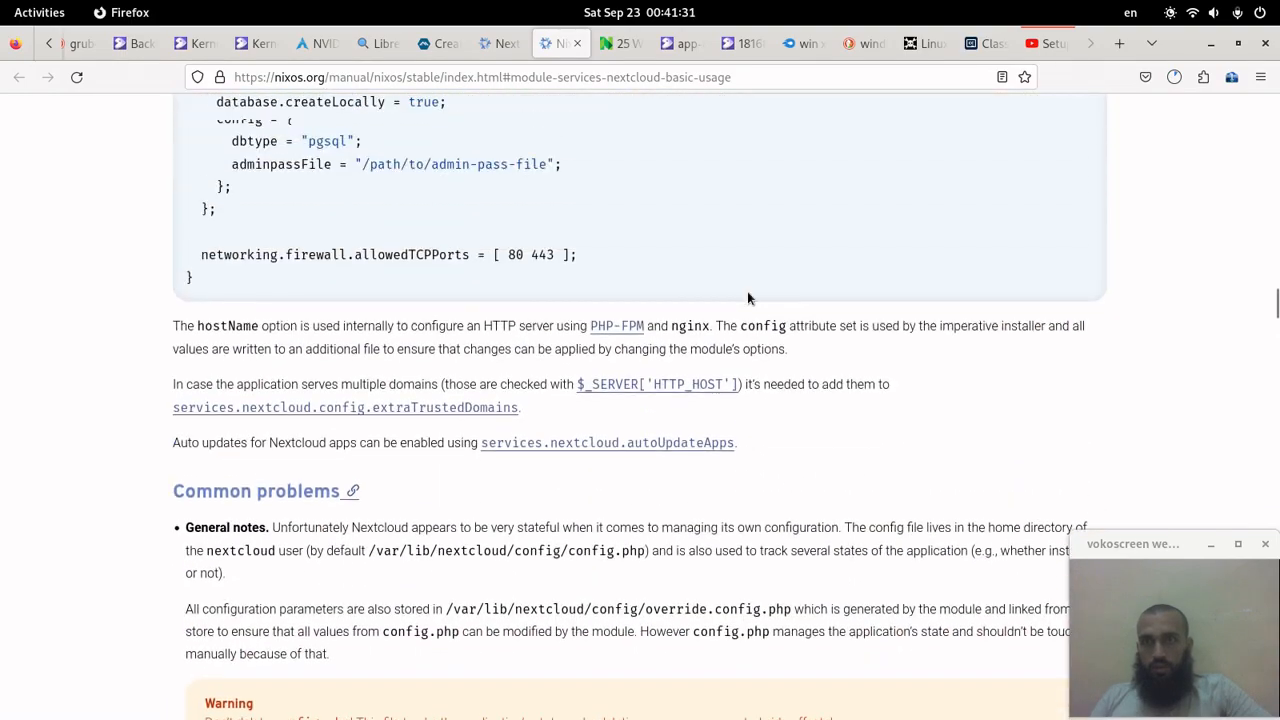
{"action": "scroll", "scroll_direction": "up", "scroll_amount": 3}
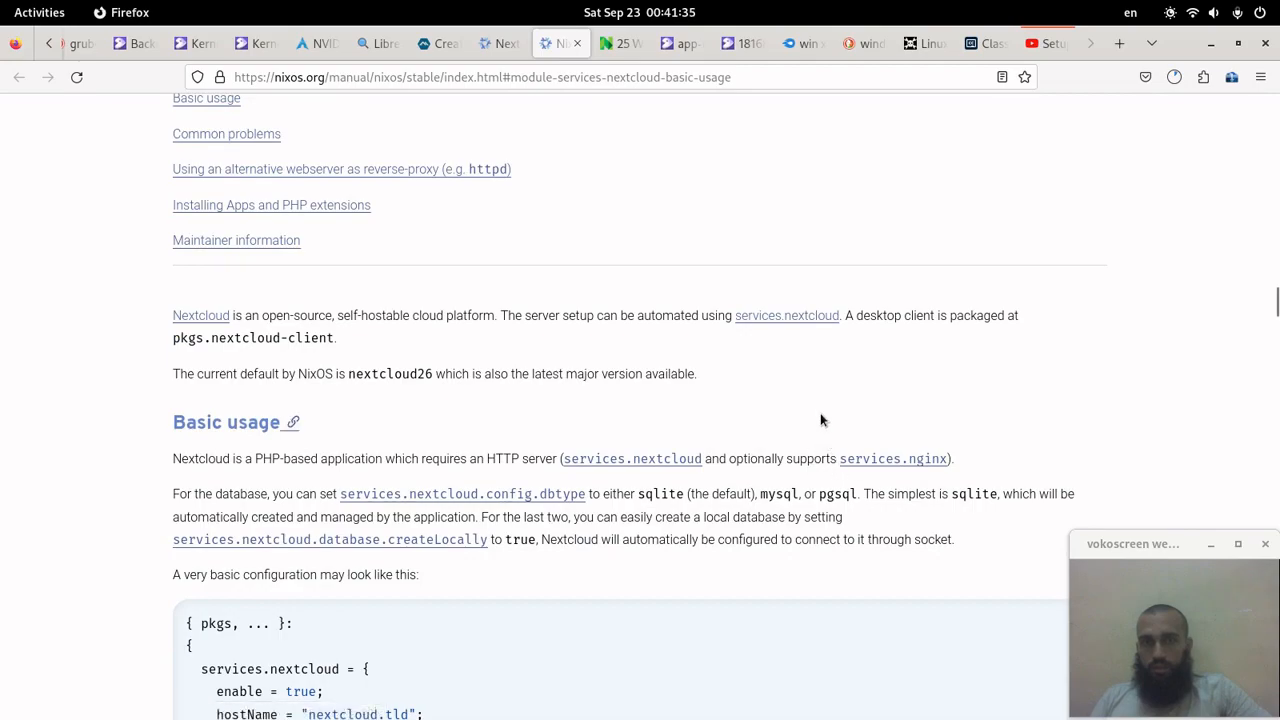
{"action": "scroll", "scroll_direction": "down", "scroll_amount": 3}
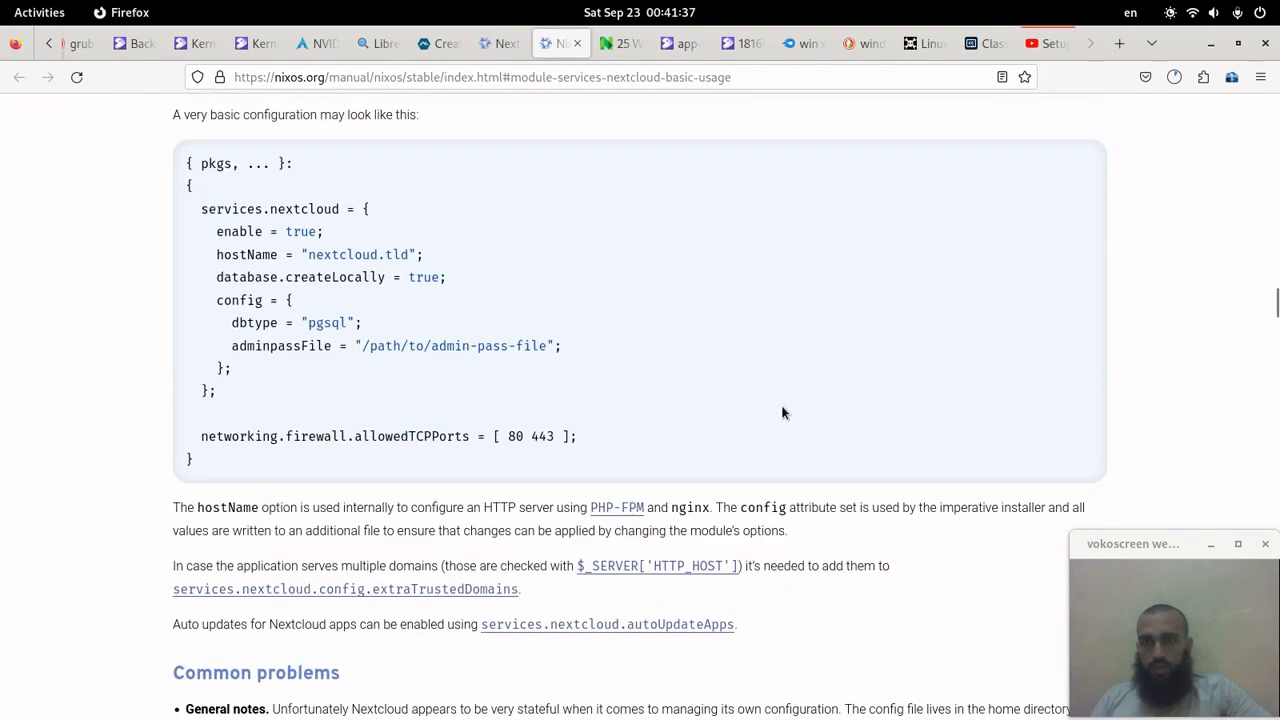
{"action": "scroll", "scroll_direction": "down", "scroll_amount": 3}
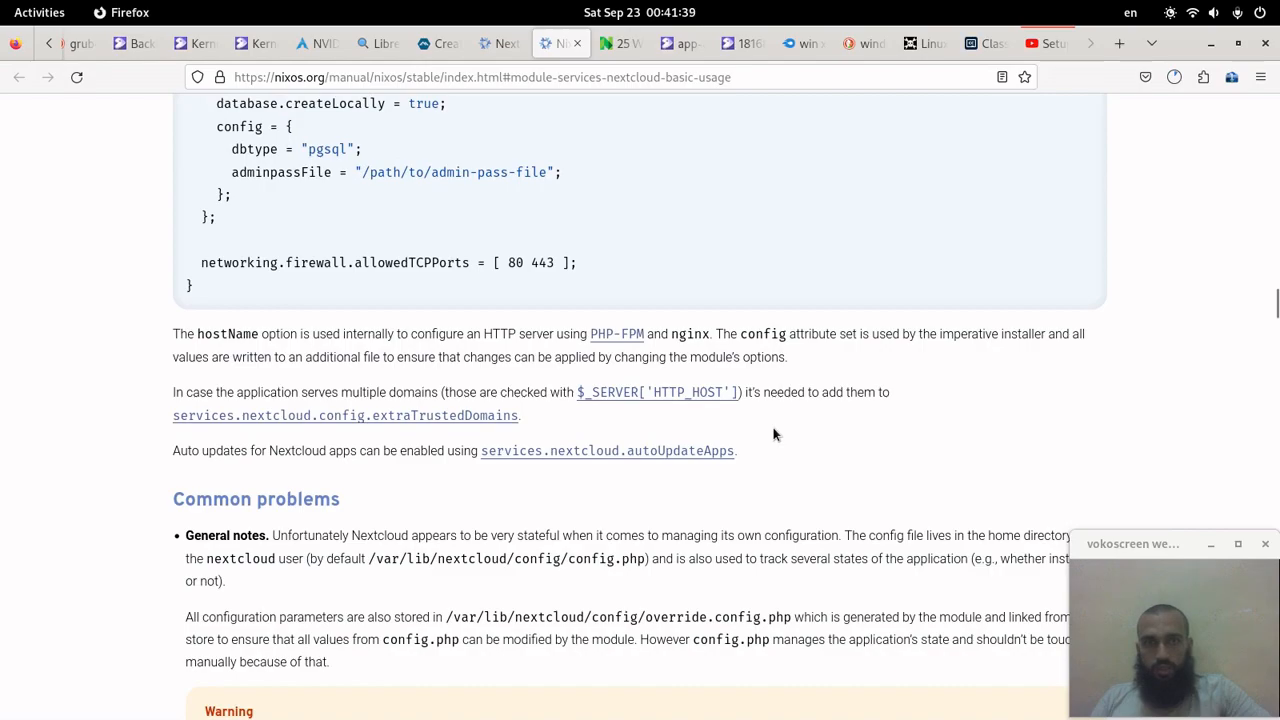
{"action": "scroll", "scroll_direction": "down", "scroll_amount": 3}
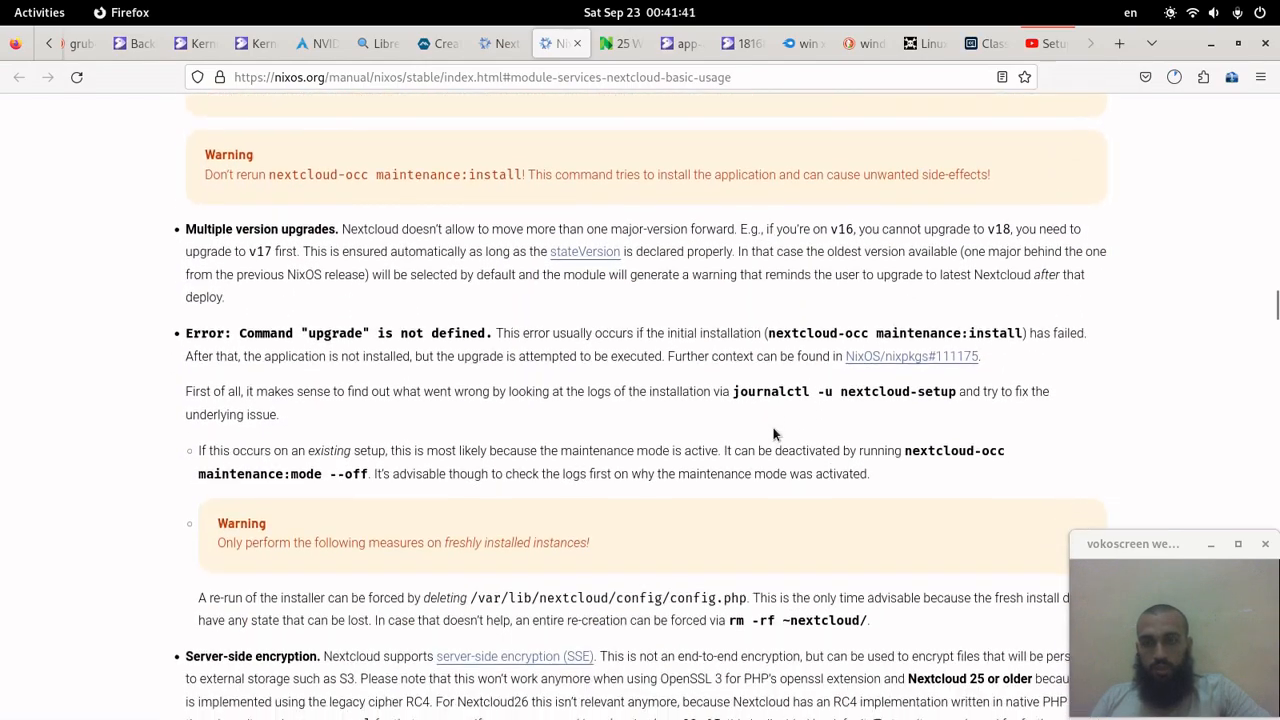
{"action": "scroll", "scroll_direction": "down", "scroll_amount": 3}
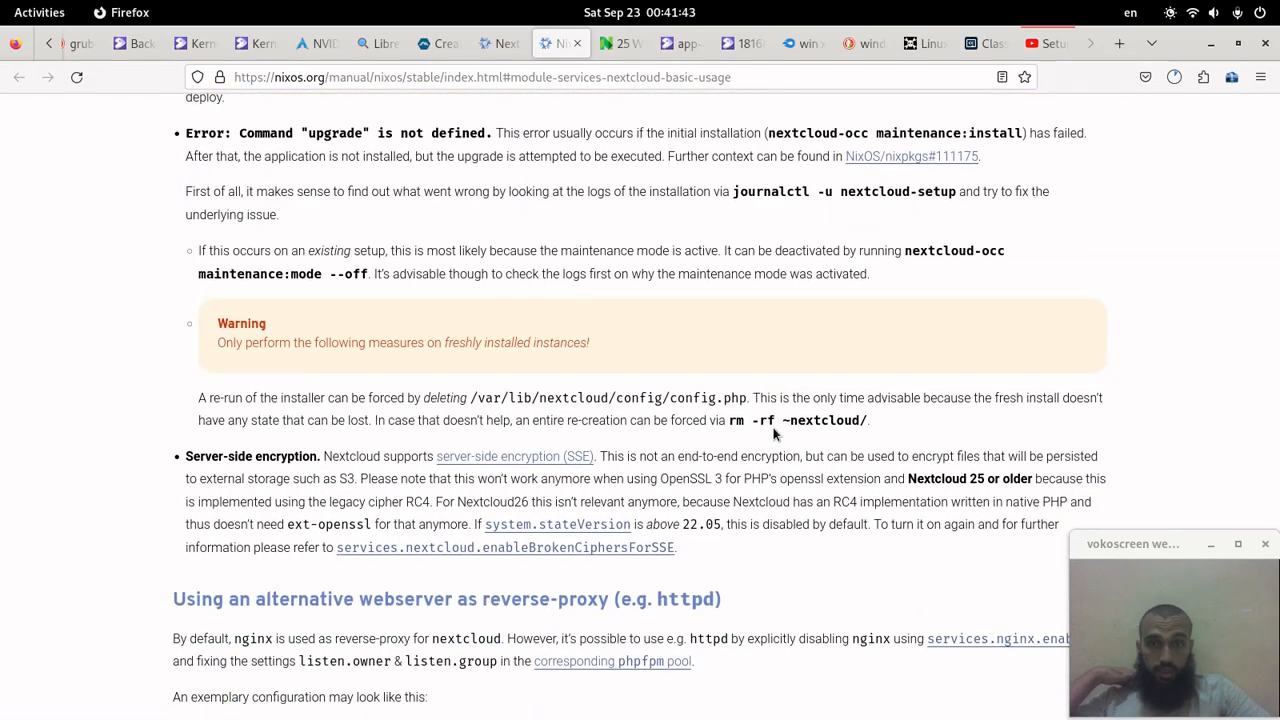
{"action": "scroll", "scroll_direction": "down", "scroll_amount": 3}
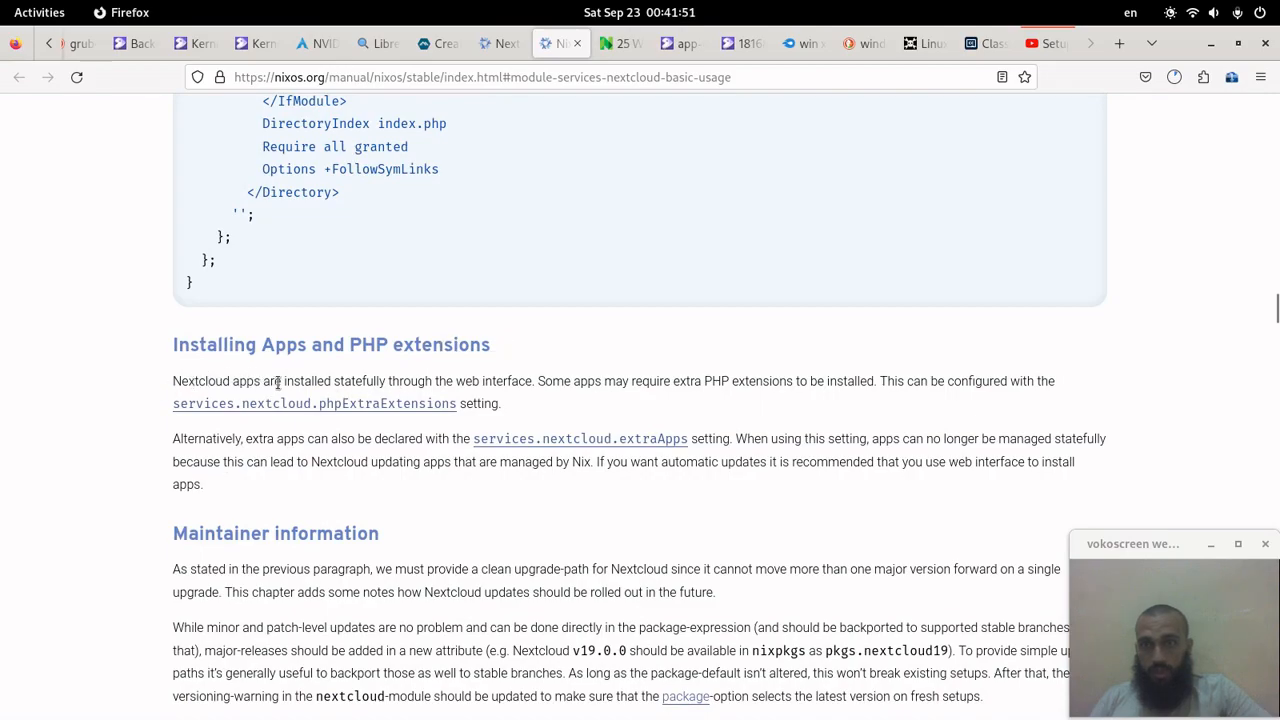
{"action": "mouse_move", "coordinate": [508, 396]}
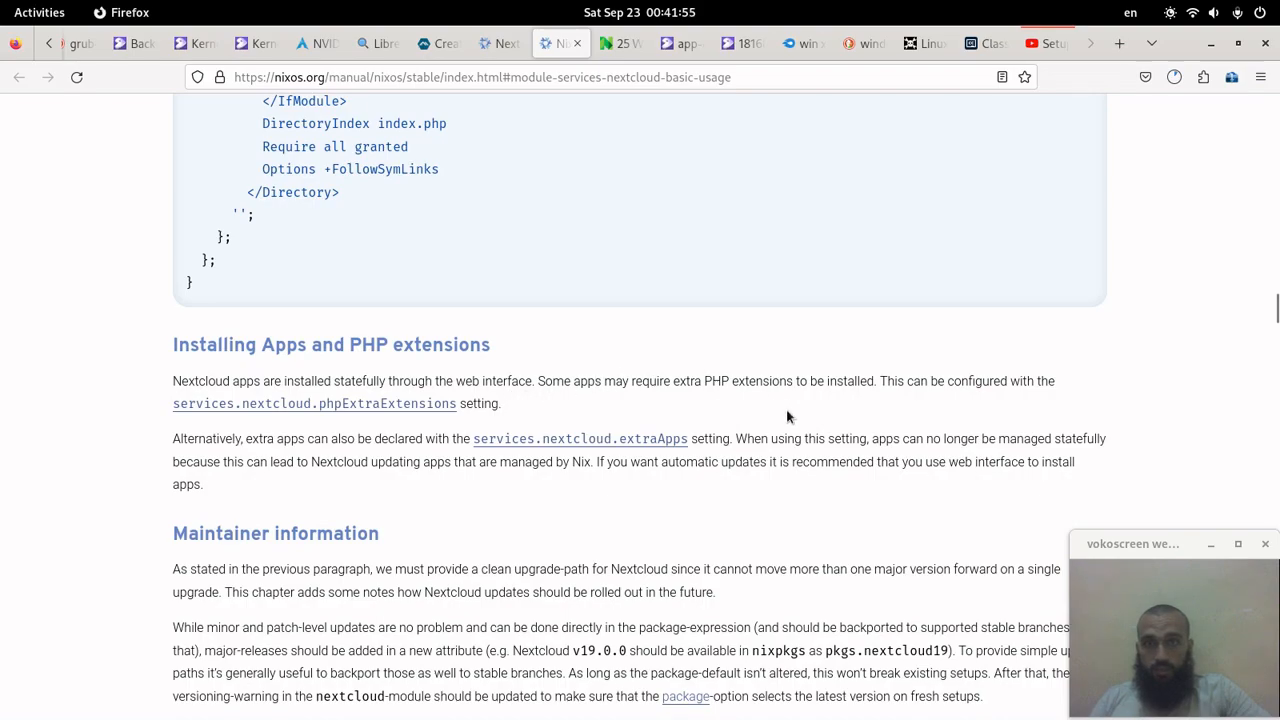
{"action": "mouse_move", "coordinate": [524, 420]}
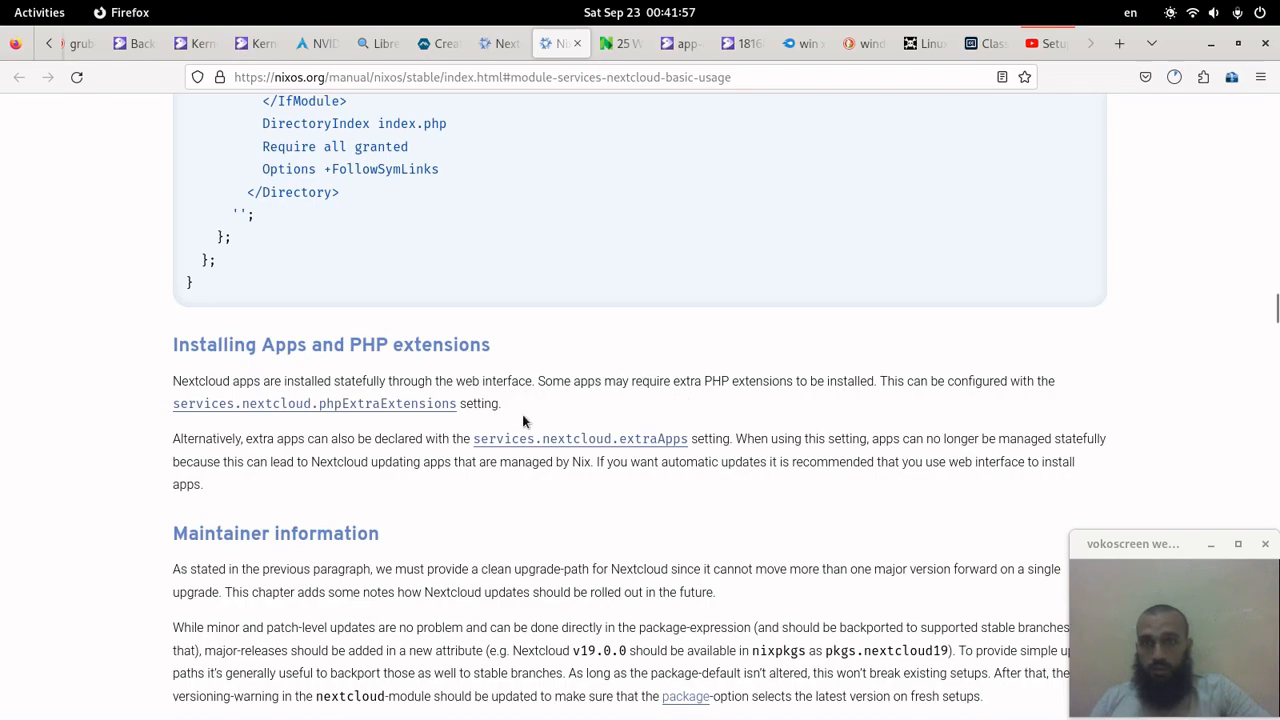
{"action": "mouse_move", "coordinate": [690, 378]}
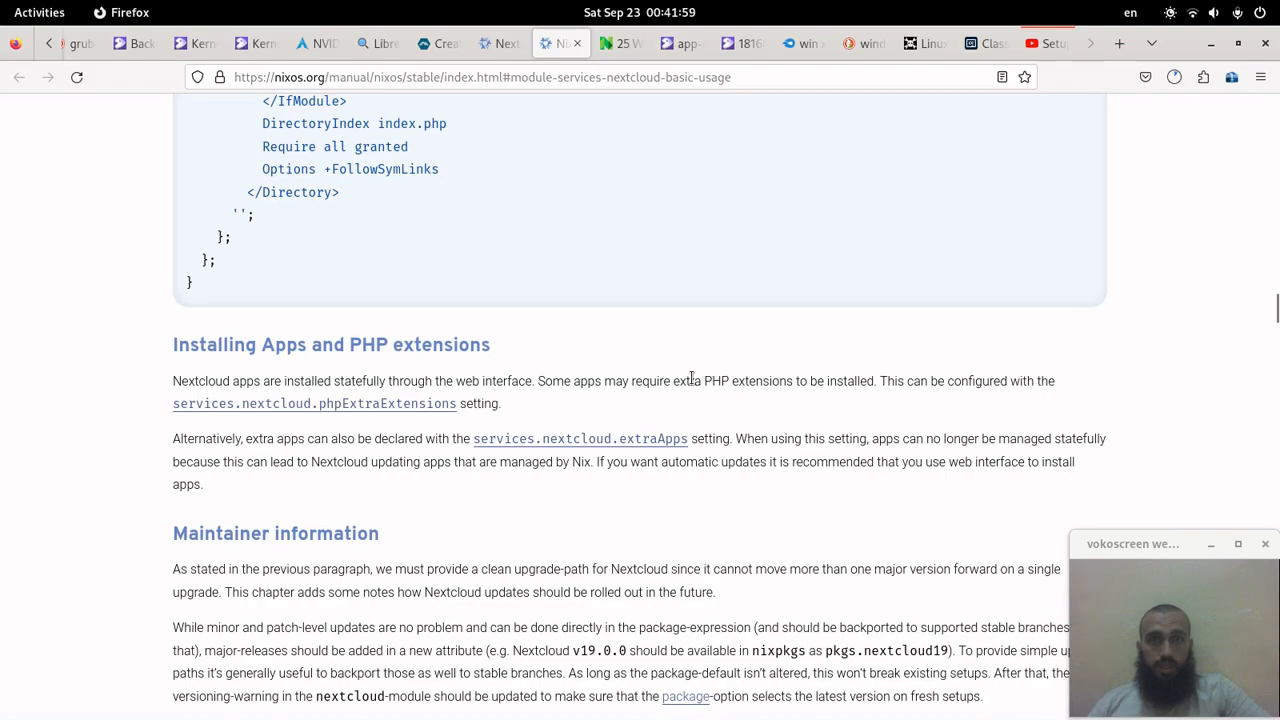
{"action": "mouse_move", "coordinate": [864, 388]}
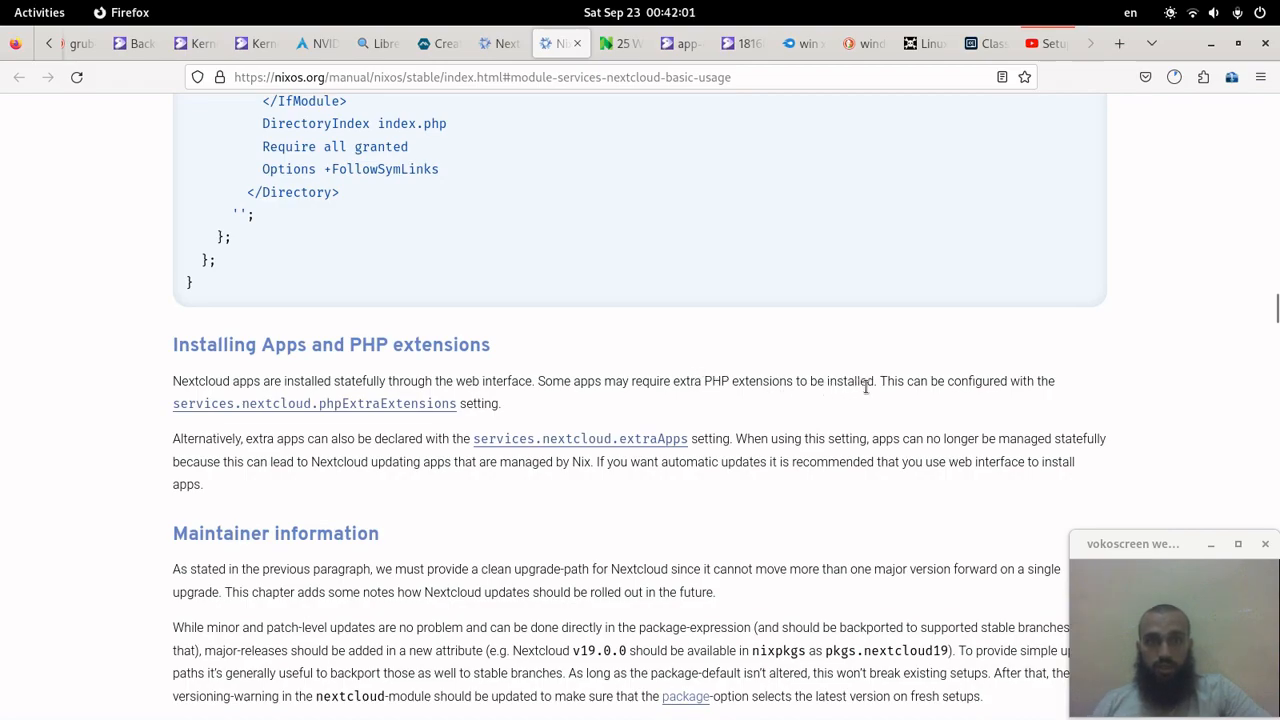
{"action": "left_click_drag", "start_coordinate": [880, 380], "coordinate": [396, 404]}
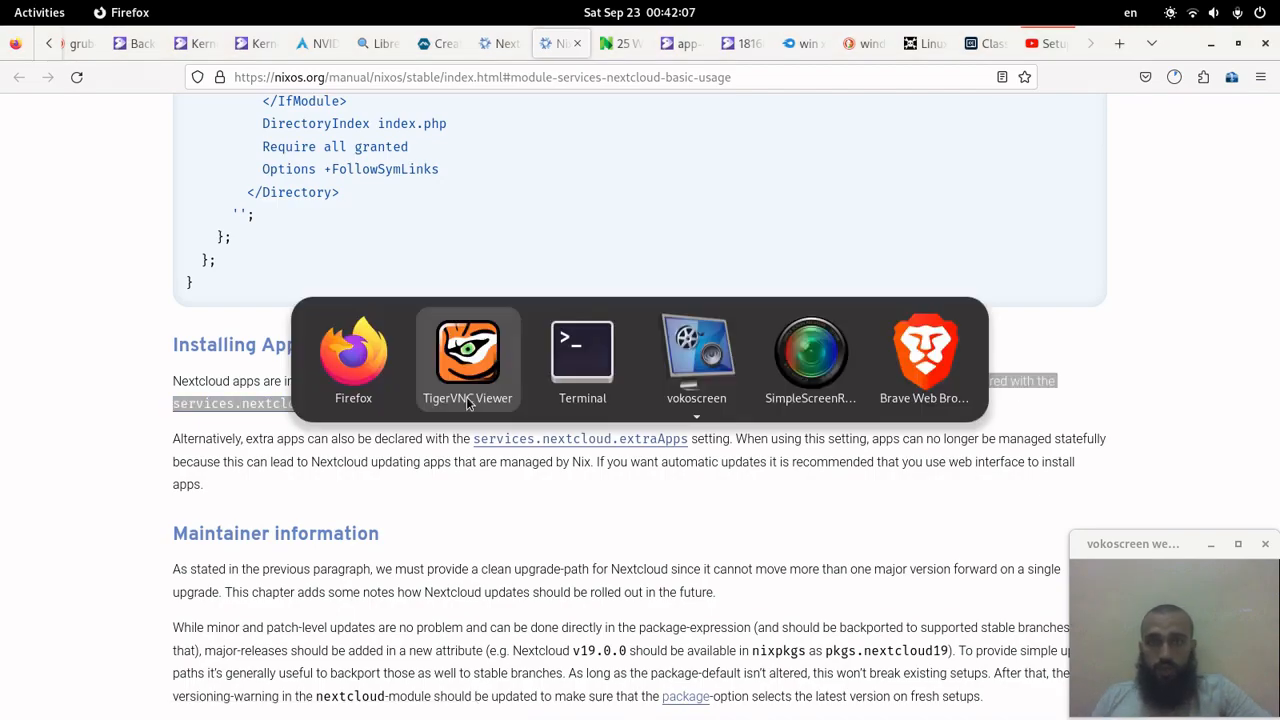
Step: Back in the VM viewer, scroll to the Groupware bundle and download and enable Contacts
{"action": "left_click", "coordinate": [468, 356]}
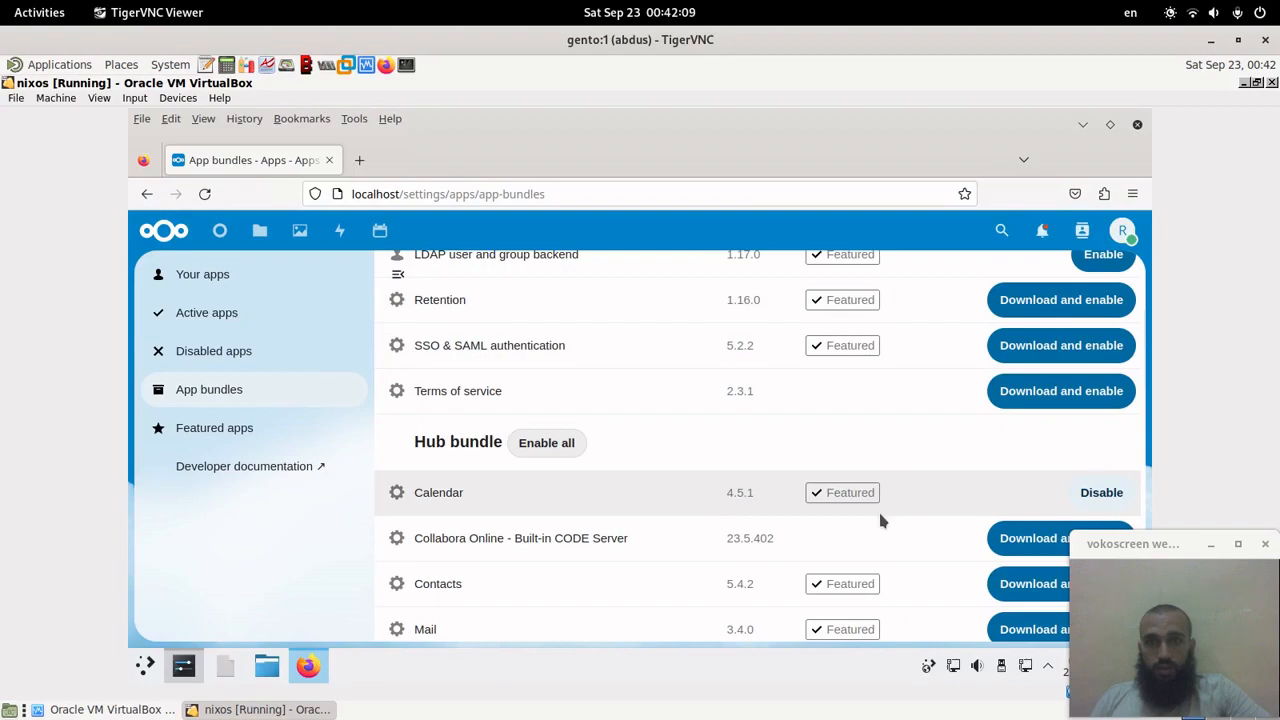
{"action": "mouse_move", "coordinate": [910, 496]}
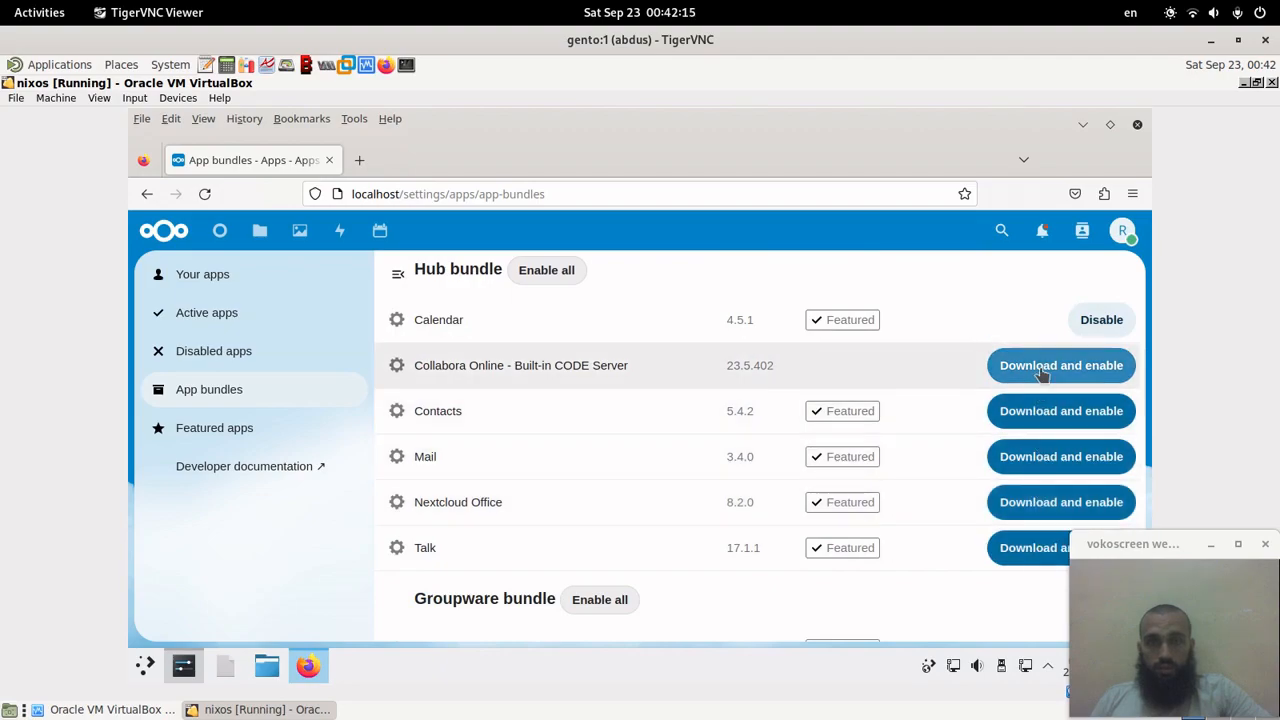
{"action": "scroll", "scroll_direction": "down", "scroll_amount": 3}
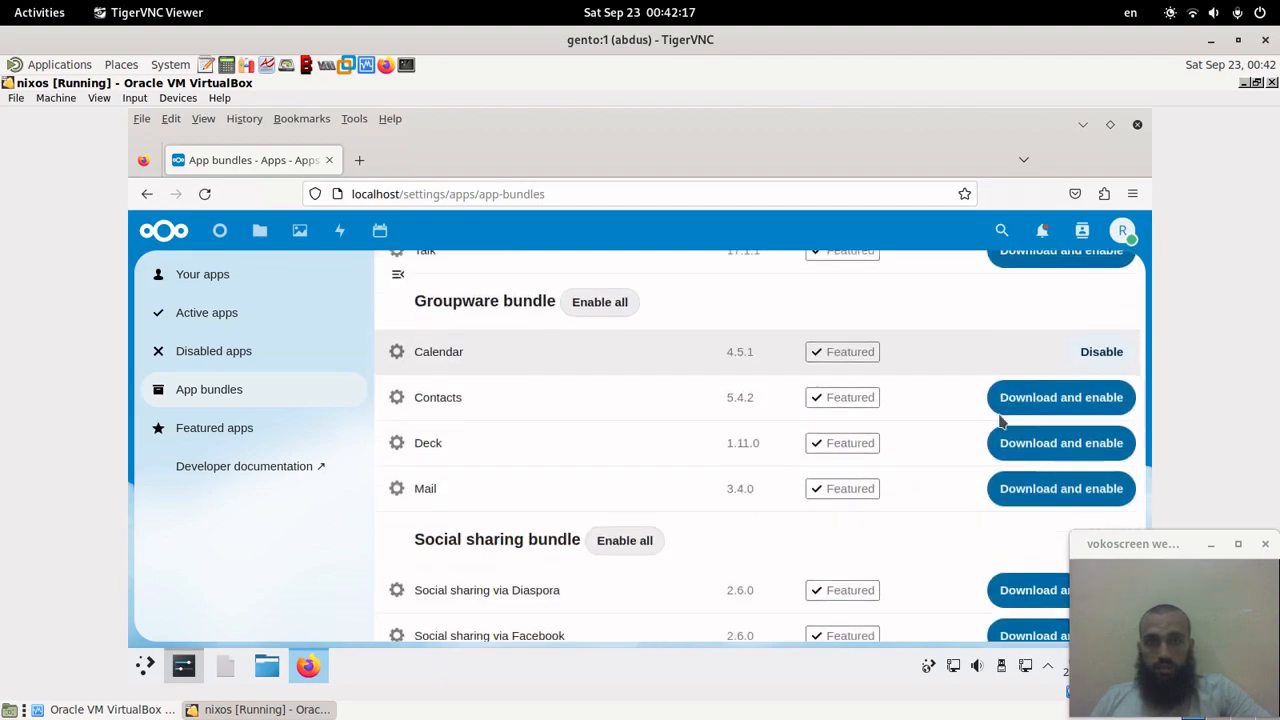
{"action": "scroll", "scroll_direction": "down", "scroll_amount": 3}
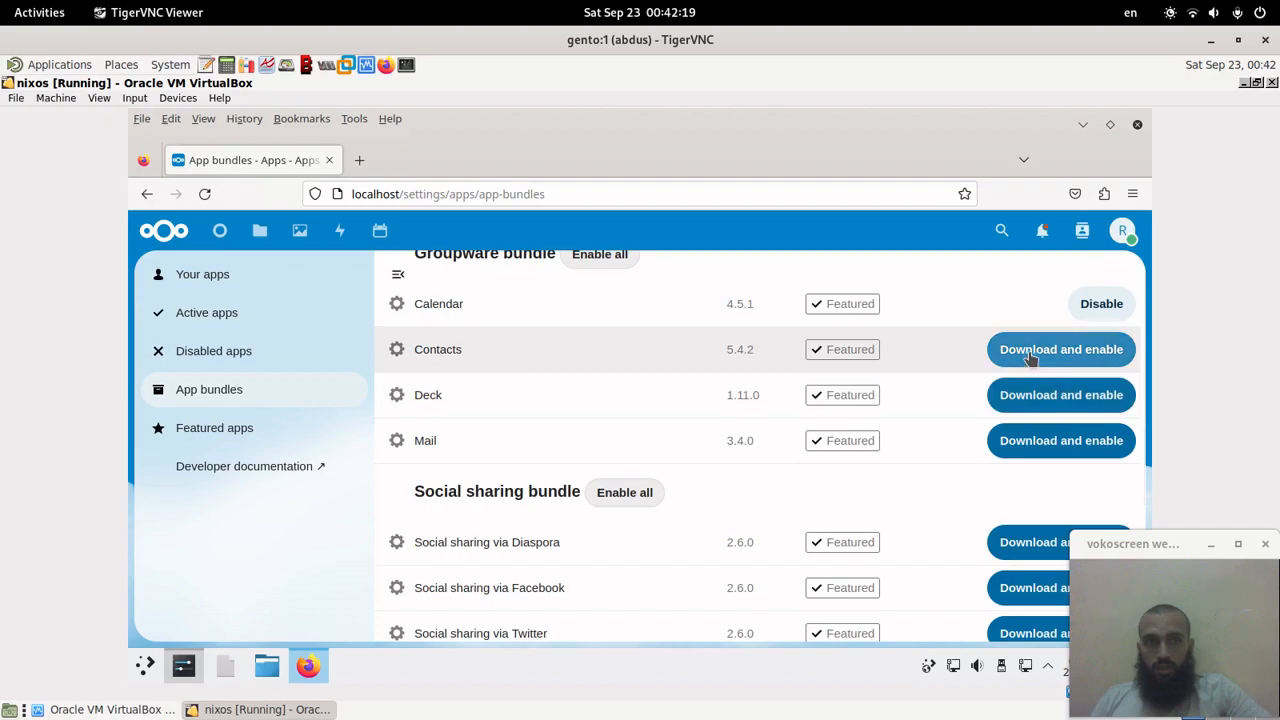
{"action": "left_click", "coordinate": [1060, 348]}
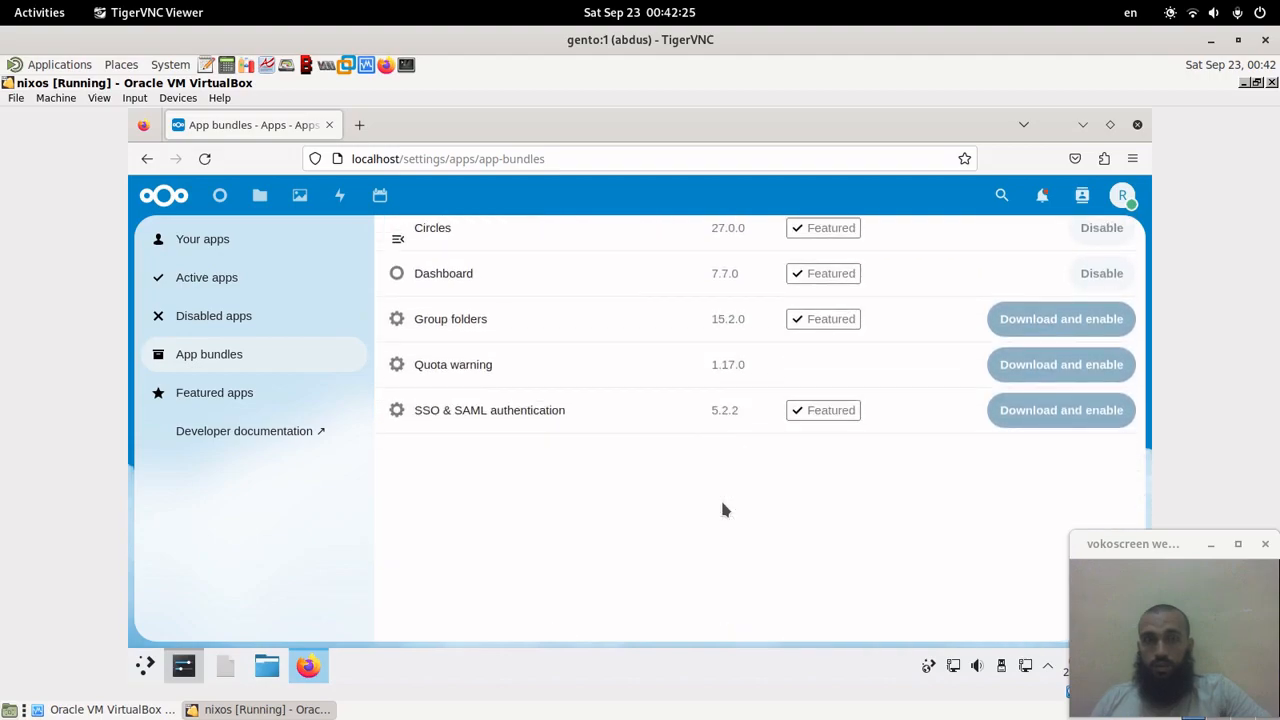
{"action": "scroll", "scroll_direction": "down", "scroll_amount": 3}
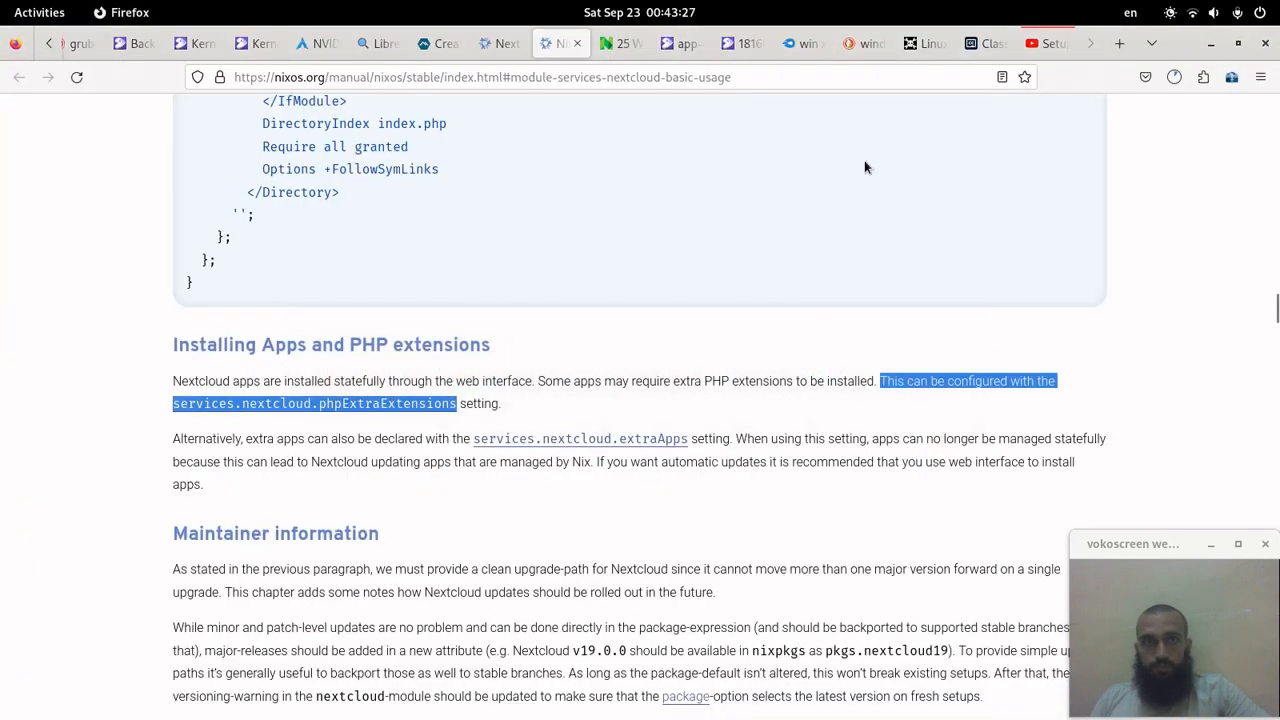
Step: Load the Nextcloud server at its LAN address in a new tab, getting the untrusted-domain error page
{"action": "left_click", "coordinate": [1120, 44]}
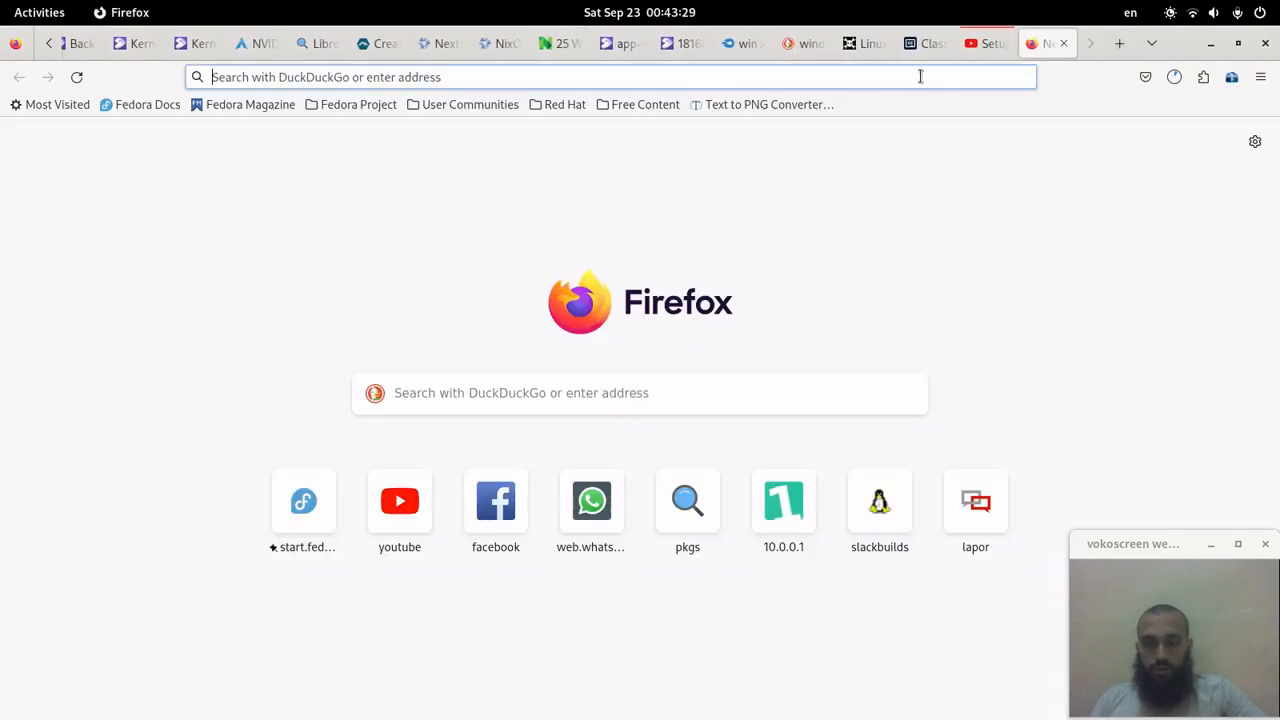
{"action": "type", "text": "10.0.0.1:80/"}
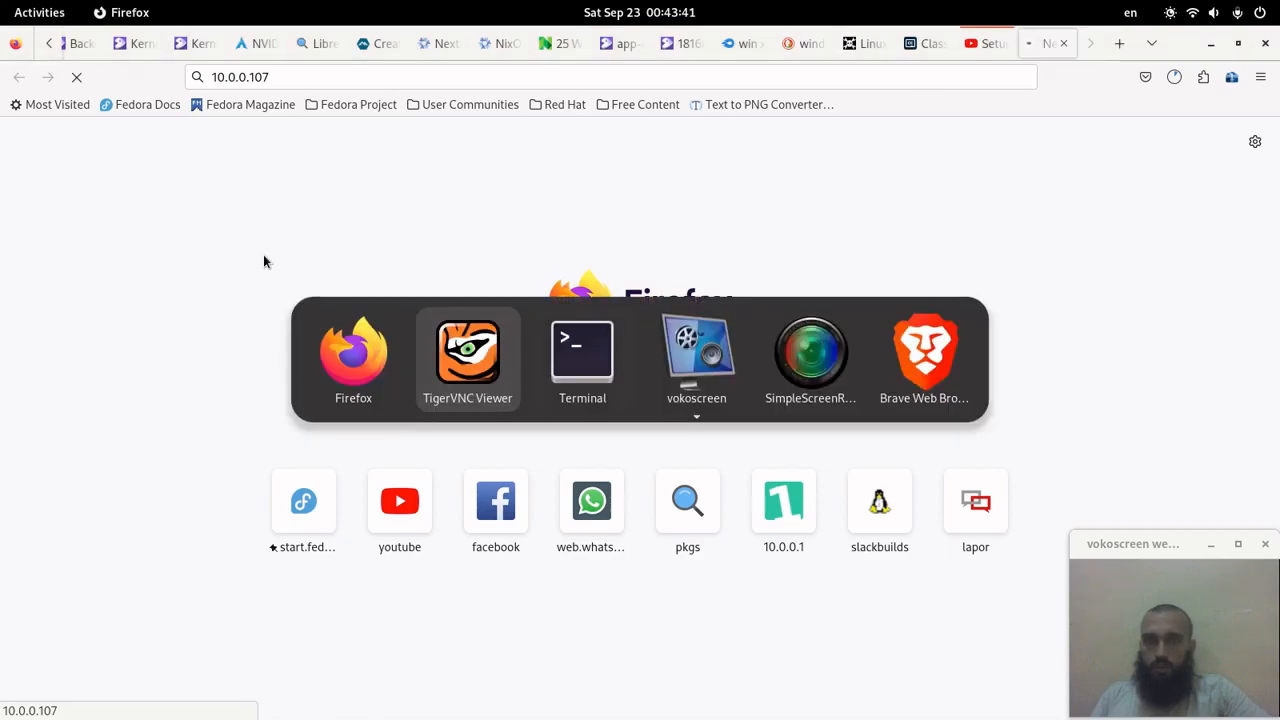
{"action": "left_click", "coordinate": [582, 352]}
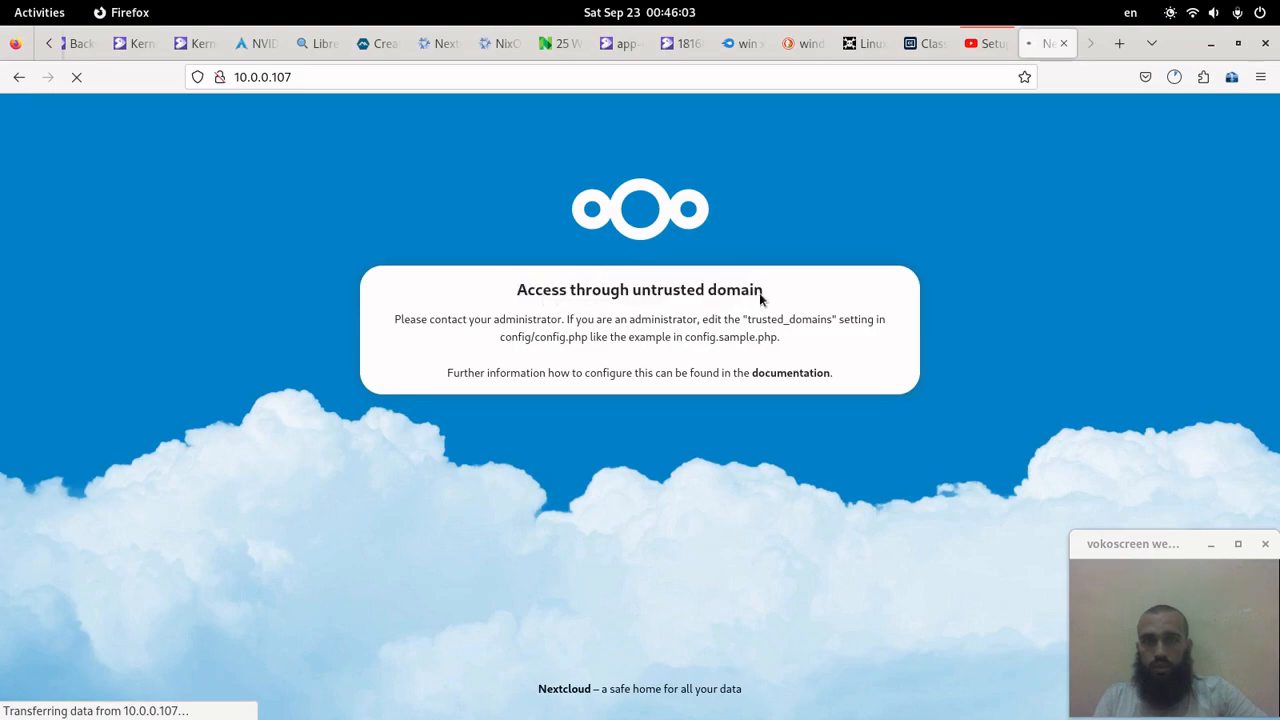
{"action": "double_click", "coordinate": [696, 288]}
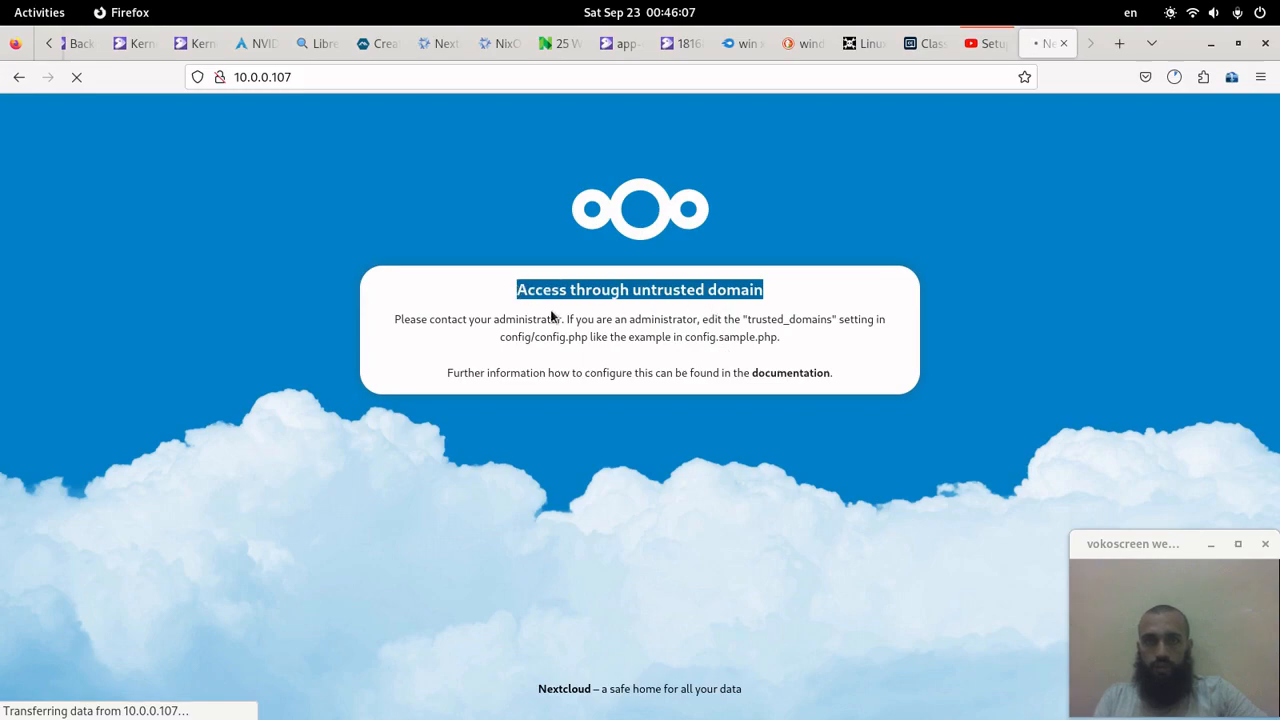
{"action": "mouse_move", "coordinate": [790, 372]}
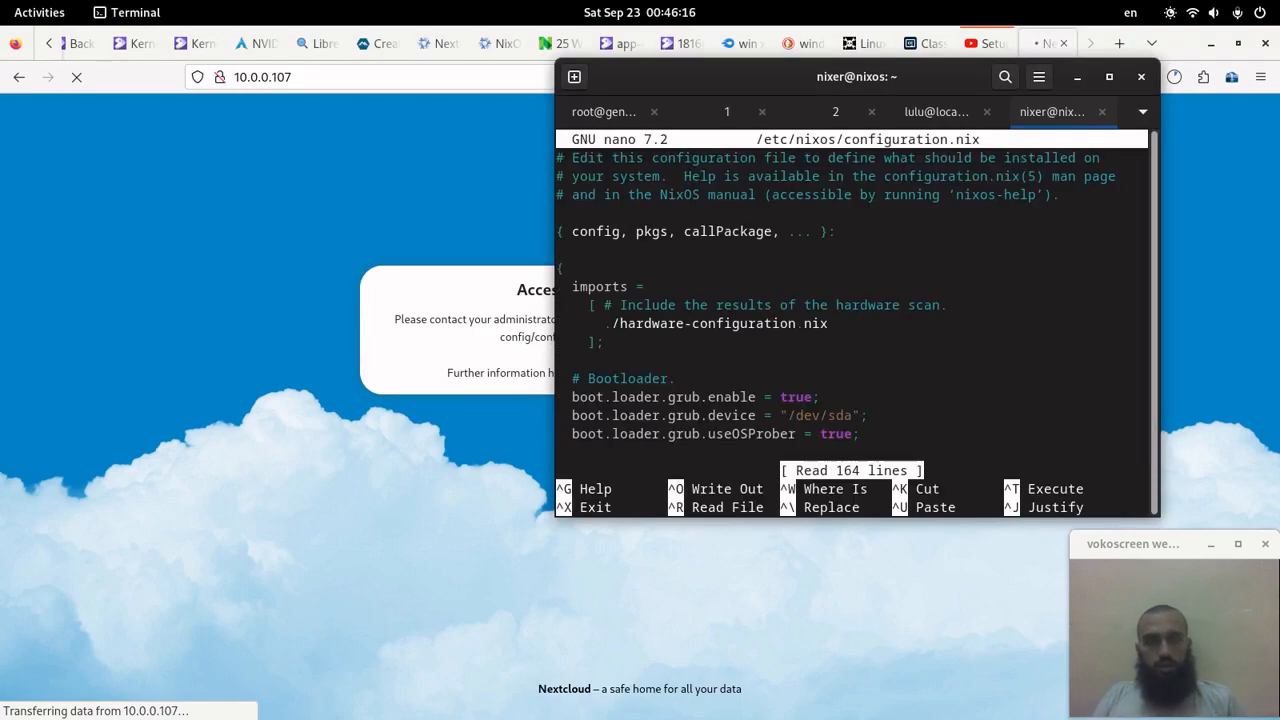
Step: In nano, add the IP 10.0.0.107 after localhost on the services.nextcloud hostName line and save
{"action": "scroll", "scroll_direction": "down", "scroll_amount": 3}
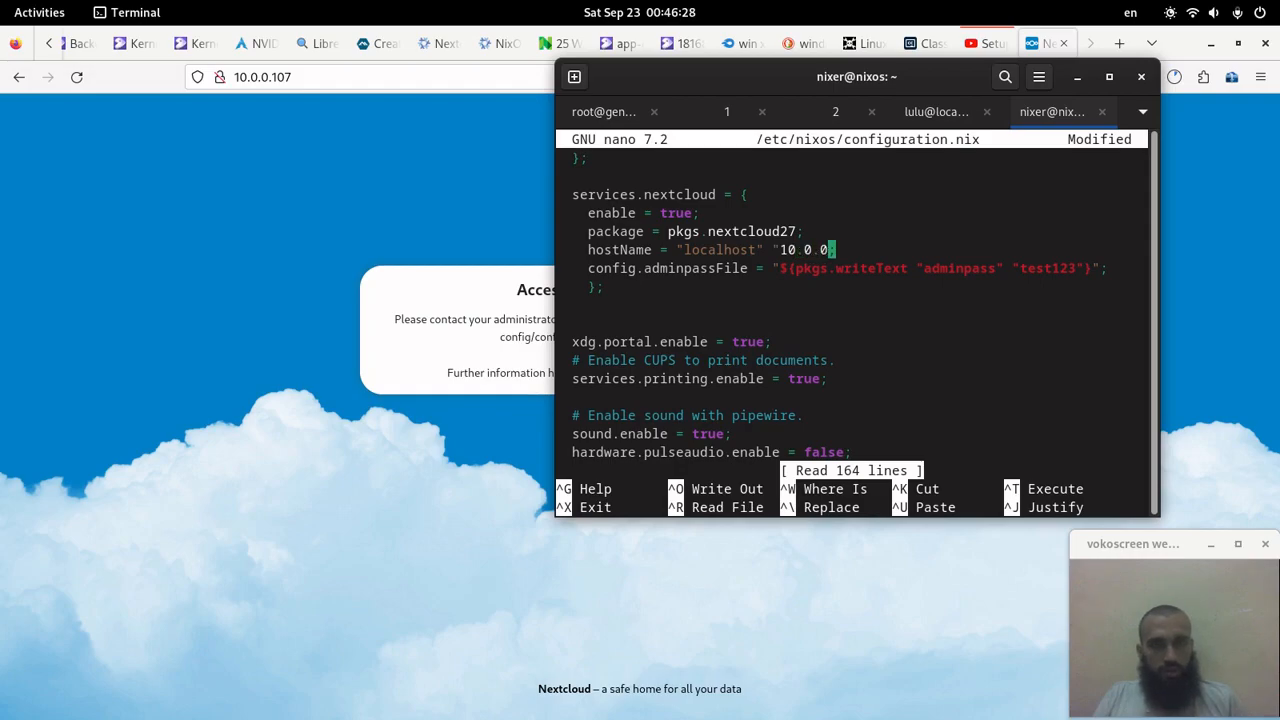
{"action": "type", "text": "10"}
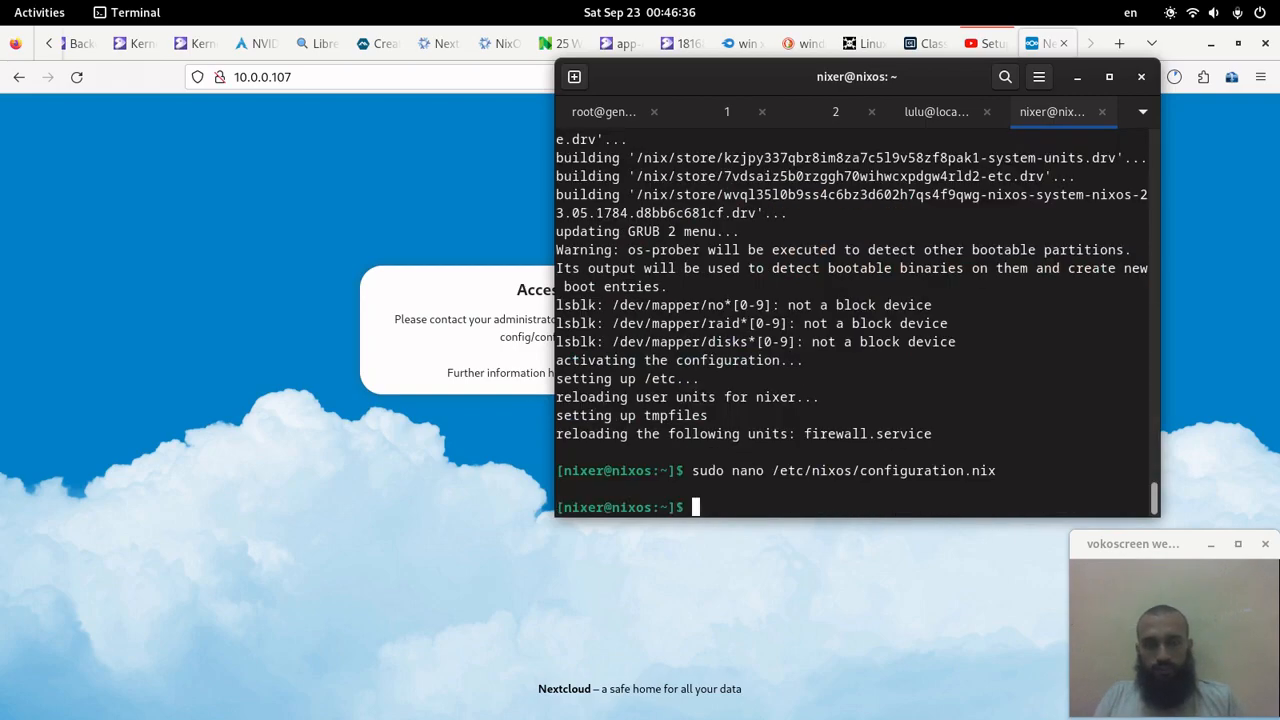
Step: Run sudo nixos-rebuild switch, which fails with a 'not a function but a string' error at line 66
{"action": "type", "text": "sudo nixos-rebuild switch"}
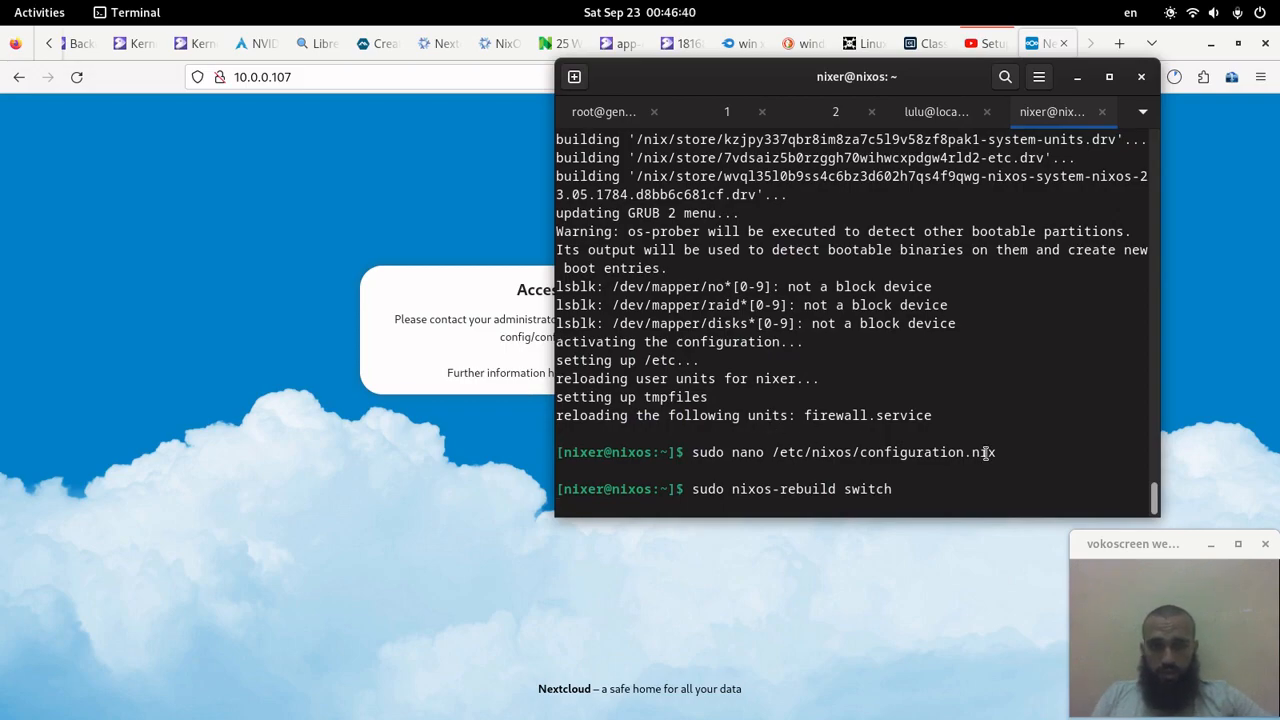
{"action": "mouse_move", "coordinate": [660, 310]}
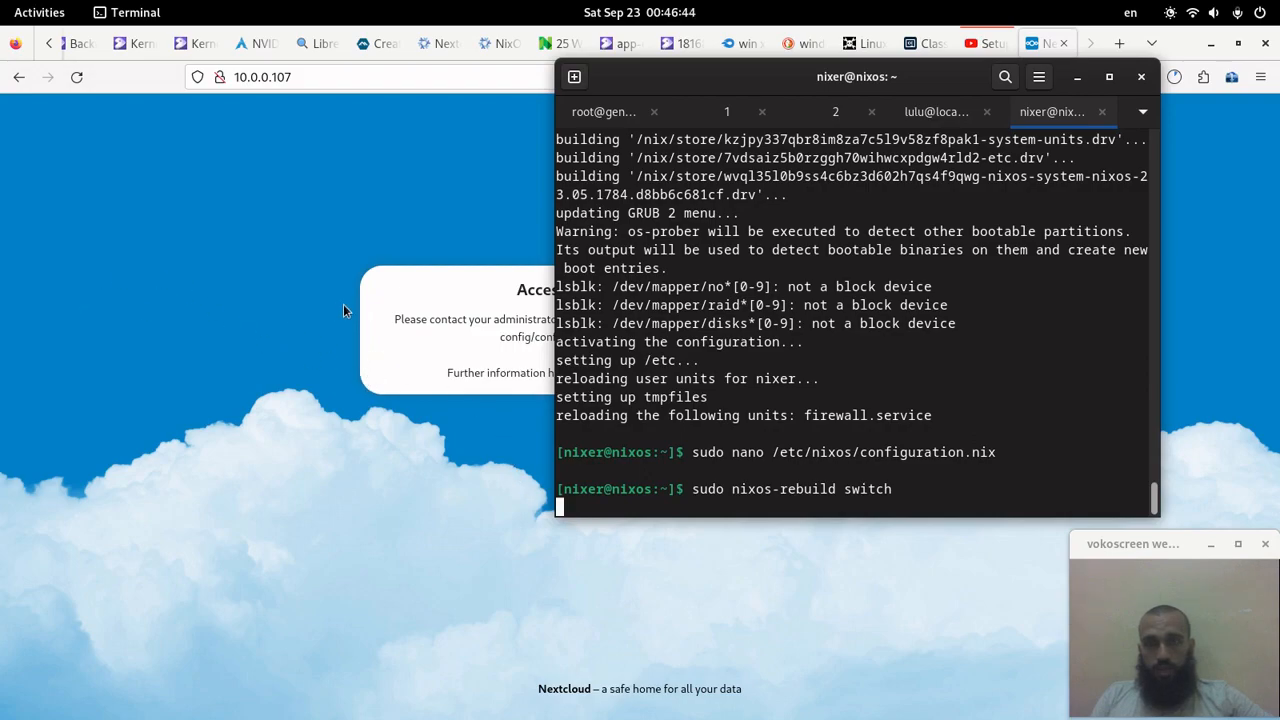
{"action": "mouse_move", "coordinate": [220, 224]}
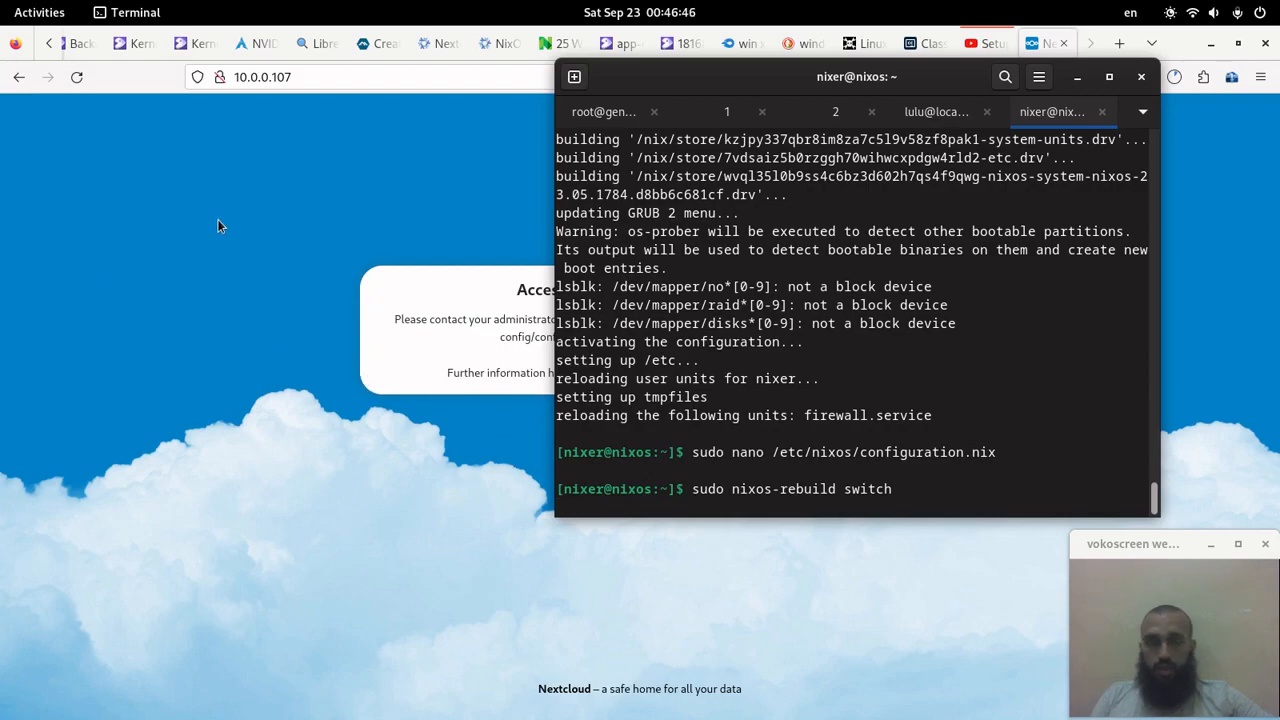
{"action": "key", "text": "Return"}
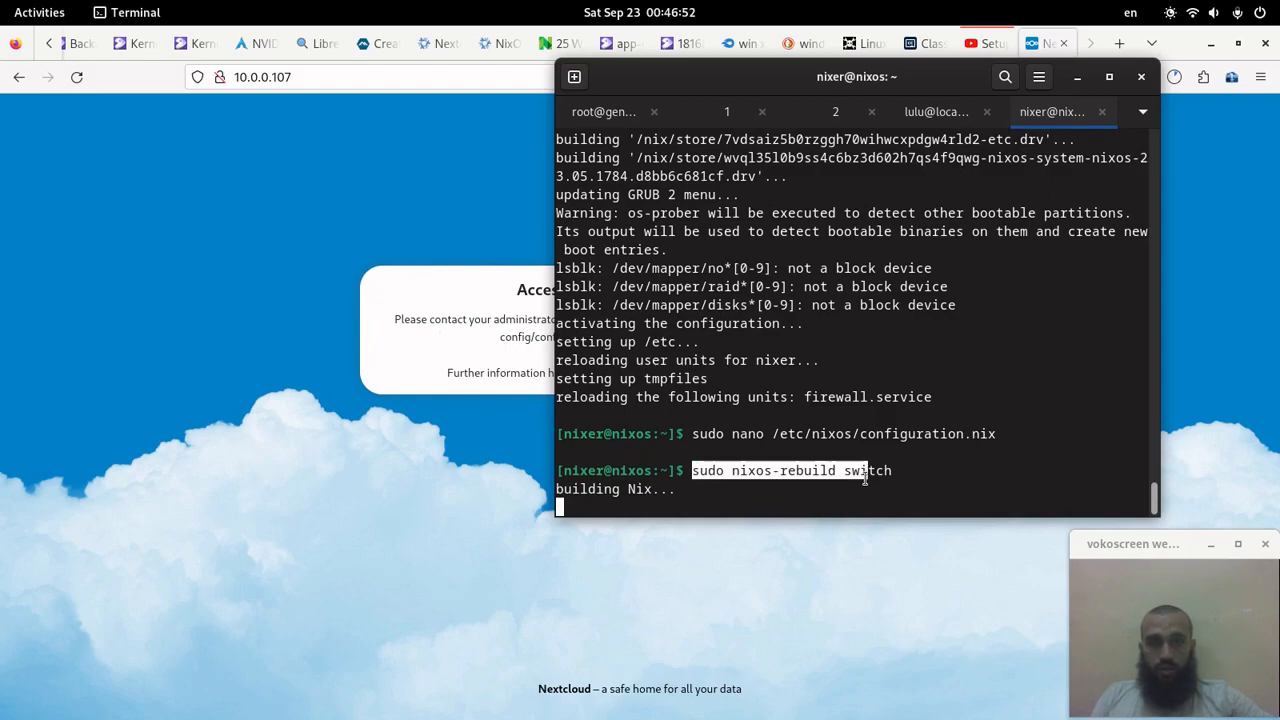
{"action": "key", "text": "Return"}
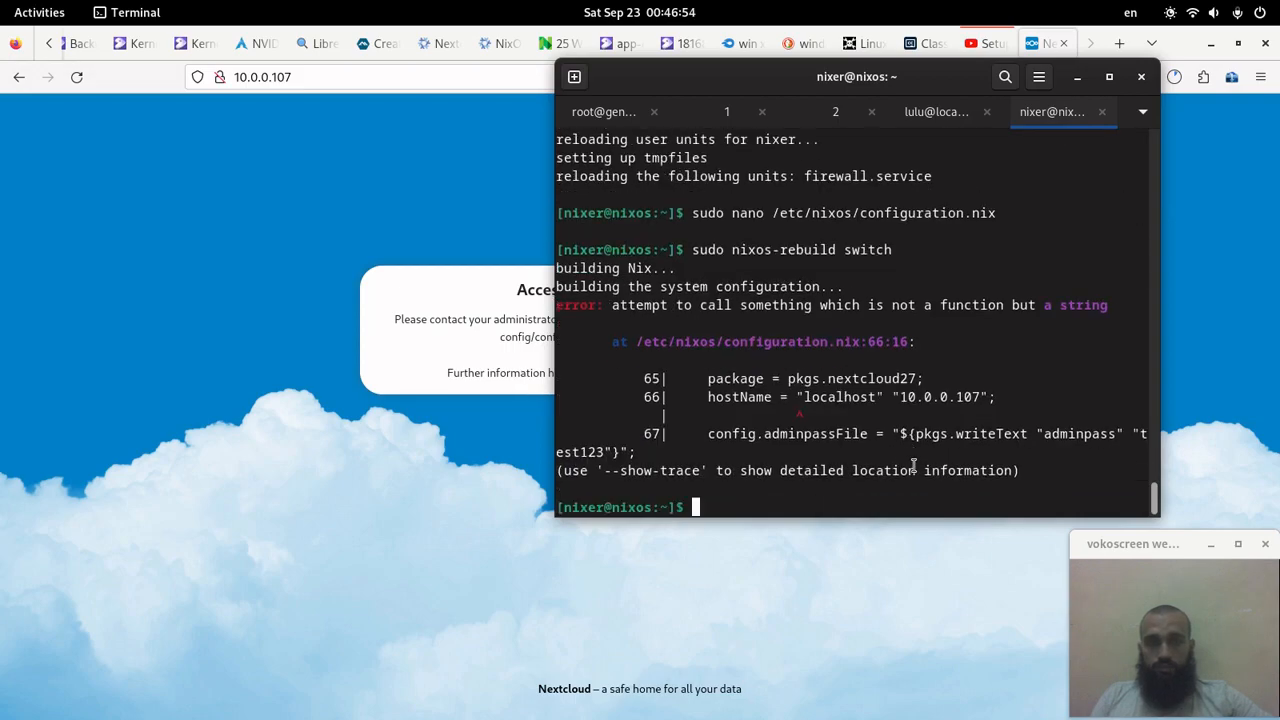
Step: Reopen configuration.nix in nano, insert a comma between the two hostName values, save, and rerun the rebuild
{"action": "type", "text": "sudo nano /etc/nixos/configuration.nix"}
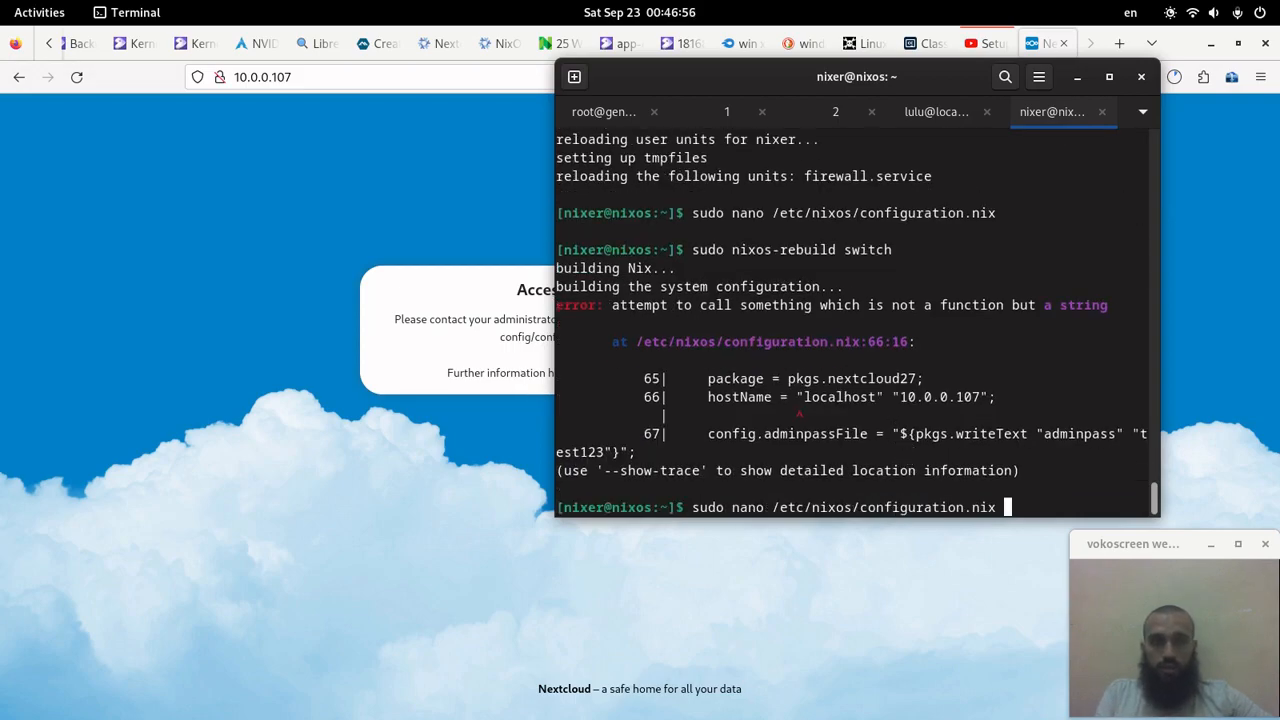
{"action": "key", "text": "Return"}
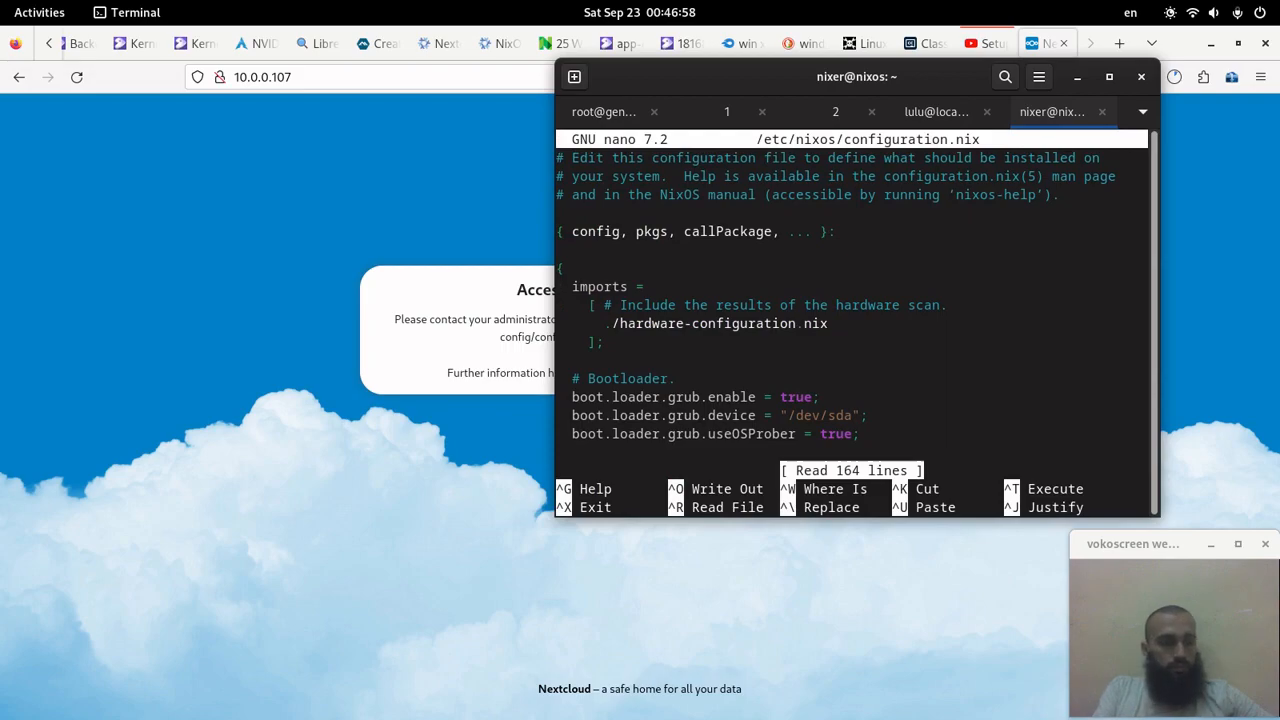
{"action": "scroll", "scroll_direction": "down", "scroll_amount": 3}
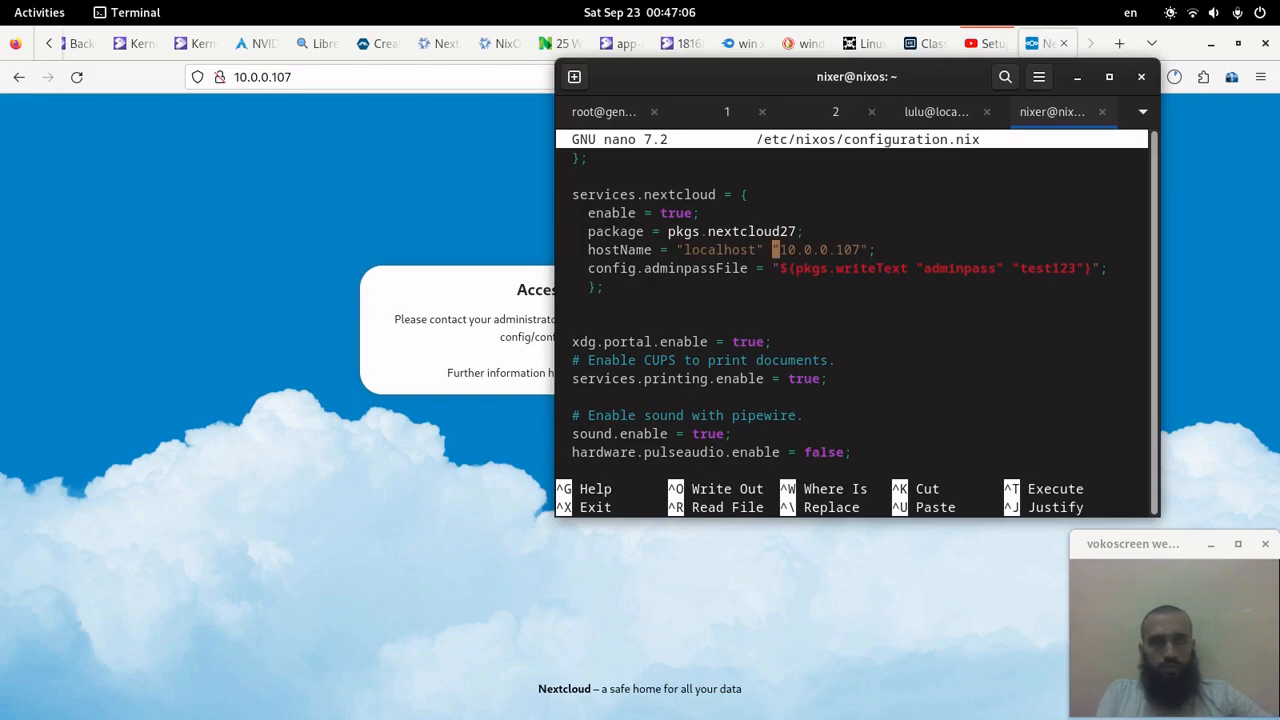
{"action": "type", "text": ","}
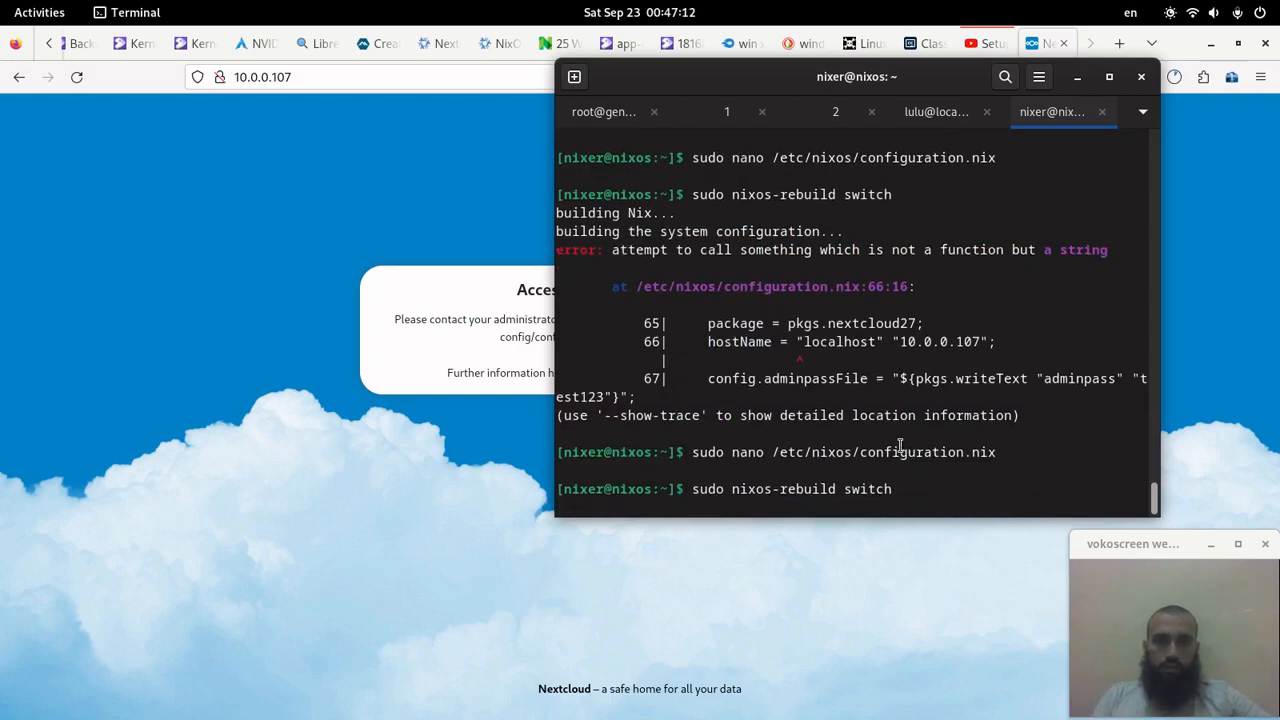
{"action": "key", "text": "Return"}
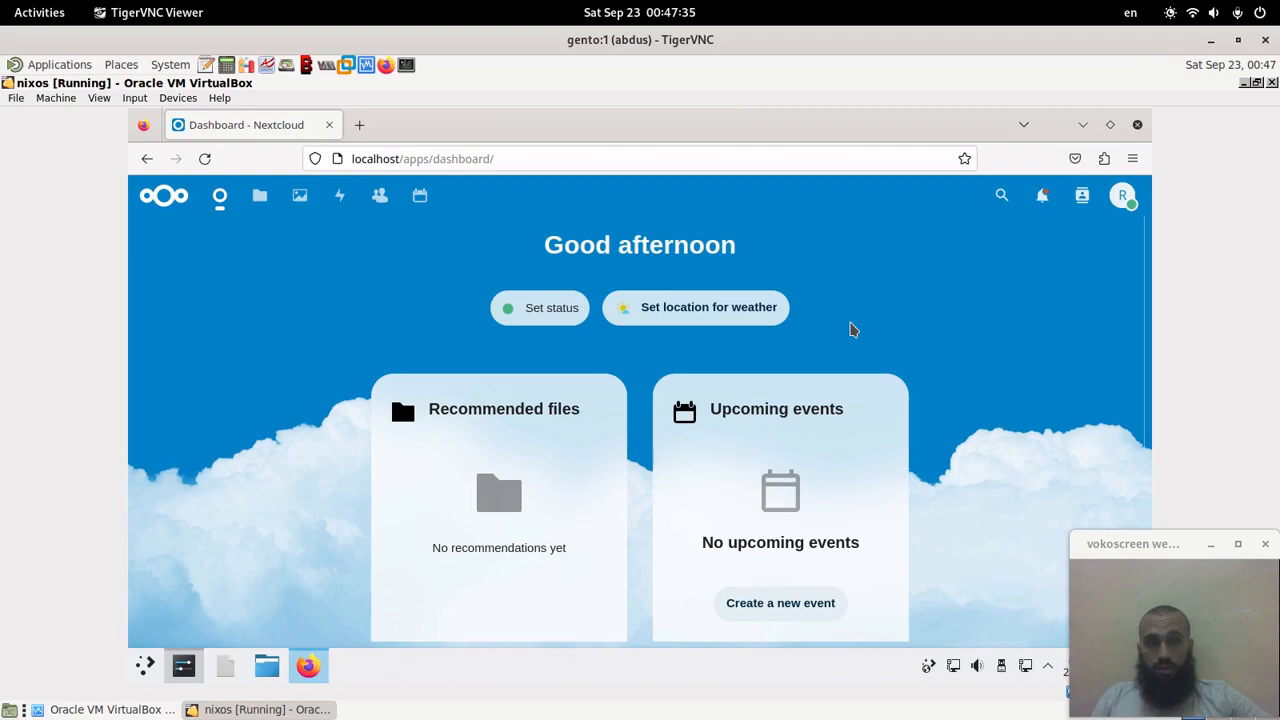
{"action": "mouse_move", "coordinate": [842, 348]}
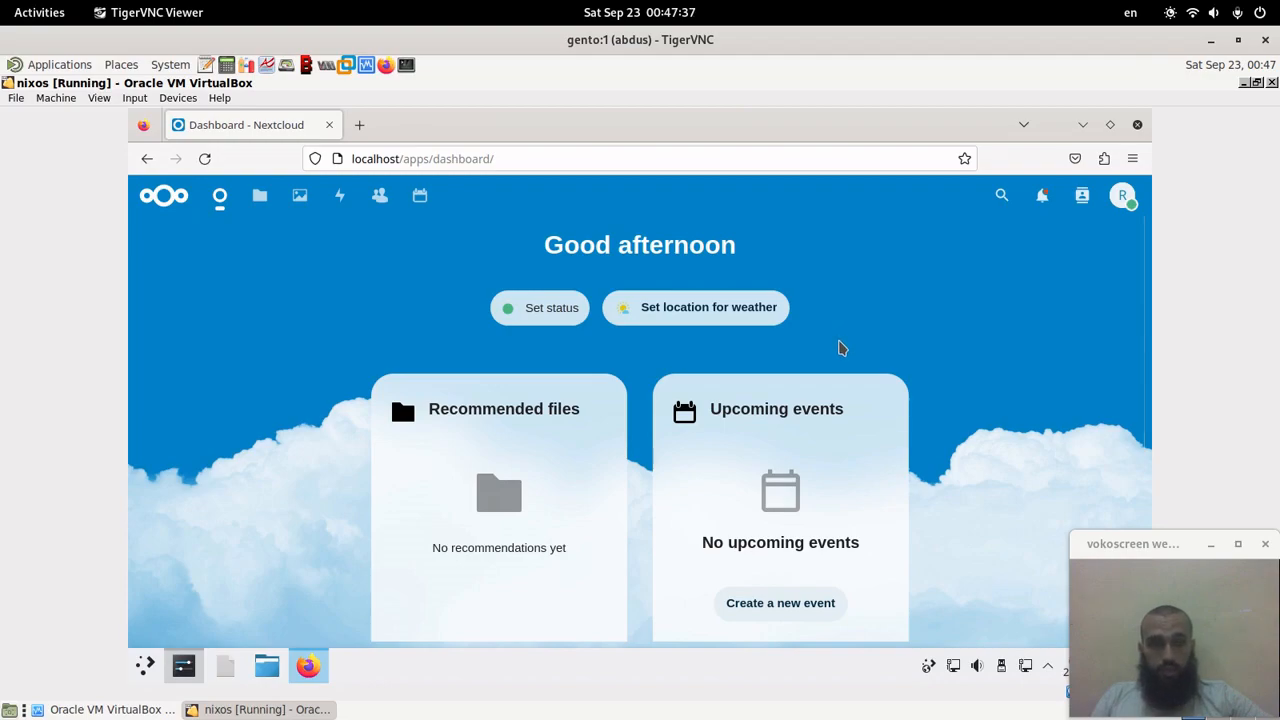